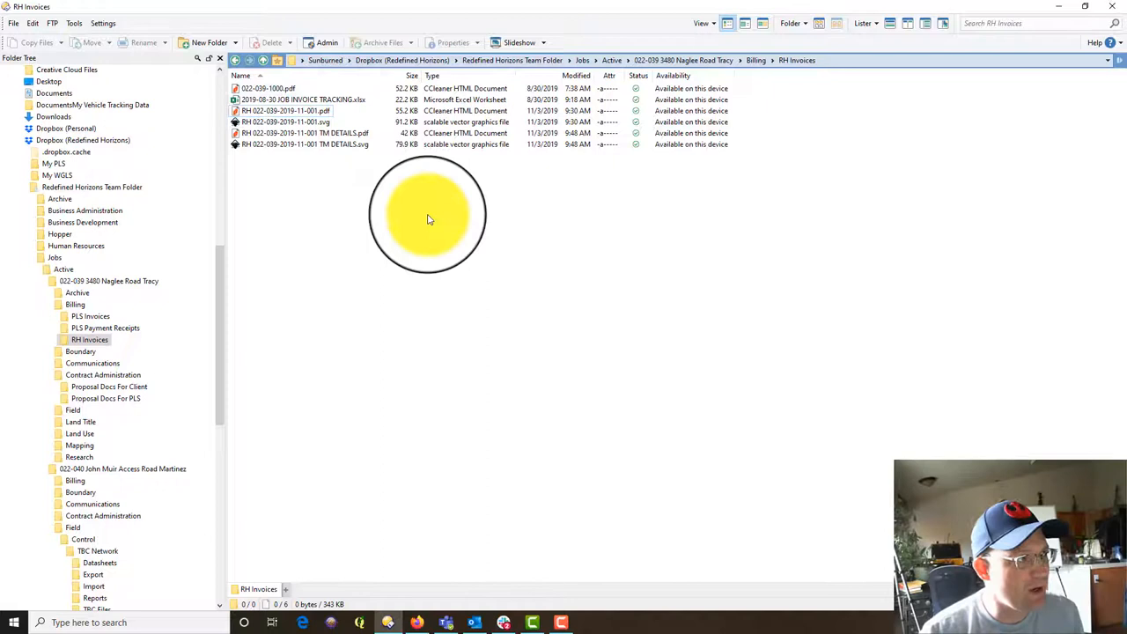
pyautogui.moveTo(546, 291)
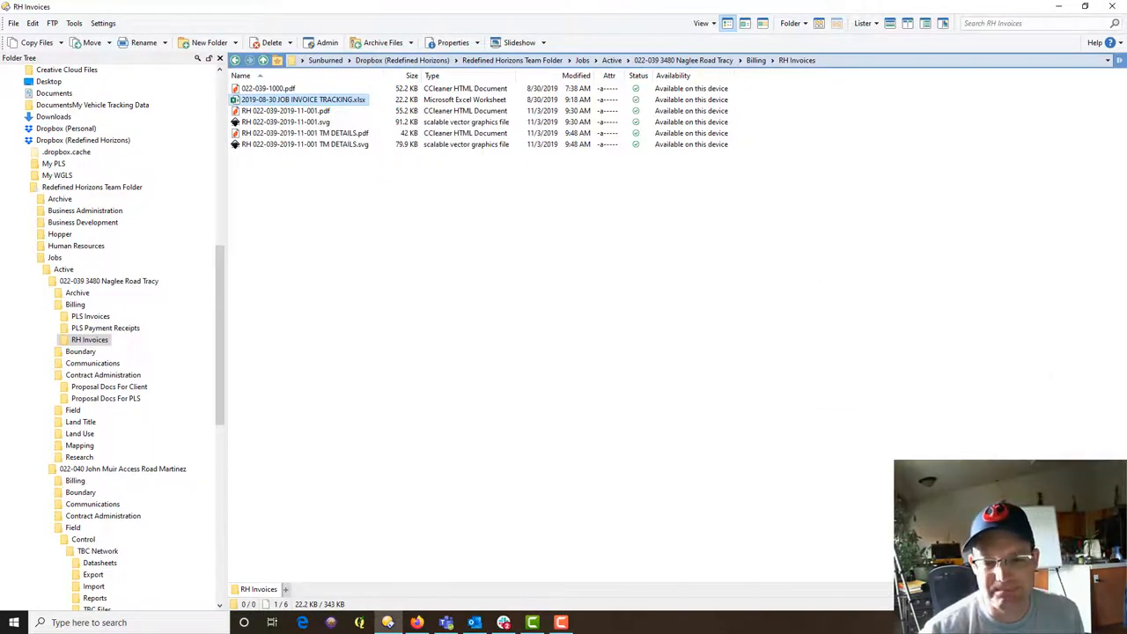
# Step: Select the invoice tracking spreadsheet in the RH Invoices folder
pyautogui.click(625, 373)
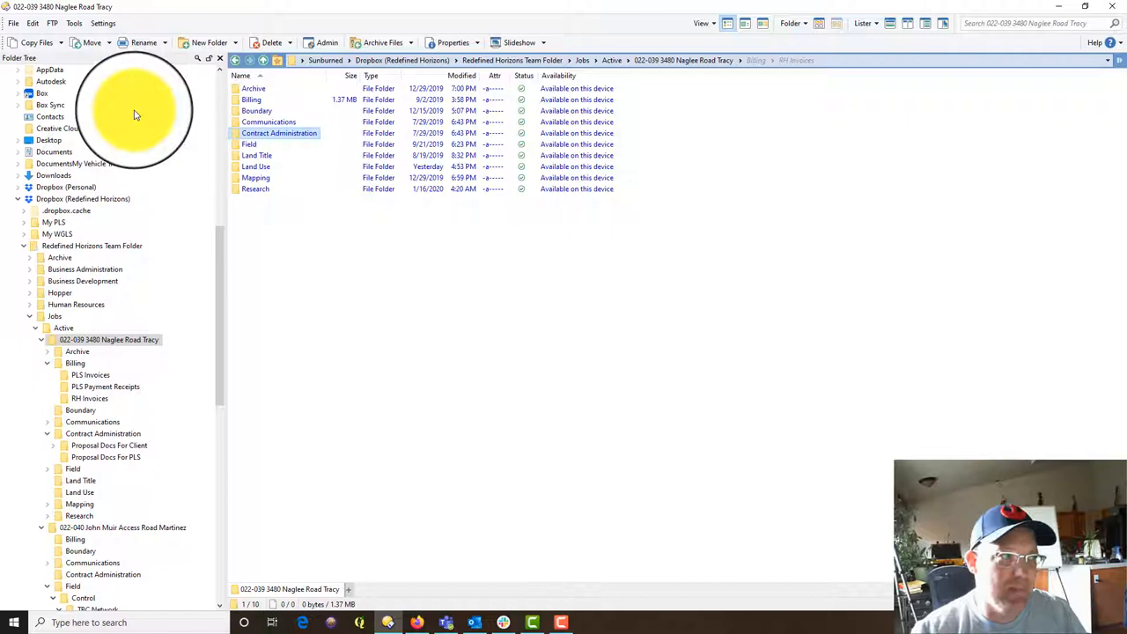
# Step: Navigate into the job's Billing folder and its RH Invoices subfolder
pyautogui.doubleClick(278, 132)
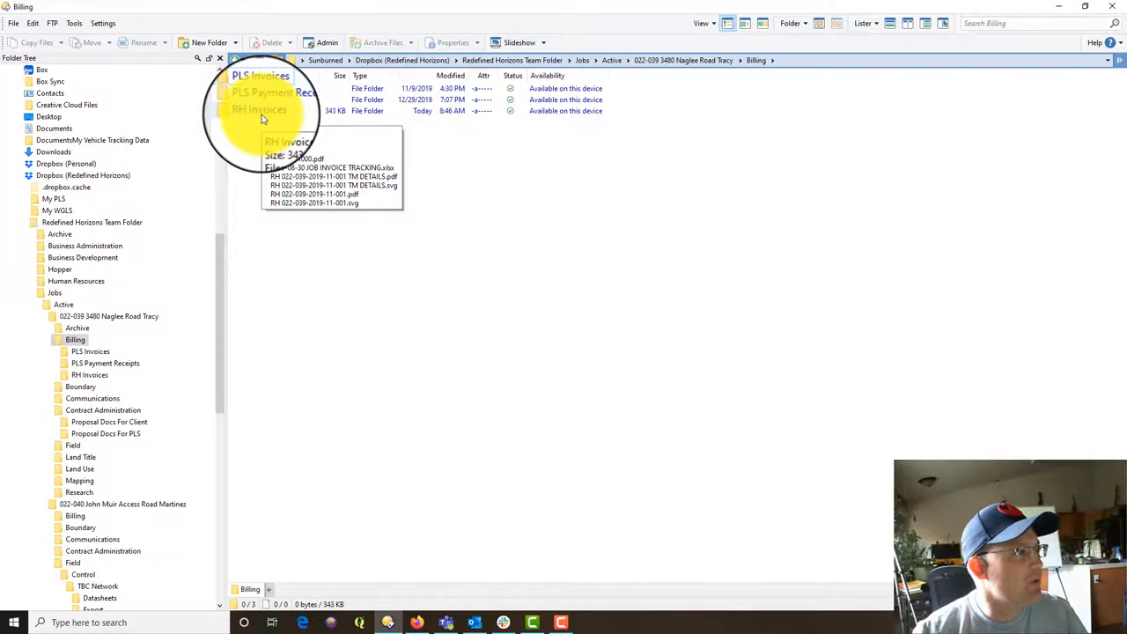
pyautogui.click(260, 76)
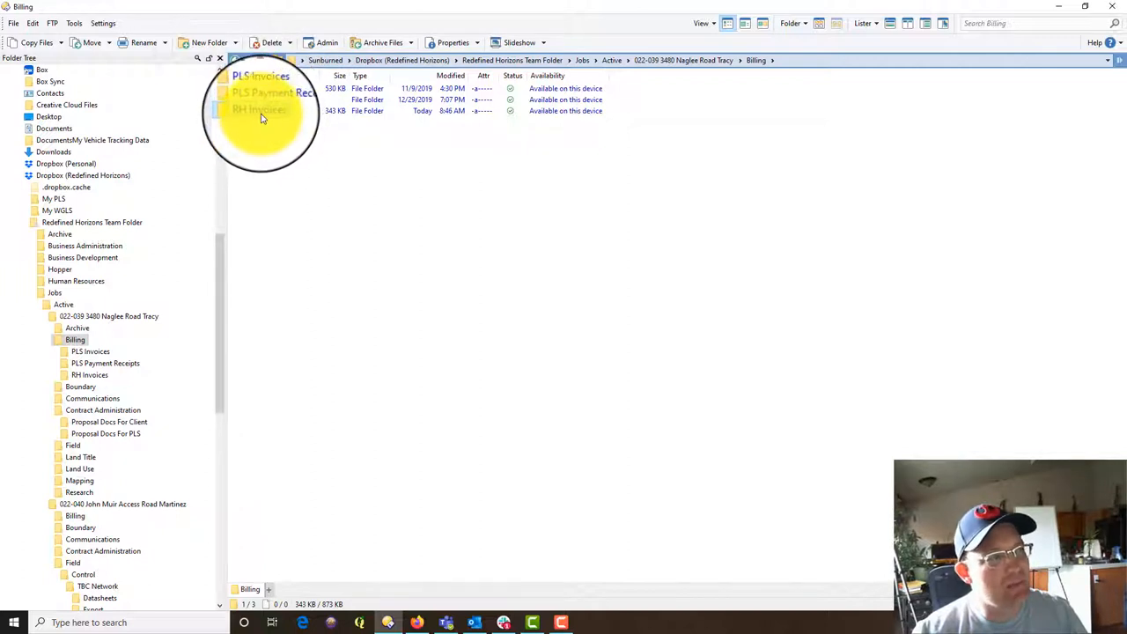
pyautogui.moveTo(261, 110)
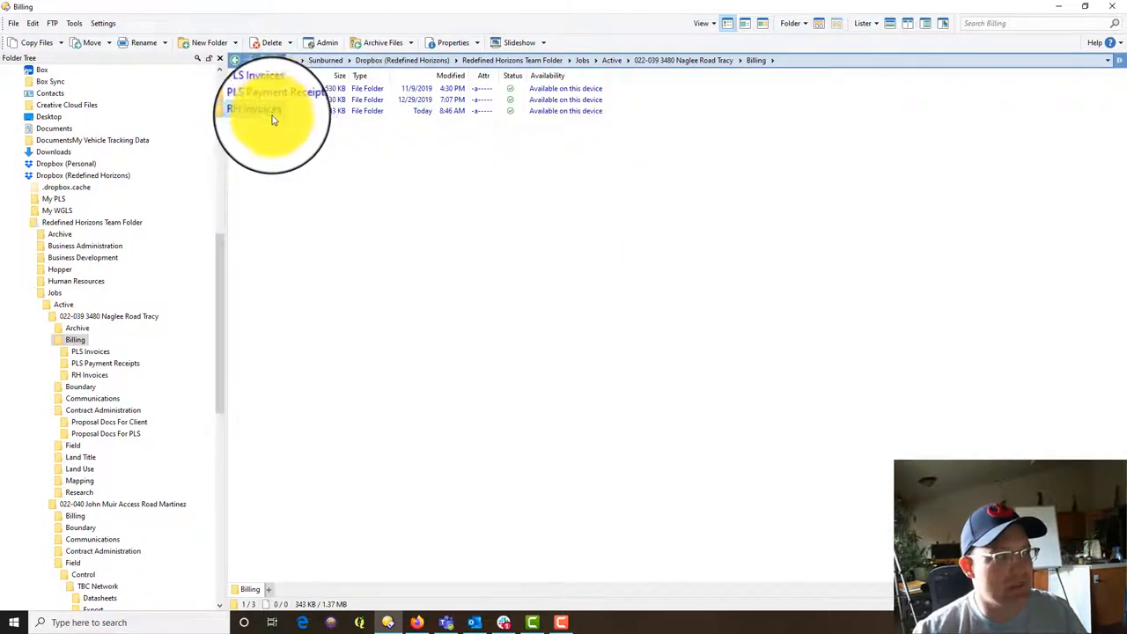
pyautogui.moveTo(271, 109)
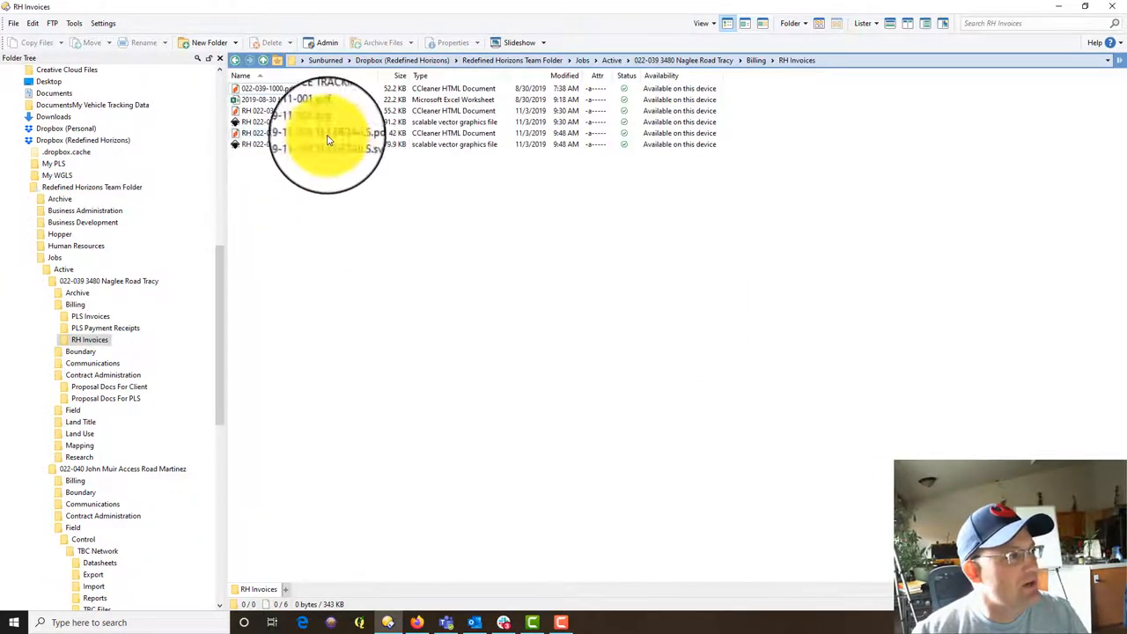
# Step: Create folders 1000 and 2019-11-001 via the context menu for the old invoice files
pyautogui.click(268, 88)
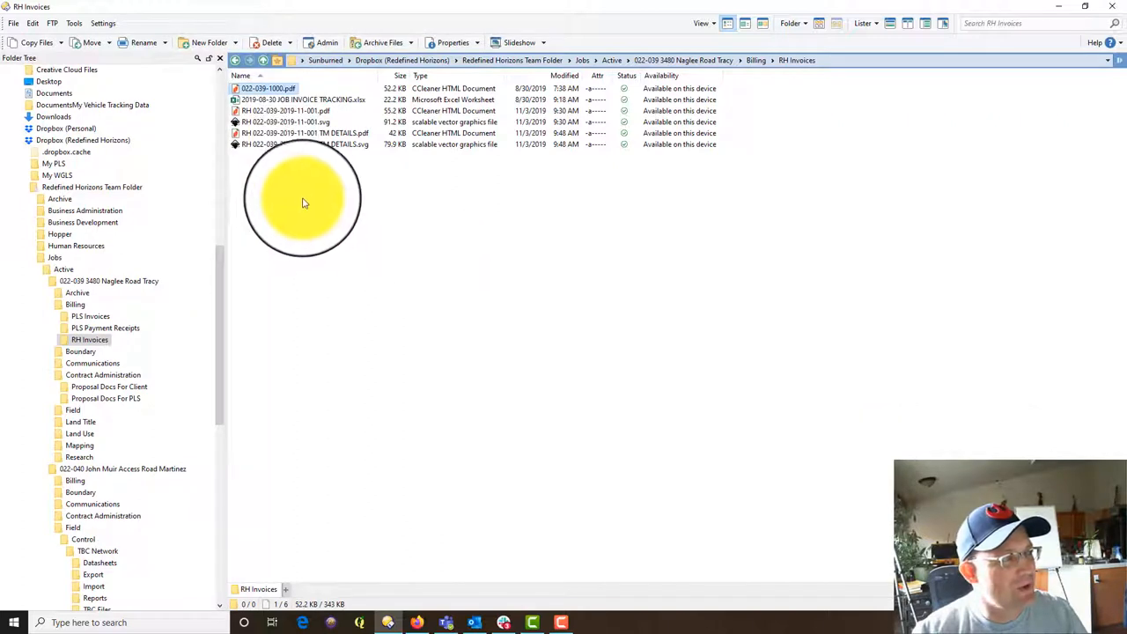
pyautogui.rightClick(303, 197)
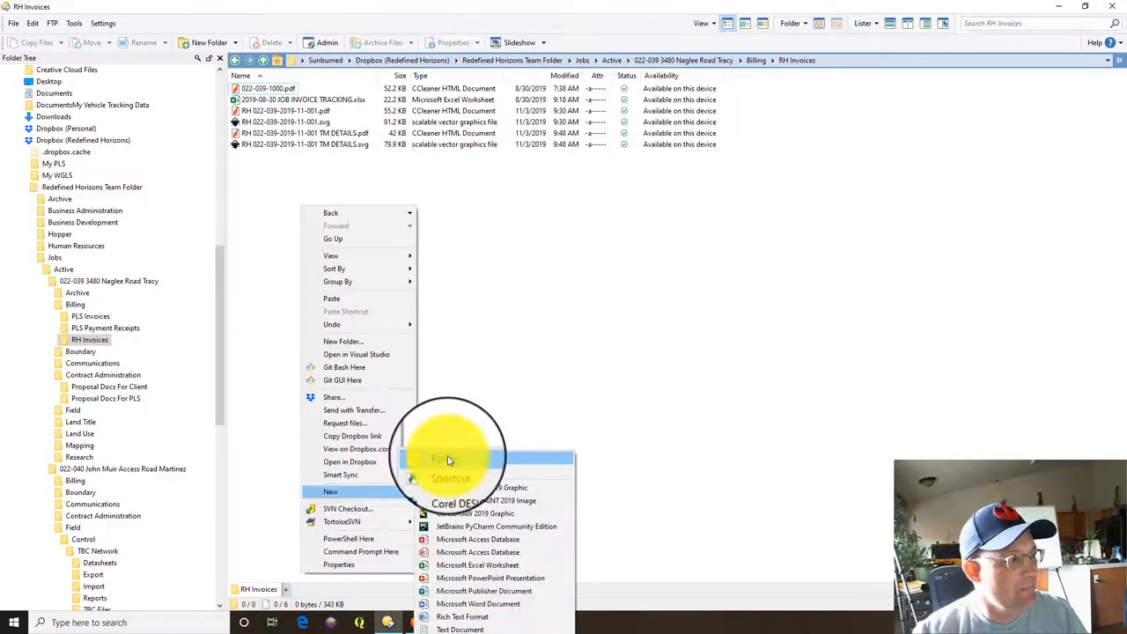
pyautogui.click(437, 460)
pyautogui.write('1000')
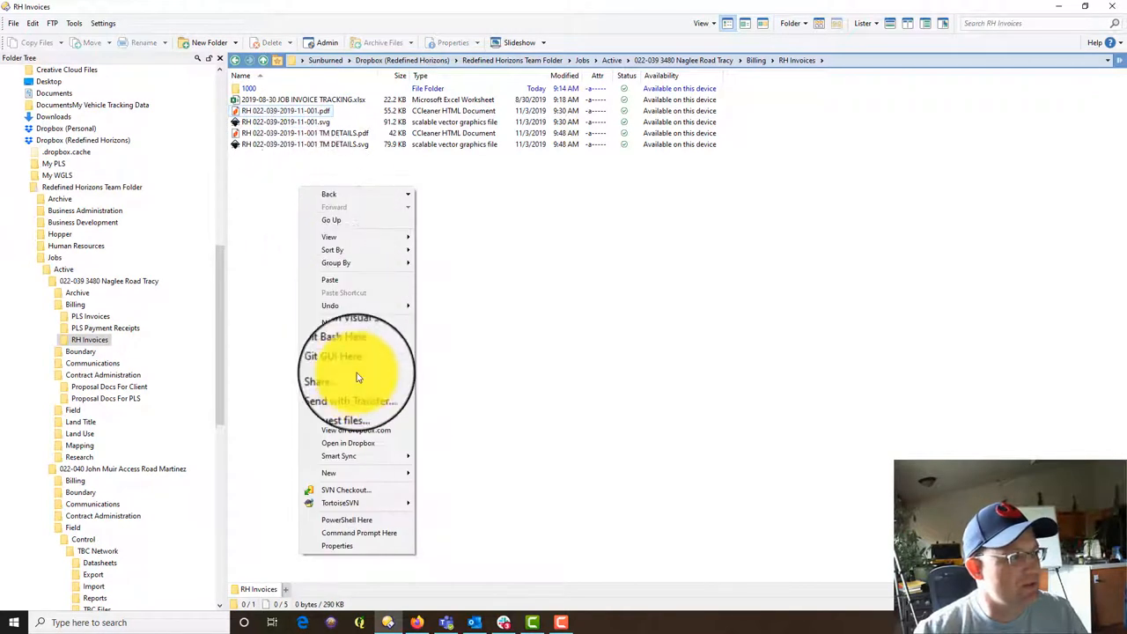
pyautogui.click(327, 472)
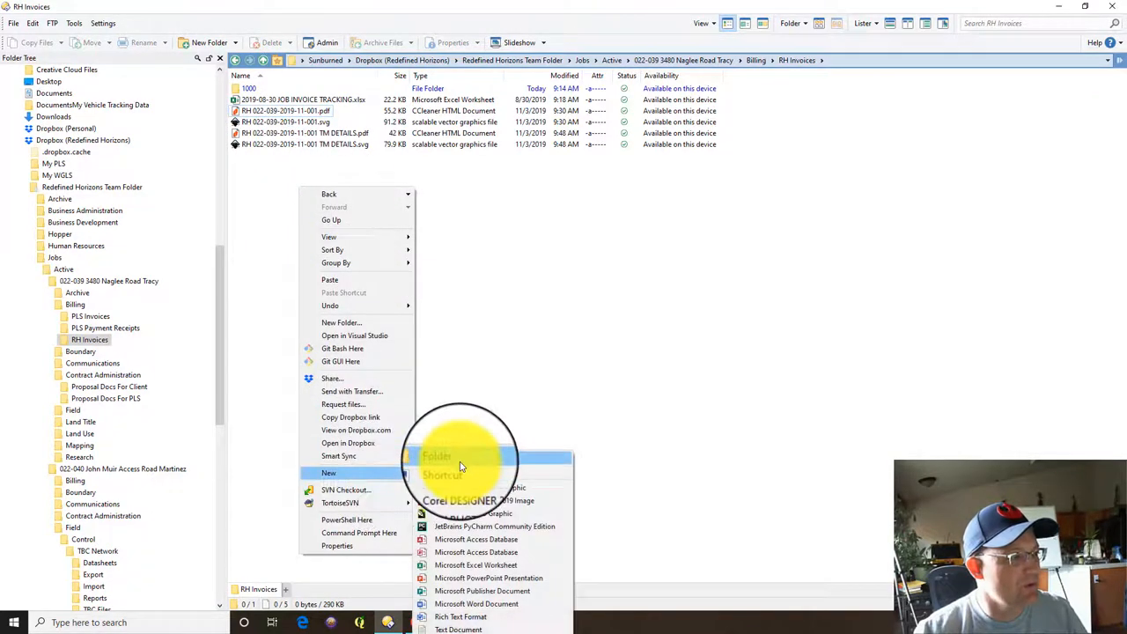
pyautogui.click(437, 456)
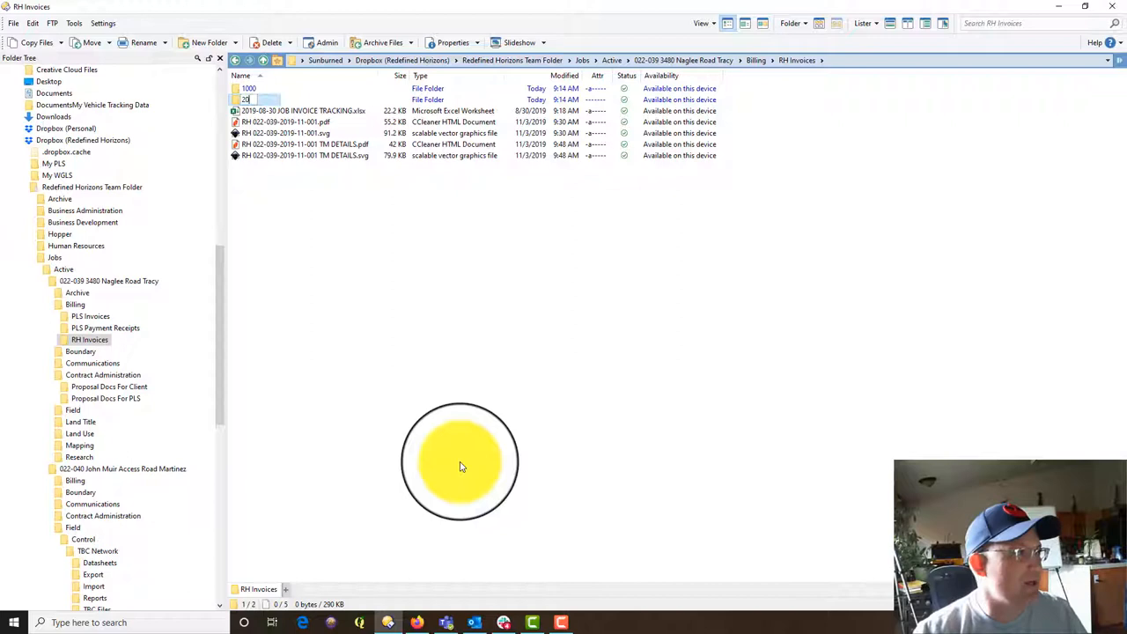
pyautogui.write('2019-11-001')
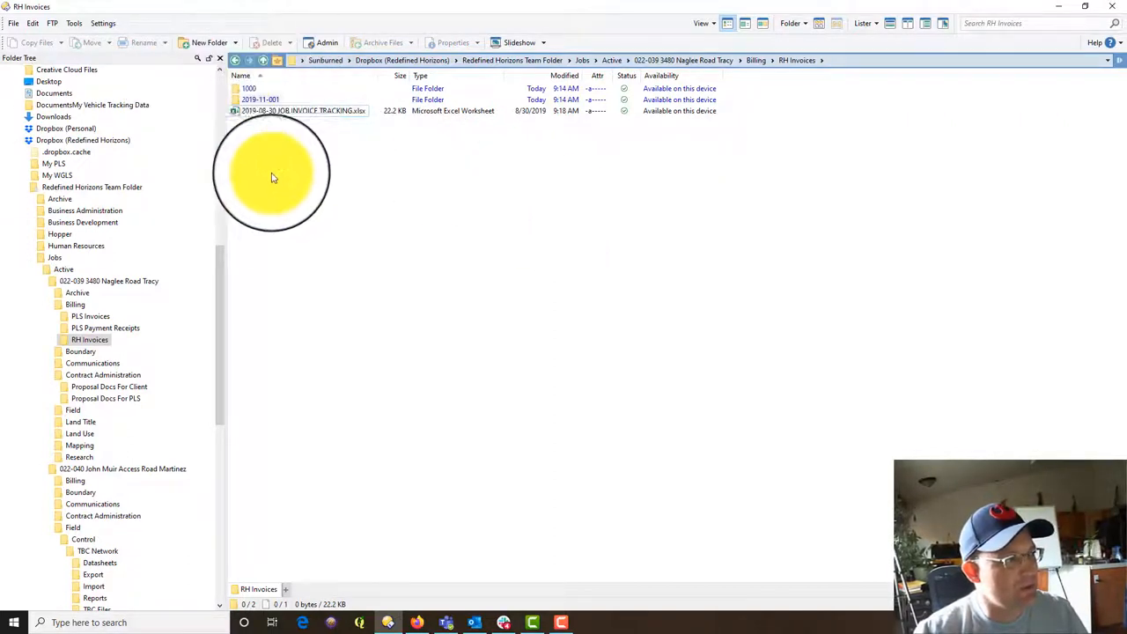
# Step: Create a new folder named 2020-01-001 in RH Invoices and select it
pyautogui.click(208, 42)
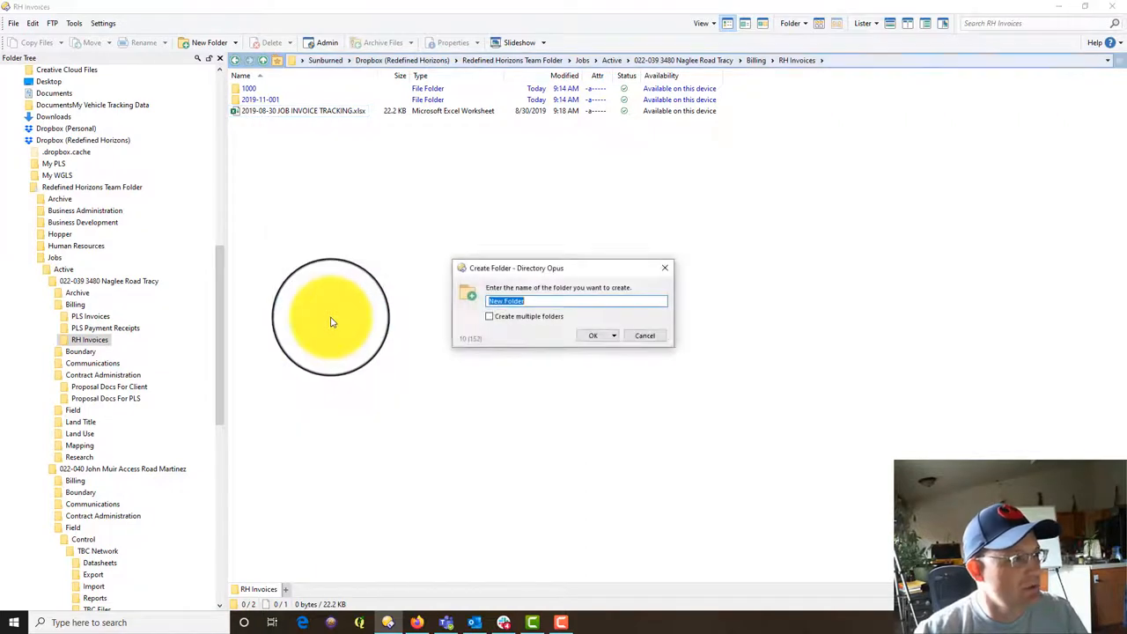
pyautogui.write('2019')
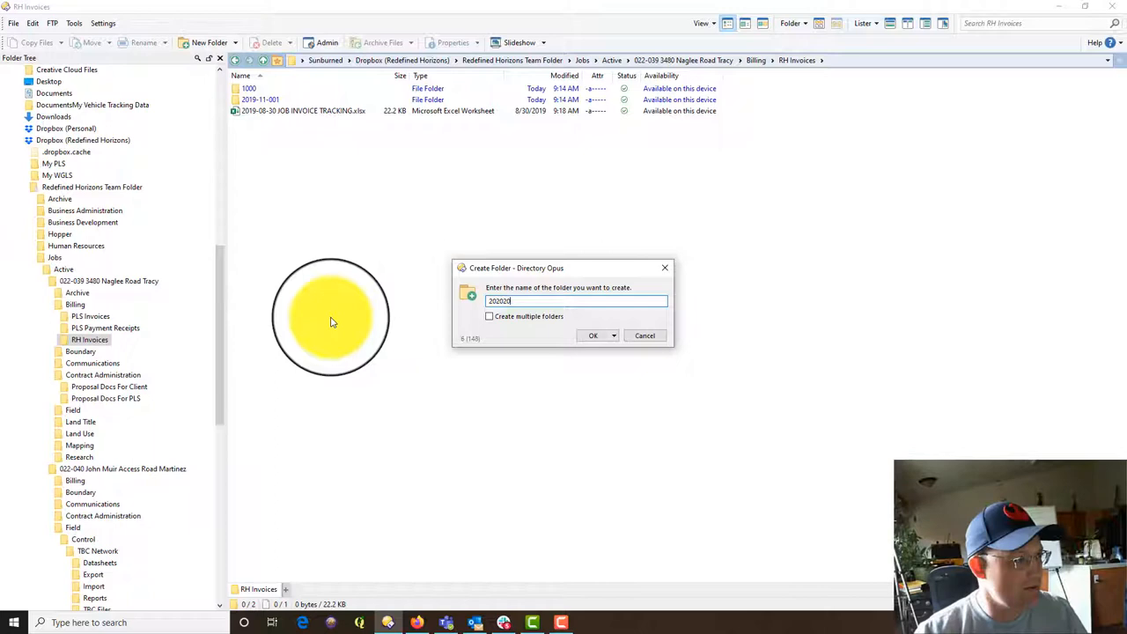
pyautogui.write('2020-01-29')
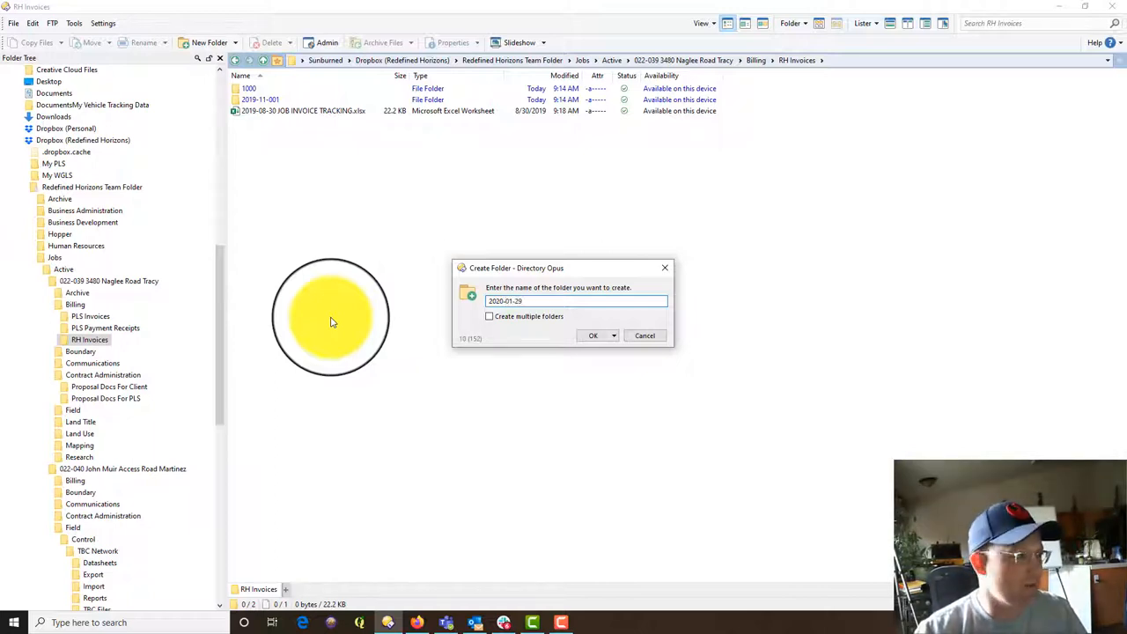
pyautogui.click(591, 335)
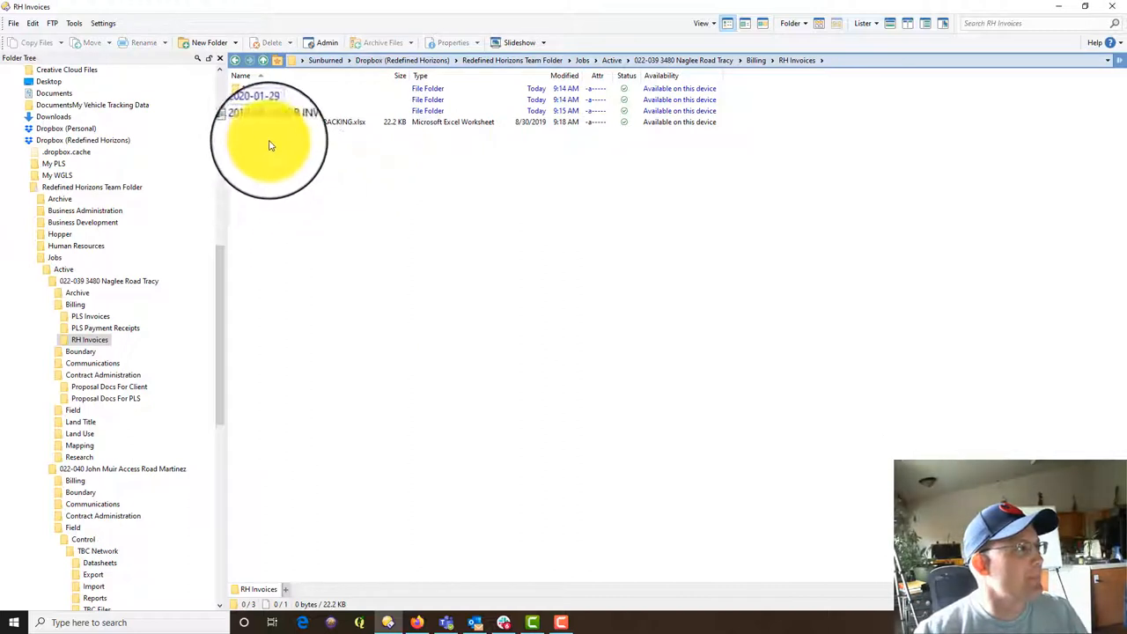
pyautogui.click(264, 114)
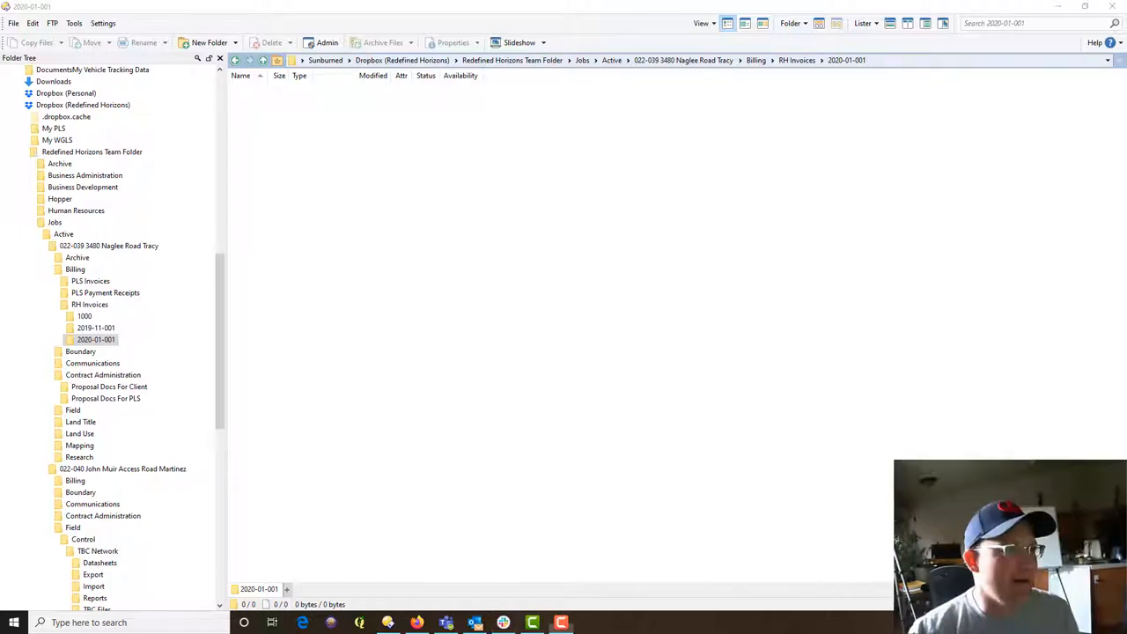
# Step: Browse back through Active jobs and Templates into the Neglee Road Tracy job folder
pyautogui.click(796, 60)
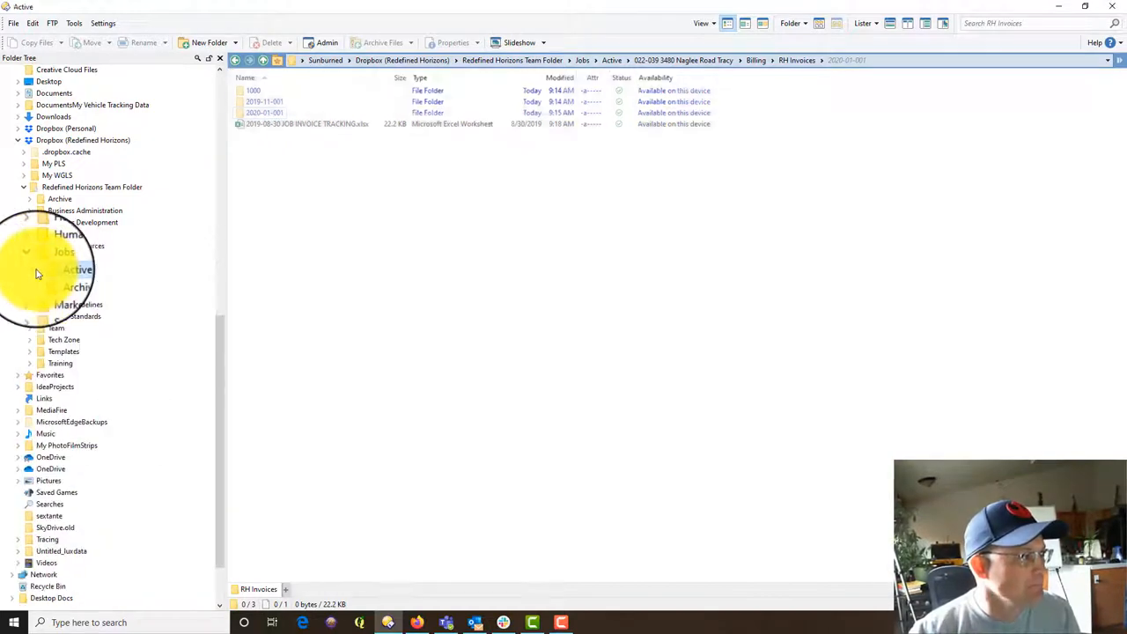
pyautogui.click(63, 268)
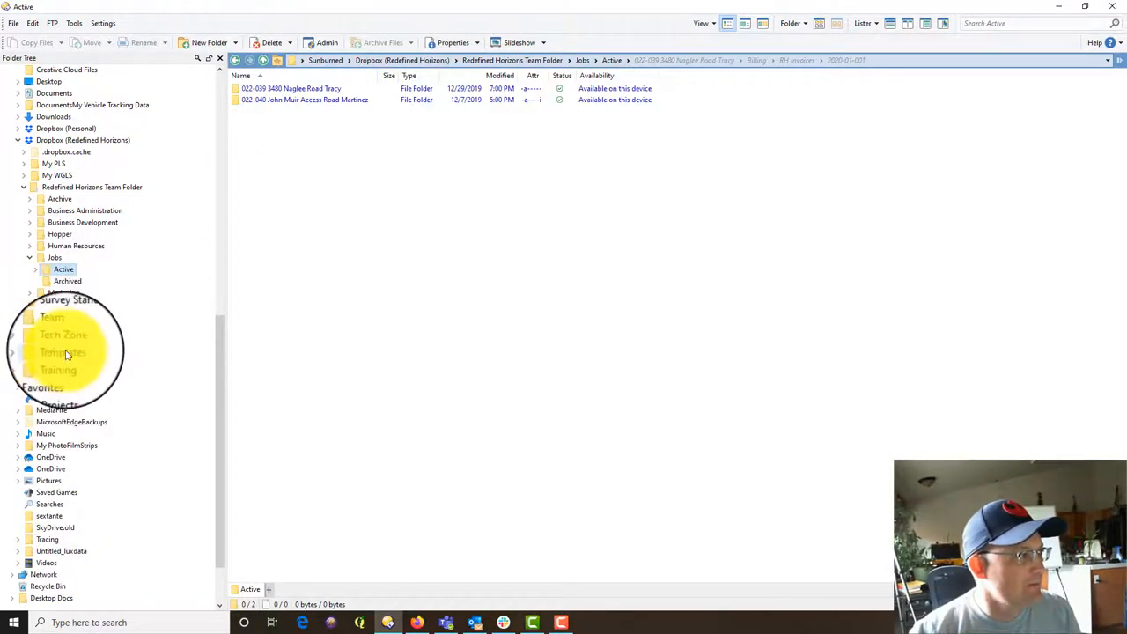
pyautogui.click(63, 352)
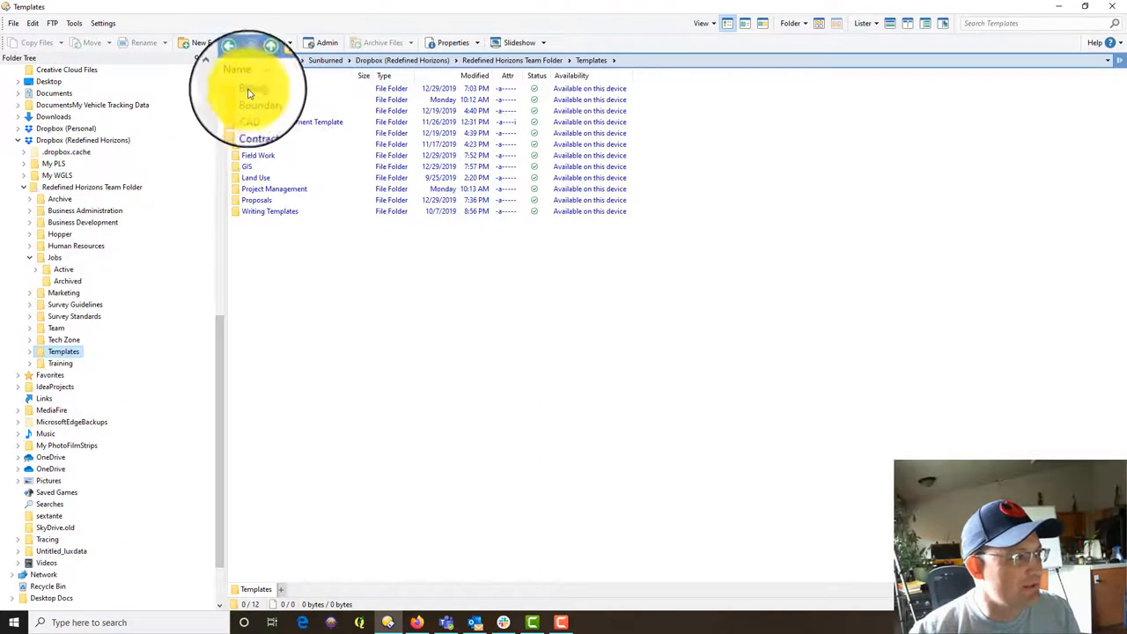
pyautogui.click(64, 268)
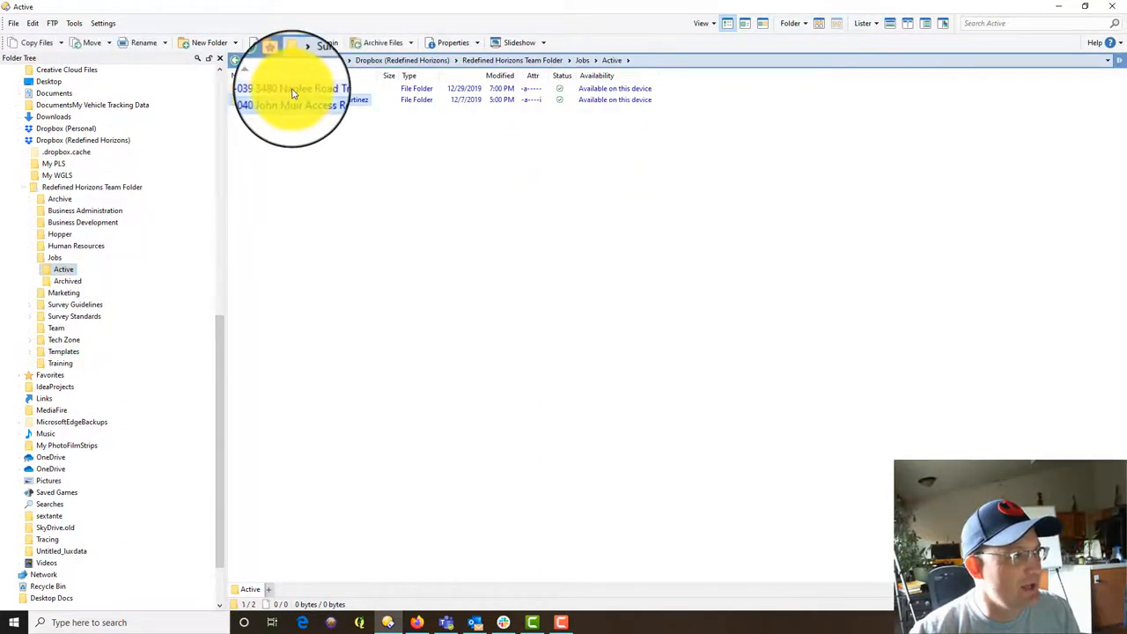
pyautogui.doubleClick(291, 88)
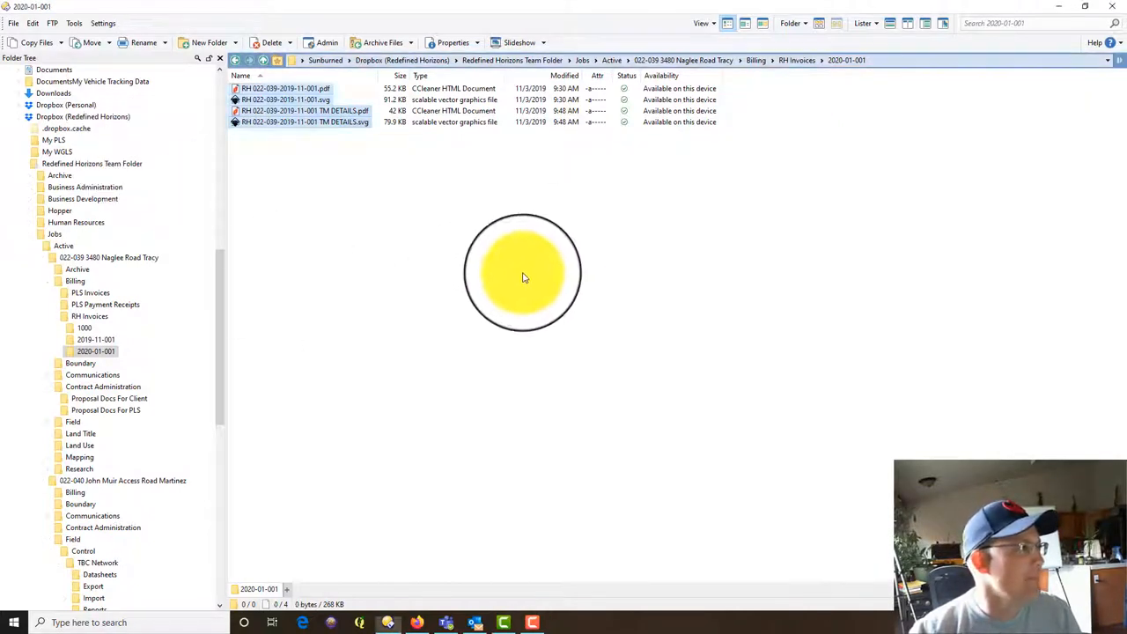
# Step: Delete the two copied PDF files from 2020-01-001, confirming the deletion
pyautogui.rightClick(285, 88)
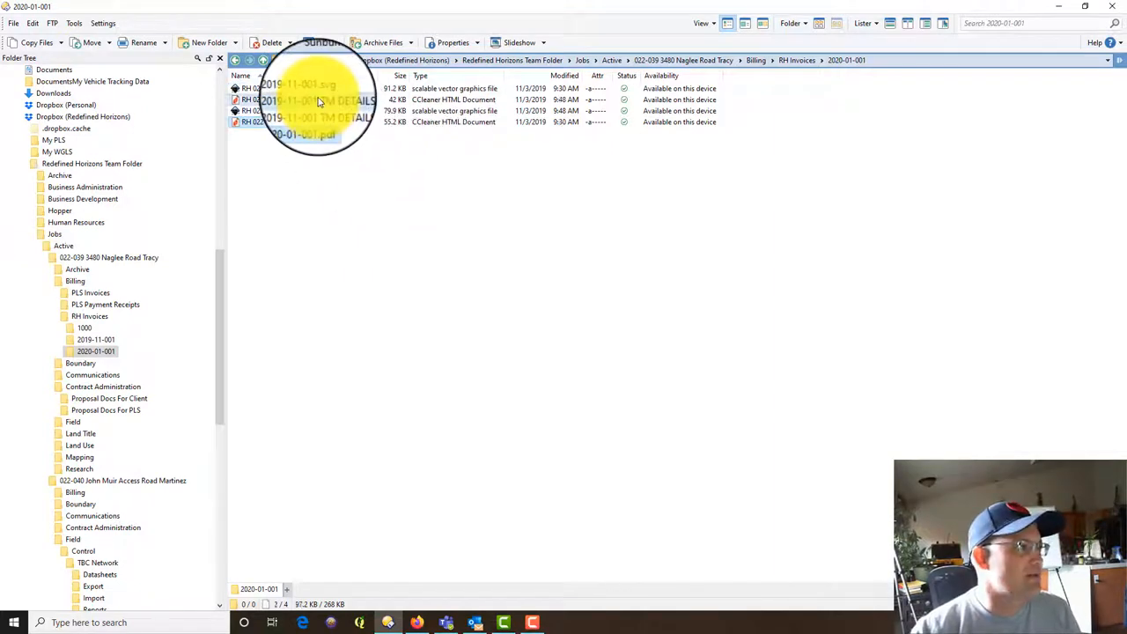
pyautogui.click(271, 43)
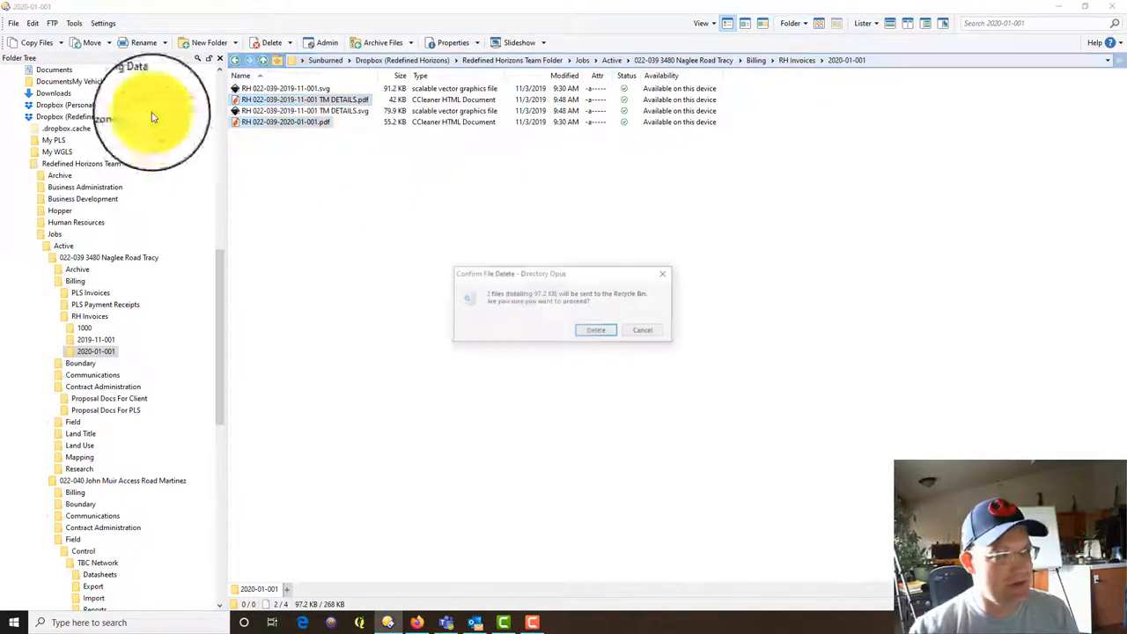
pyautogui.click(595, 329)
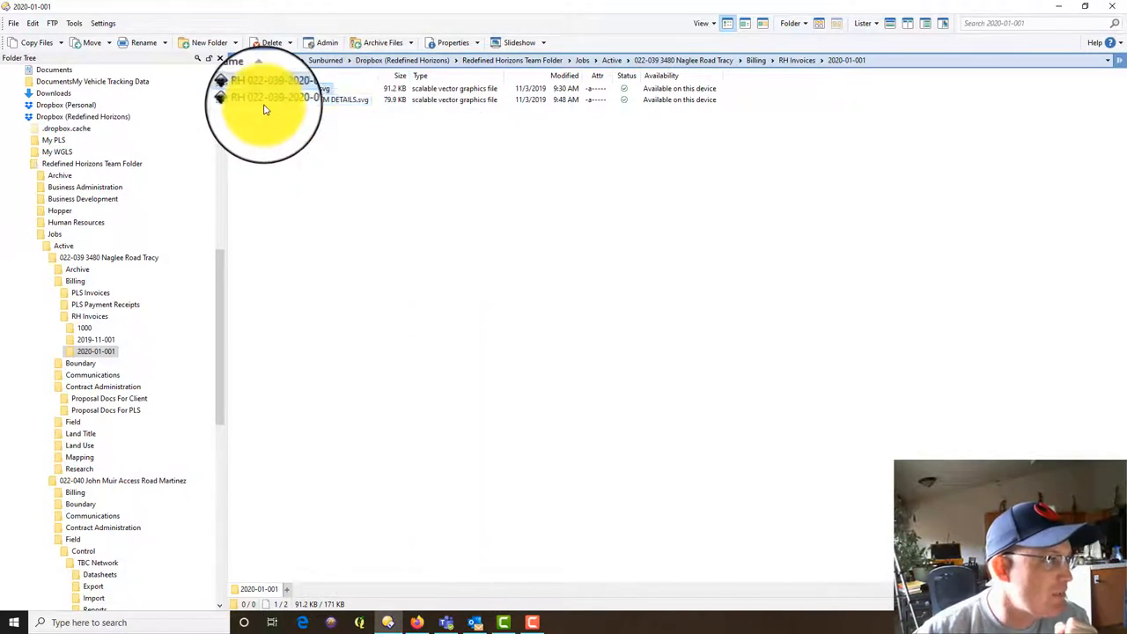
pyautogui.rightClick(264, 88)
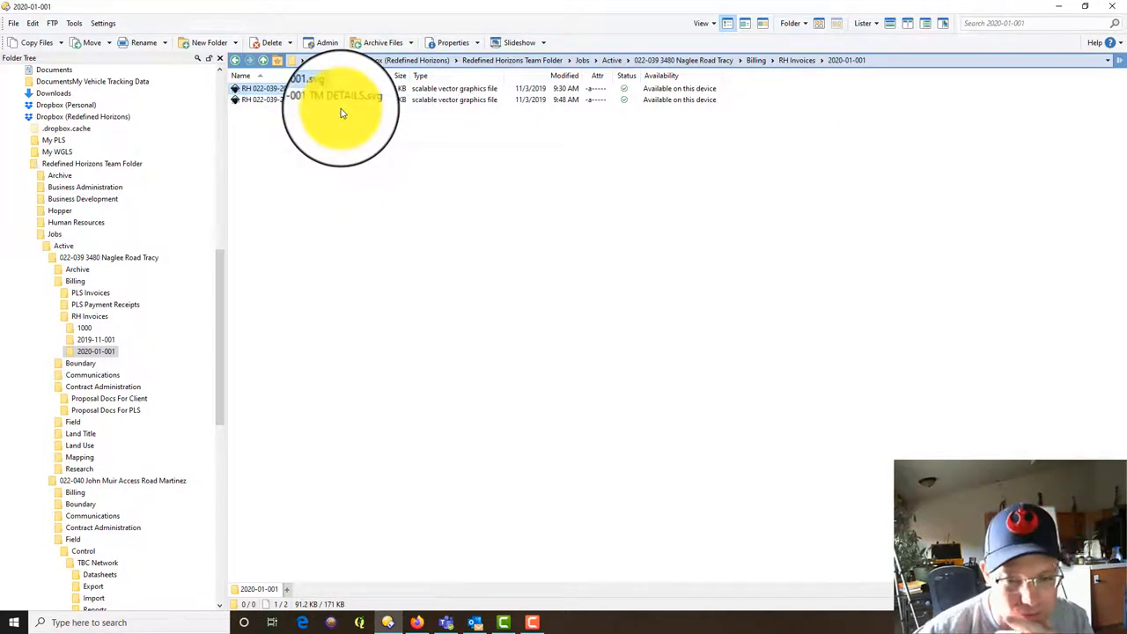
pyautogui.doubleClick(286, 89)
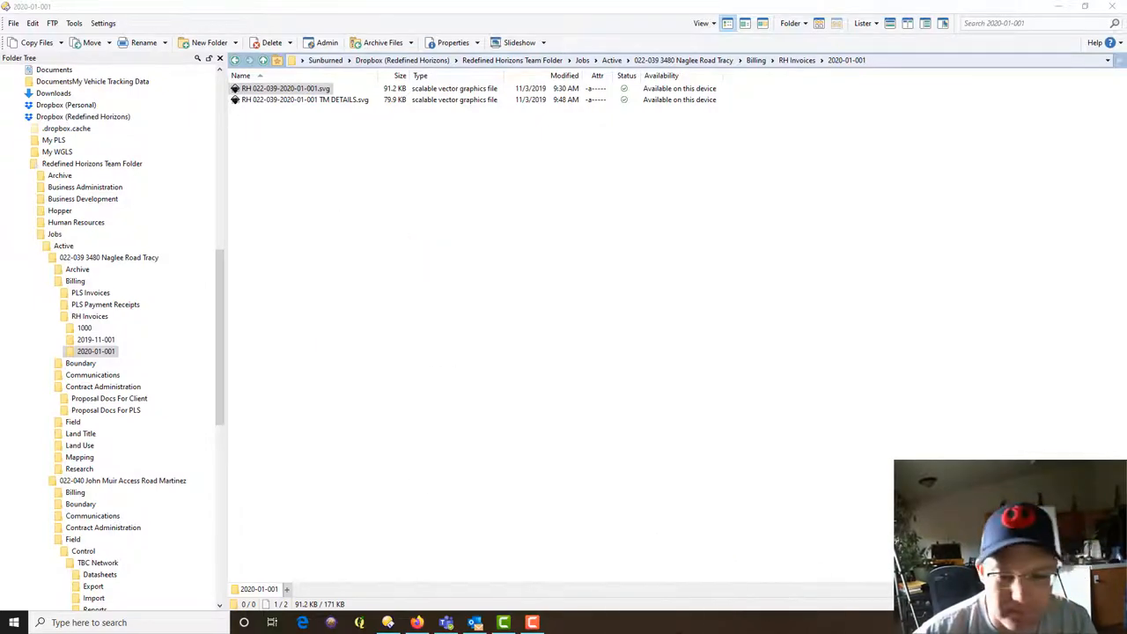
pyautogui.doubleClick(285, 88)
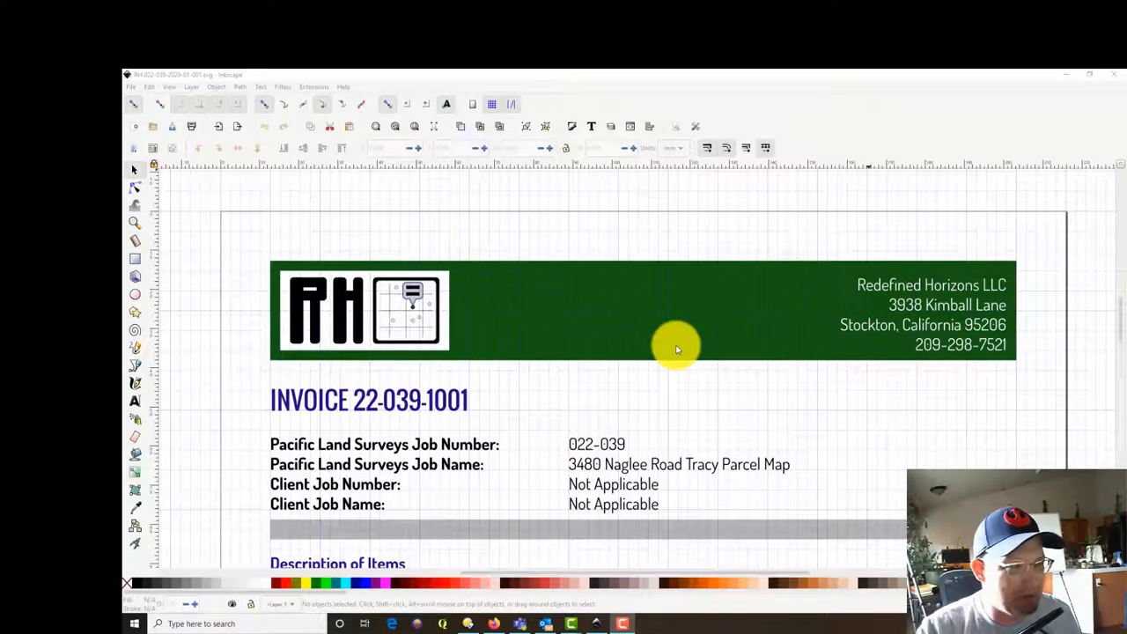
pyautogui.scroll(-3)
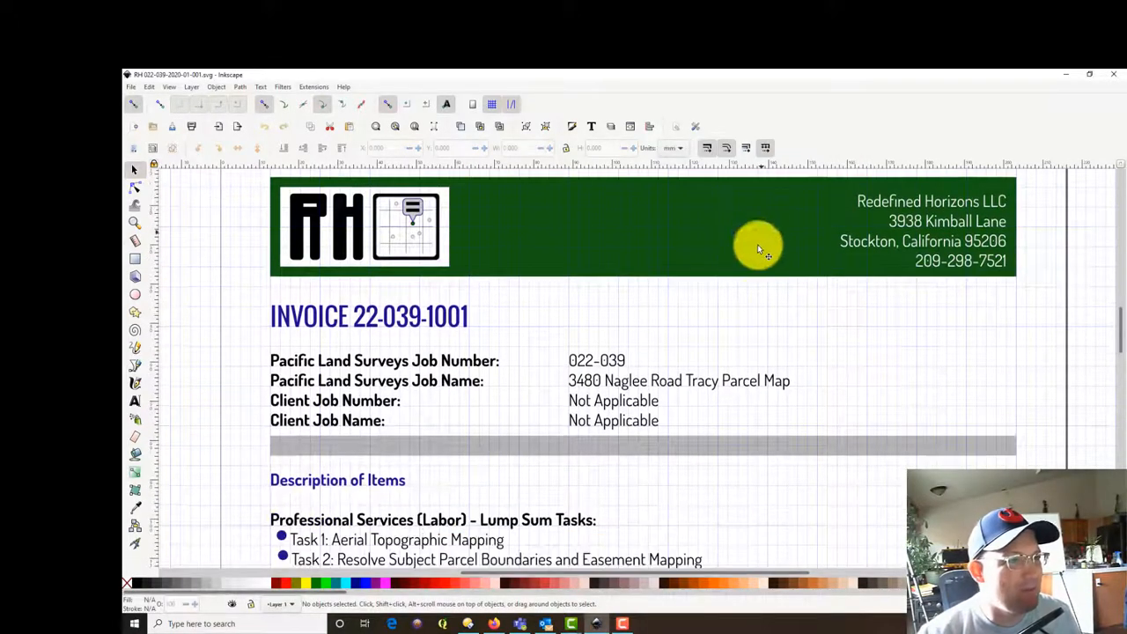
pyautogui.scroll(-3)
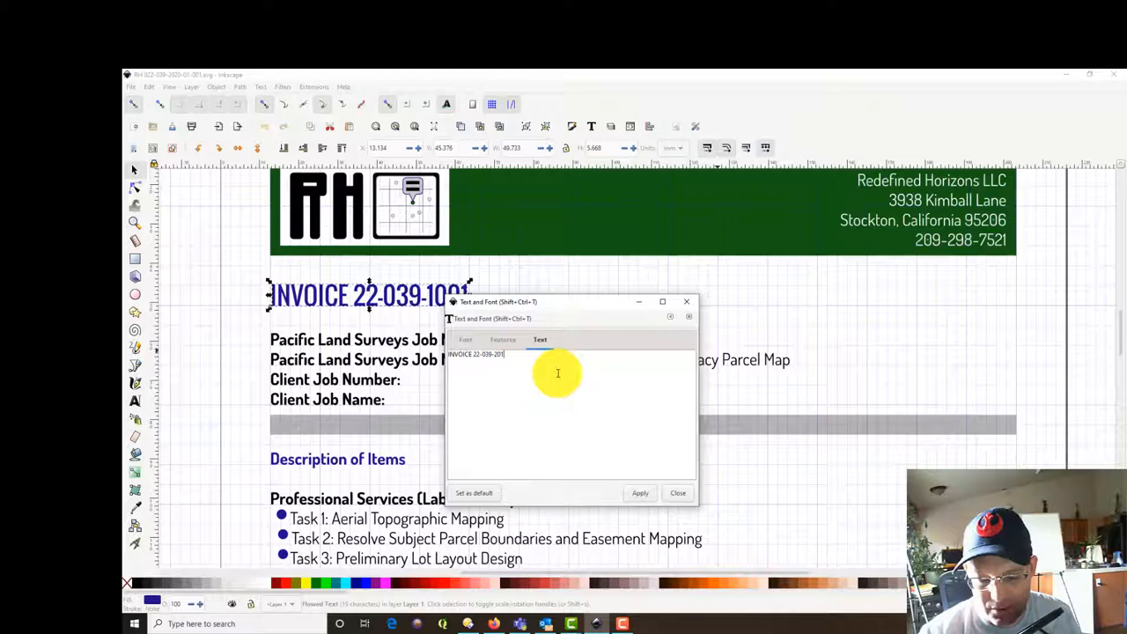
pyautogui.write('2020-01-')
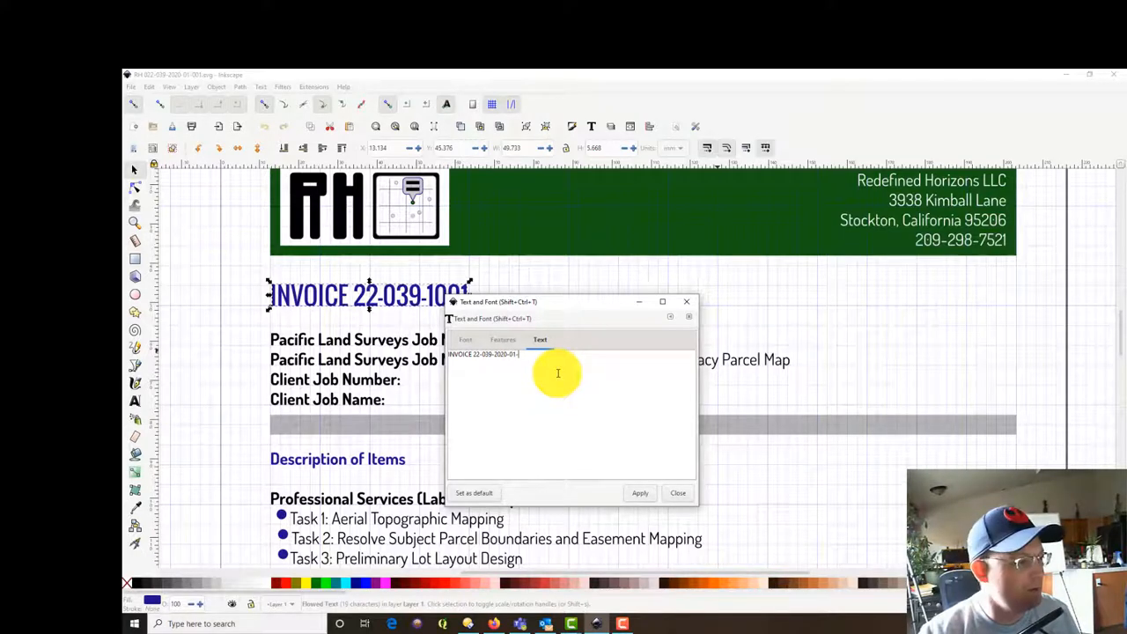
pyautogui.write('001')
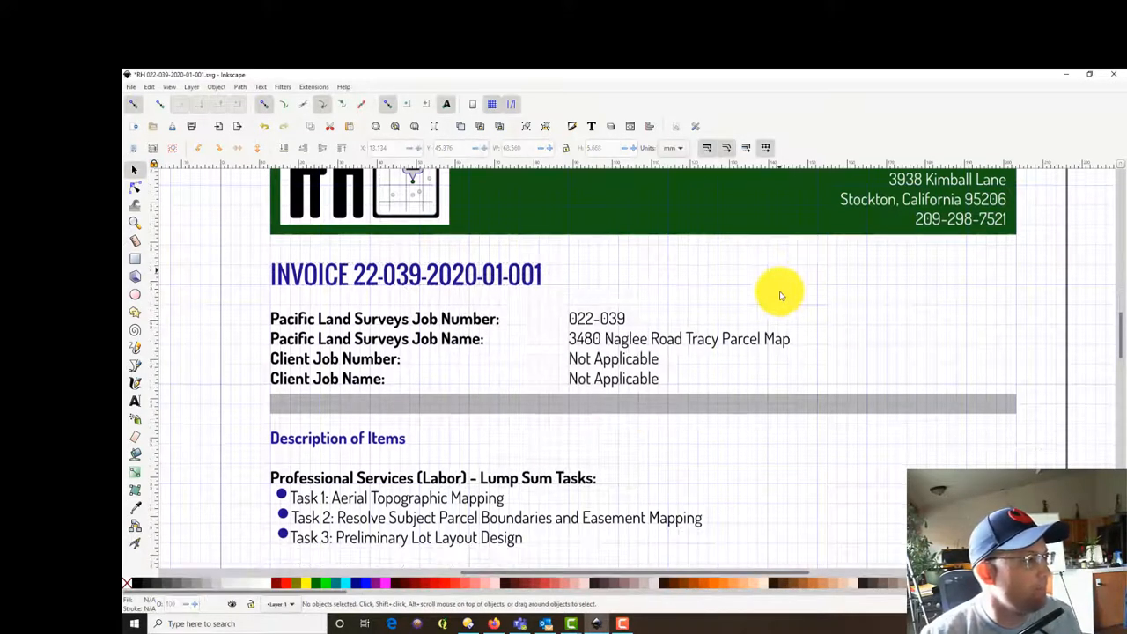
pyautogui.scroll(-3)
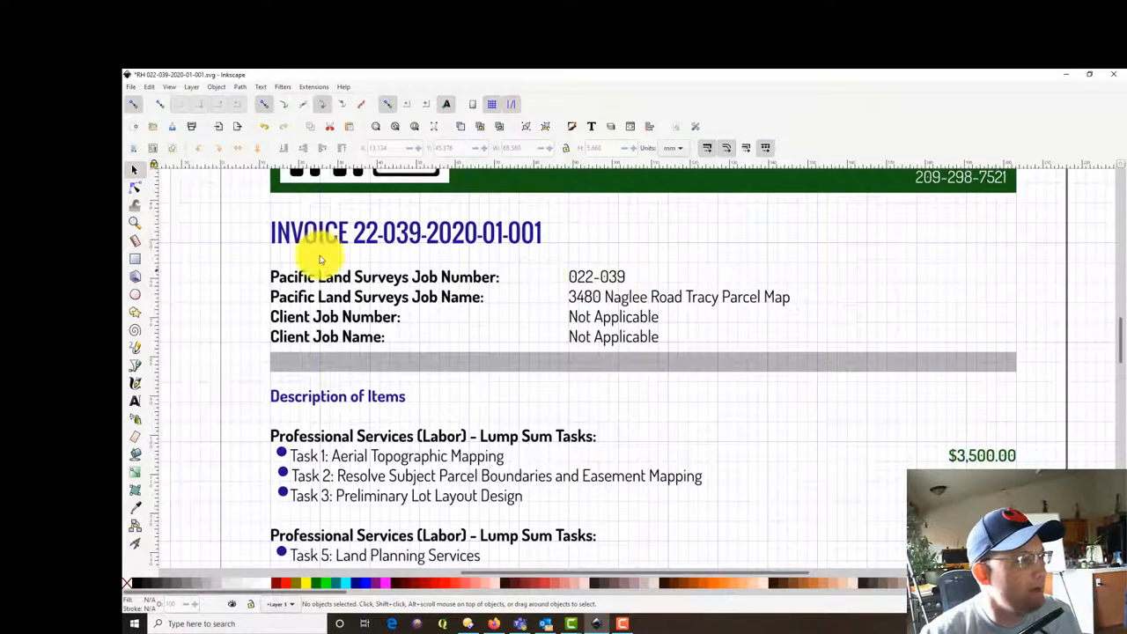
pyautogui.scroll(-3)
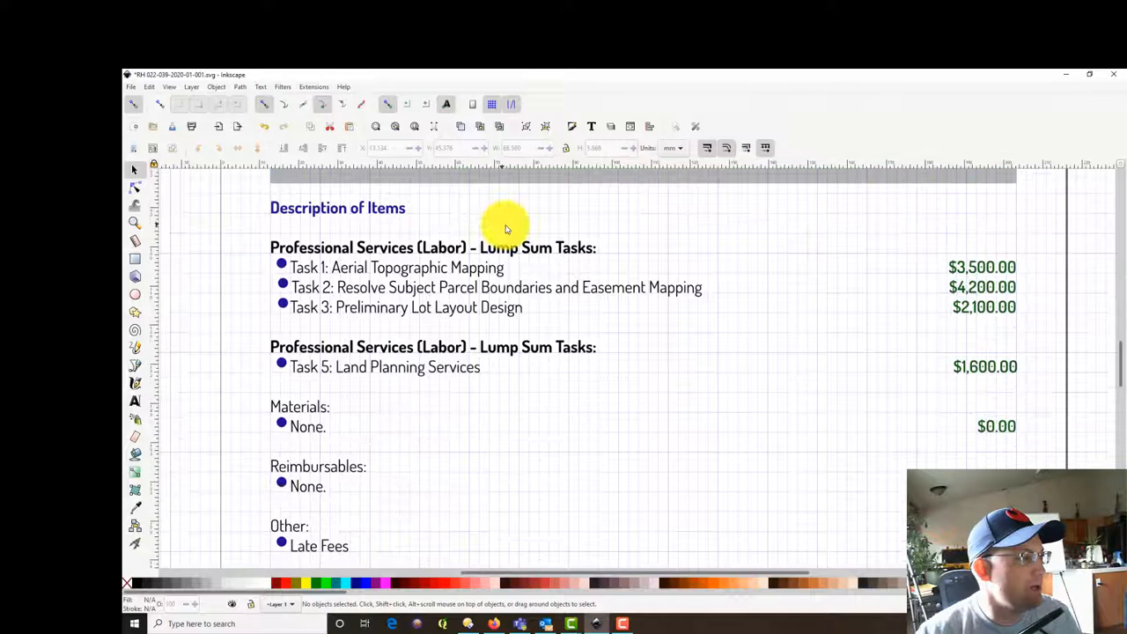
pyautogui.moveTo(454, 233)
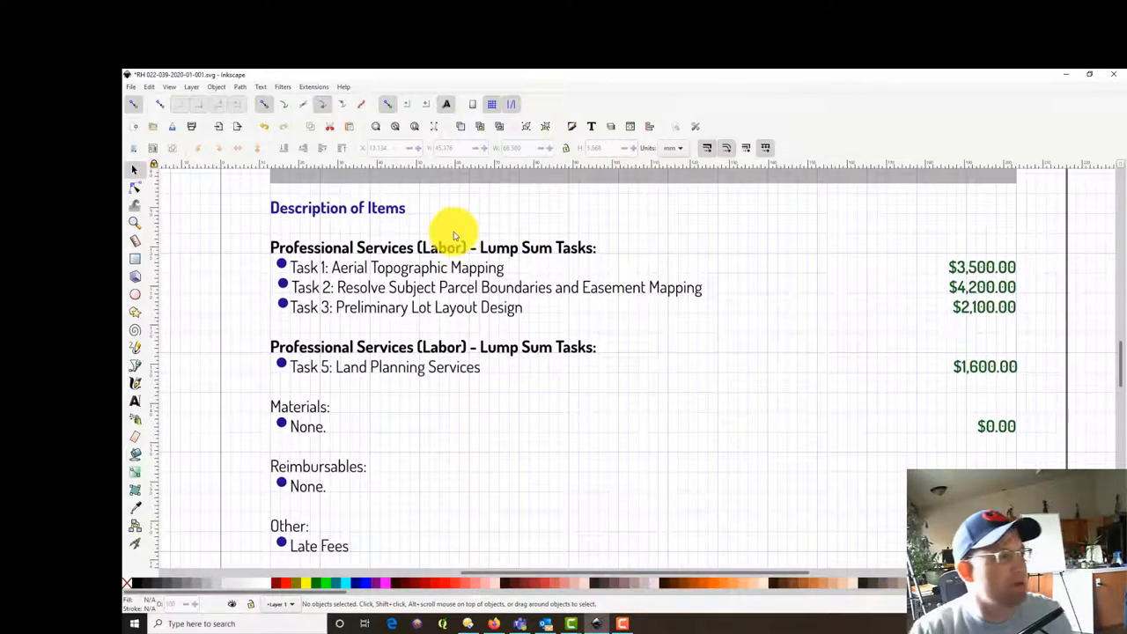
pyautogui.moveTo(544, 266)
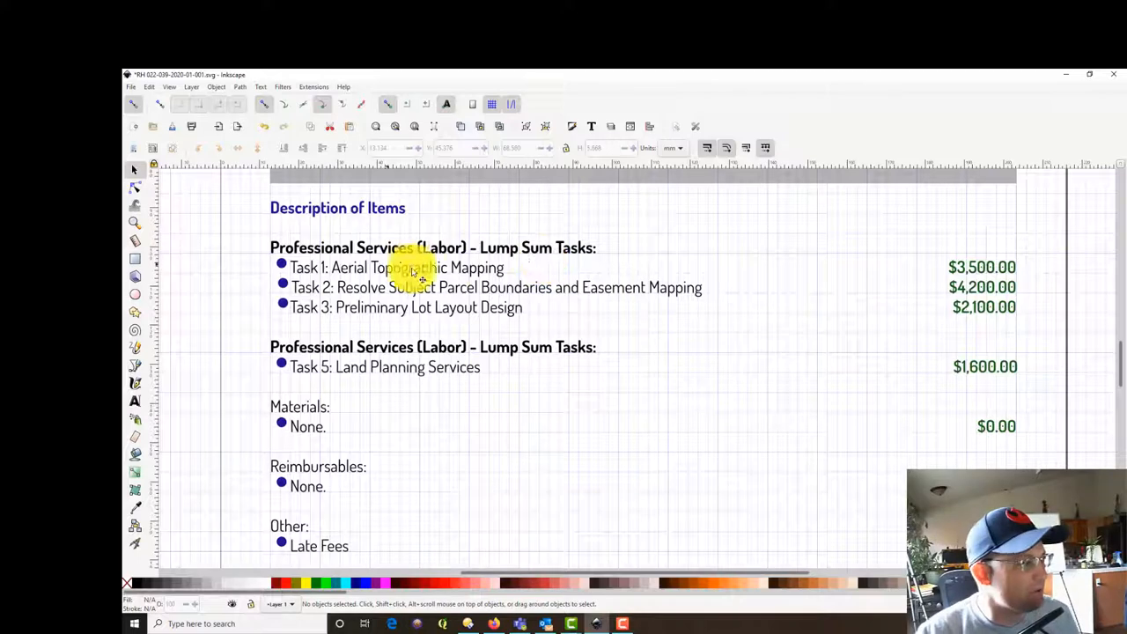
# Step: Select the Task 1: Aerial Topographic Mapping text line under Description of Items
pyautogui.click(396, 268)
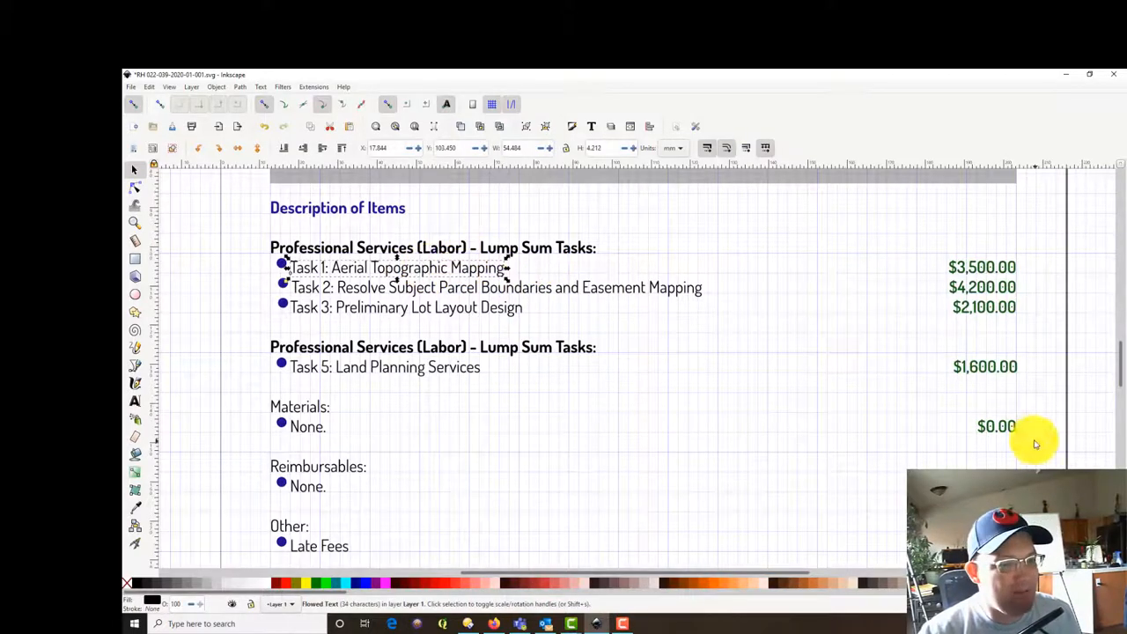
pyautogui.moveTo(558, 613)
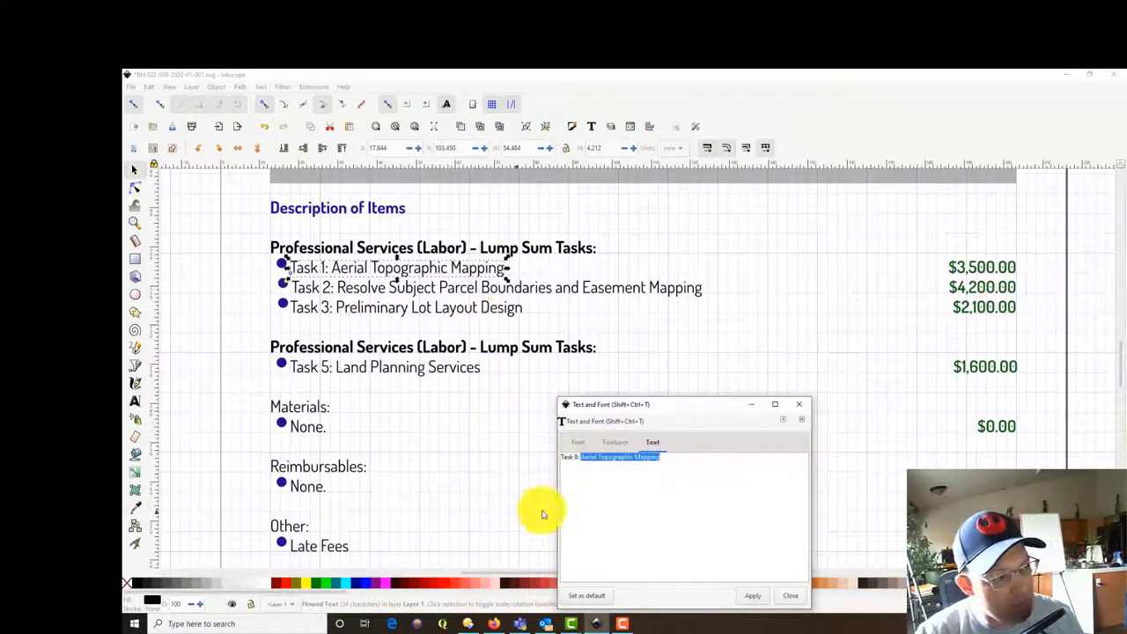
pyautogui.moveTo(683, 471)
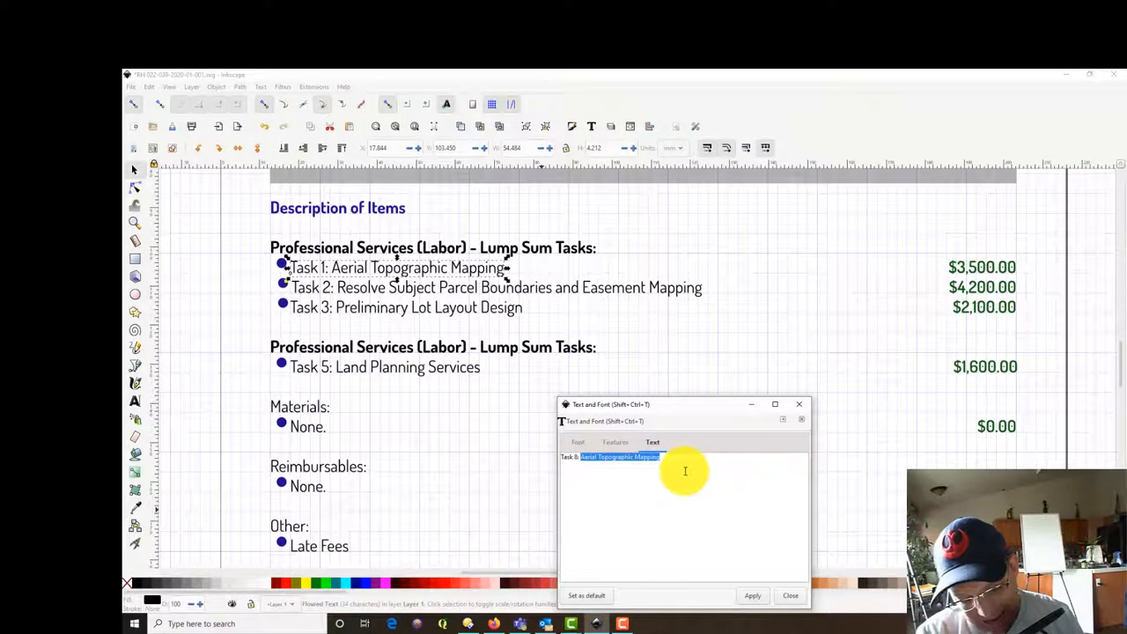
# Step: Rewrite the first line as Task 7: Lot-Line-Adjustment Application and apply it
pyautogui.write('Task 7: Lot')
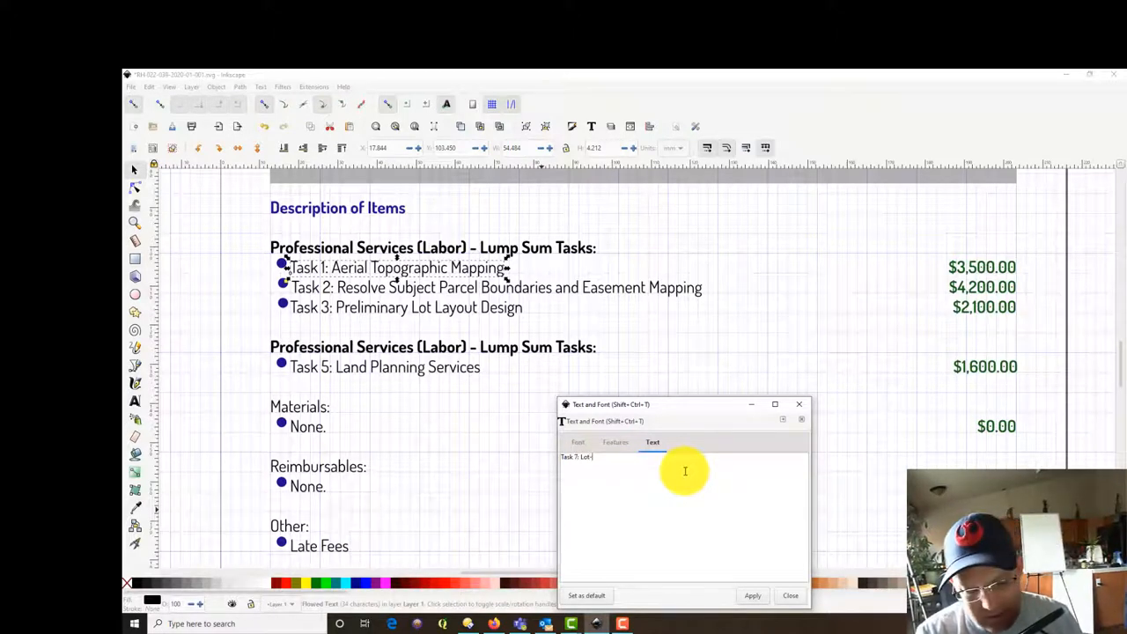
pyautogui.write('Line-Adjustment A')
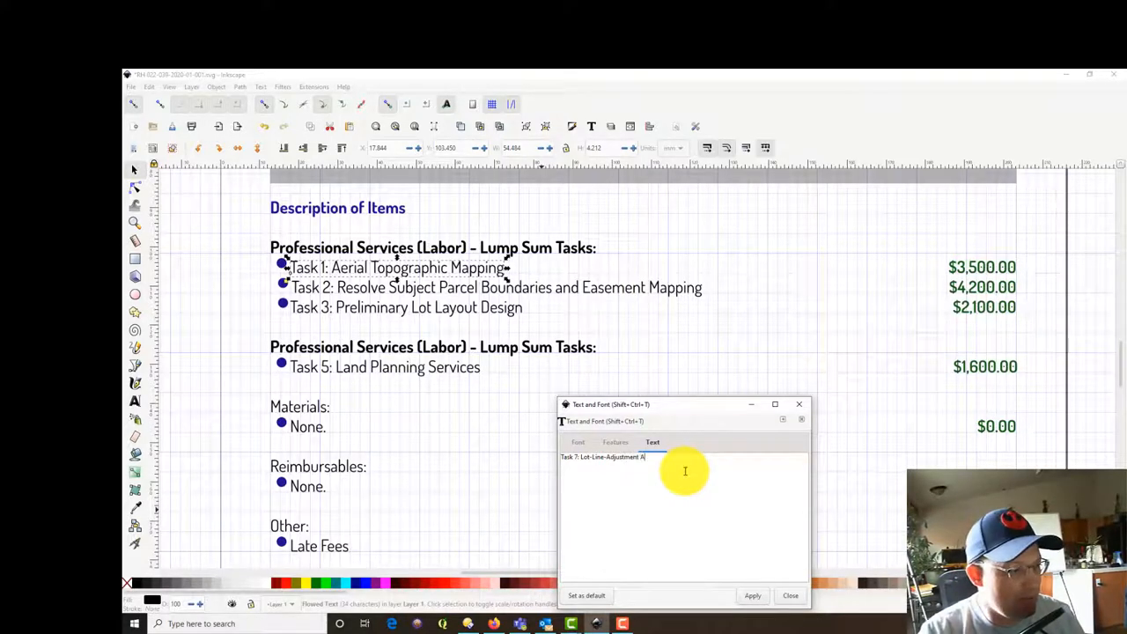
pyautogui.write('pplication')
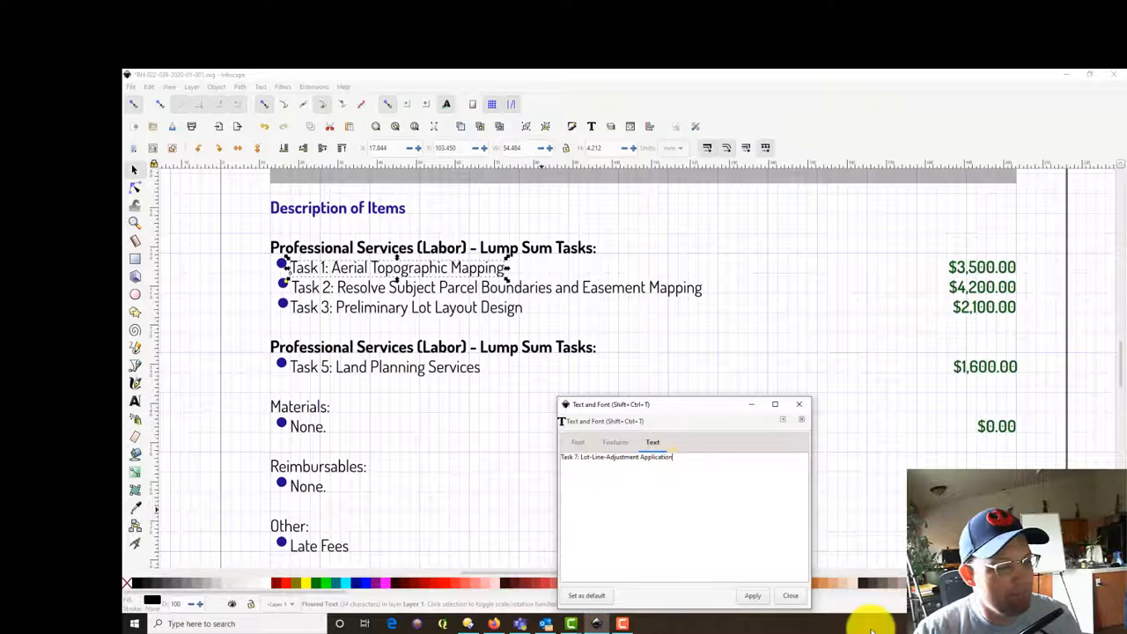
pyautogui.click(752, 595)
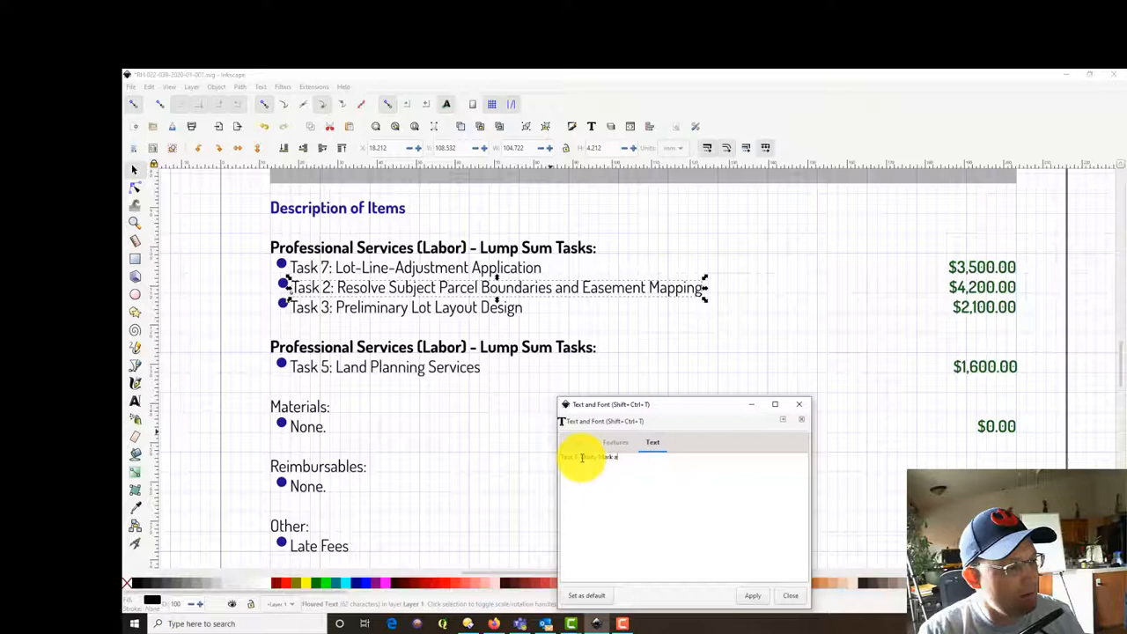
# Step: Rewrite the second line as Task 8: Utility Mark and Locate/Utility Mapping
pyautogui.write('and Locate')
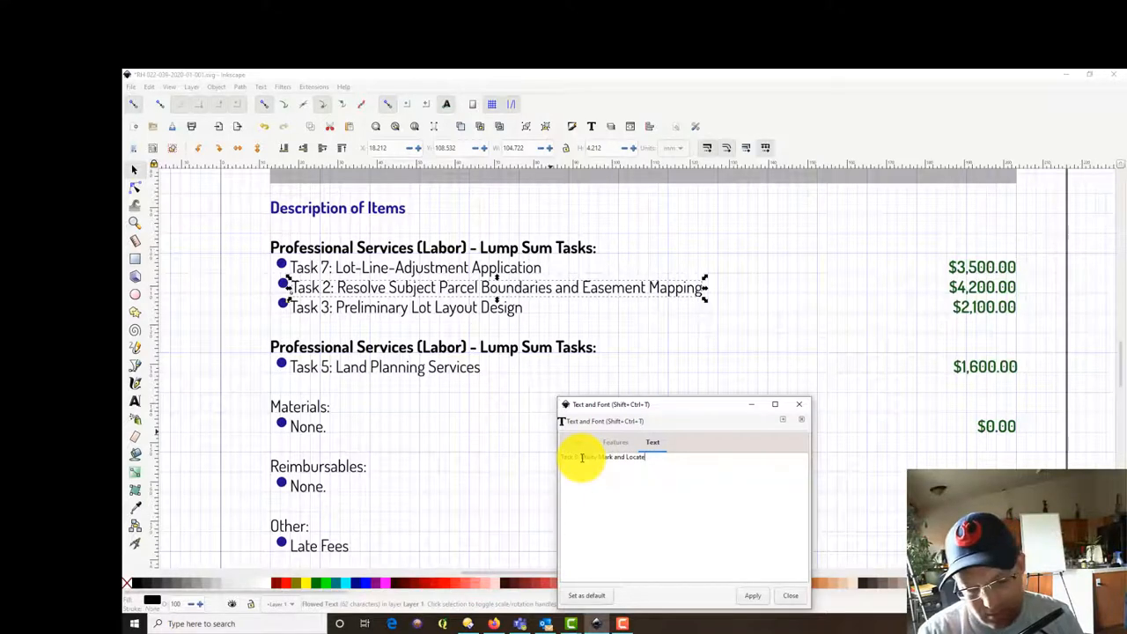
pyautogui.write('/Utility Mapping')
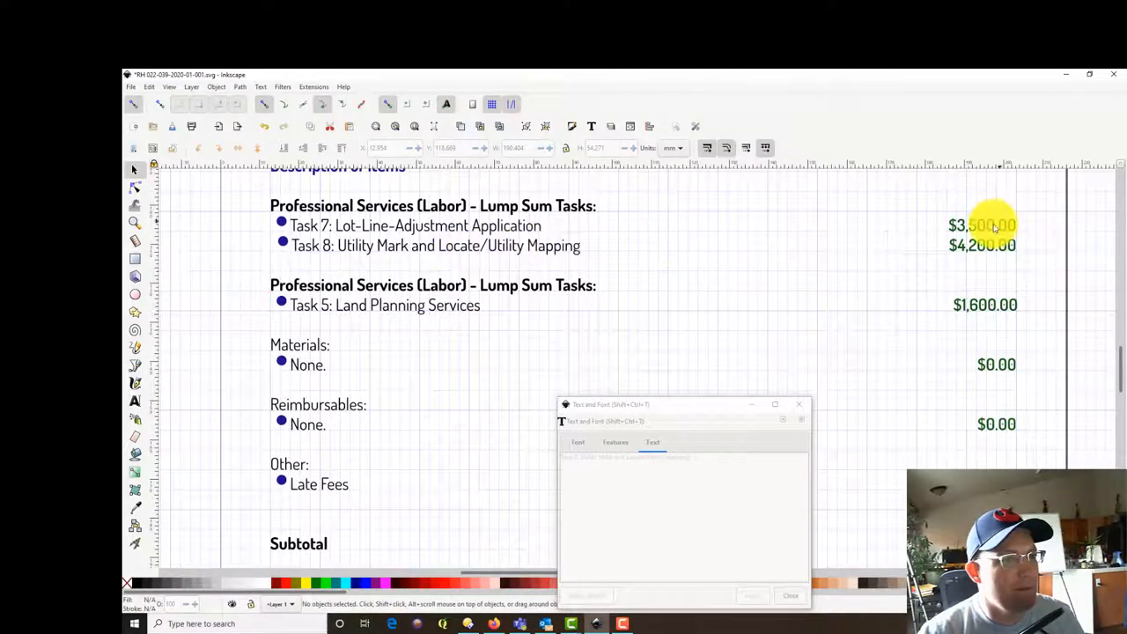
# Step: Select the $3,500.00 price text and bring Directory Opus back to the front
pyautogui.click(982, 226)
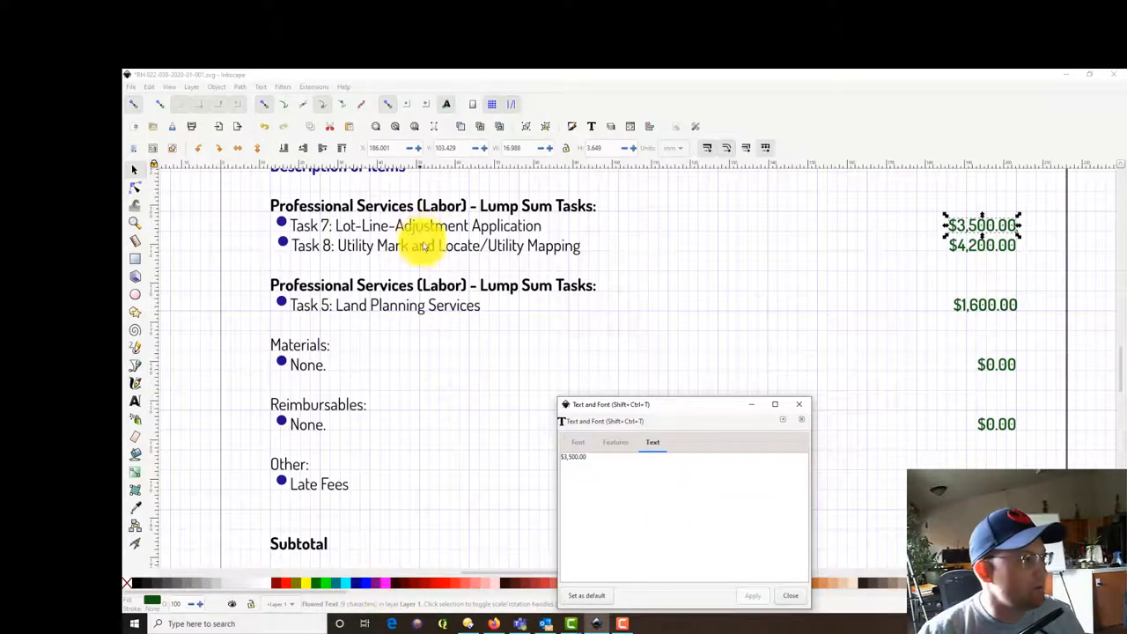
pyautogui.click(413, 225)
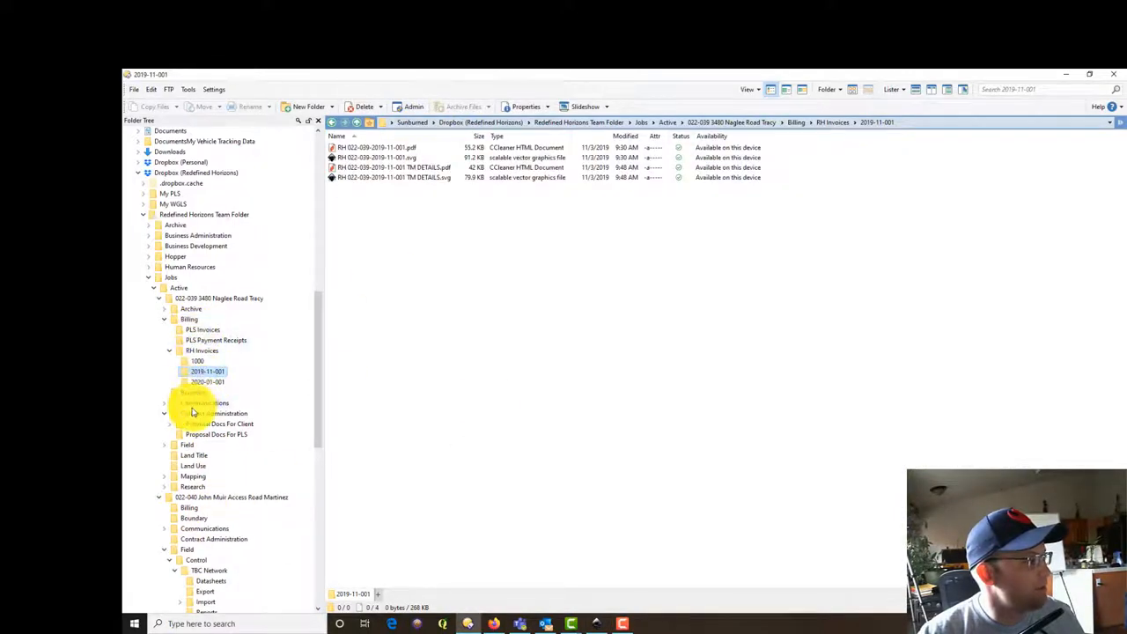
# Step: Open 2019-07-24 SCOPE-OF-SERVICES.pdf from Proposal Docs For PLS in Nitro Pro
pyautogui.click(215, 412)
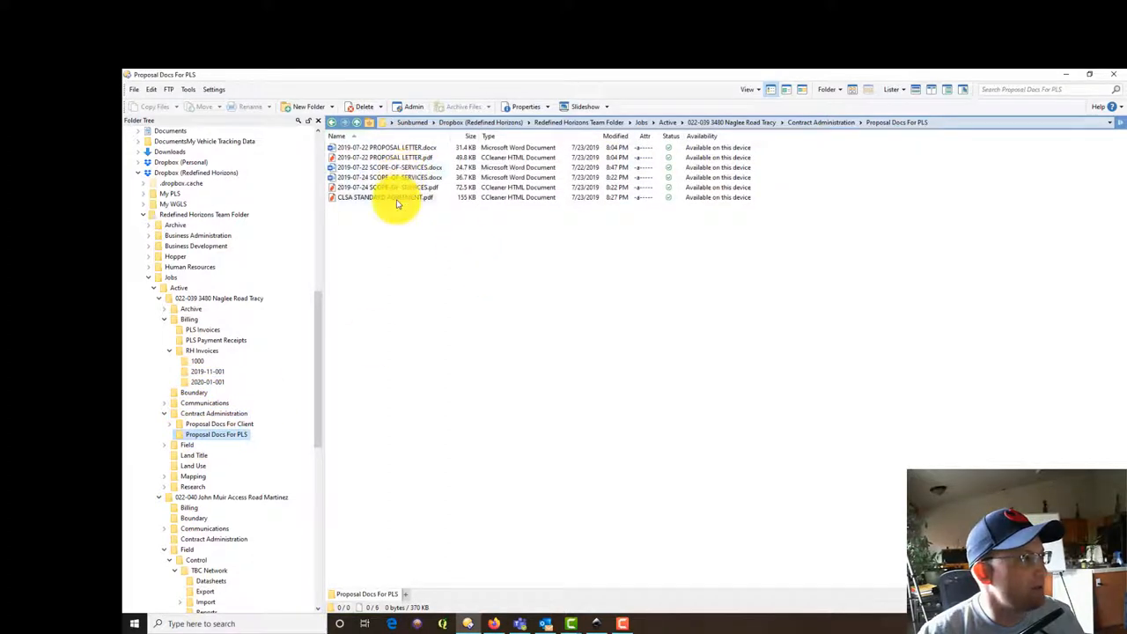
pyautogui.moveTo(396, 187)
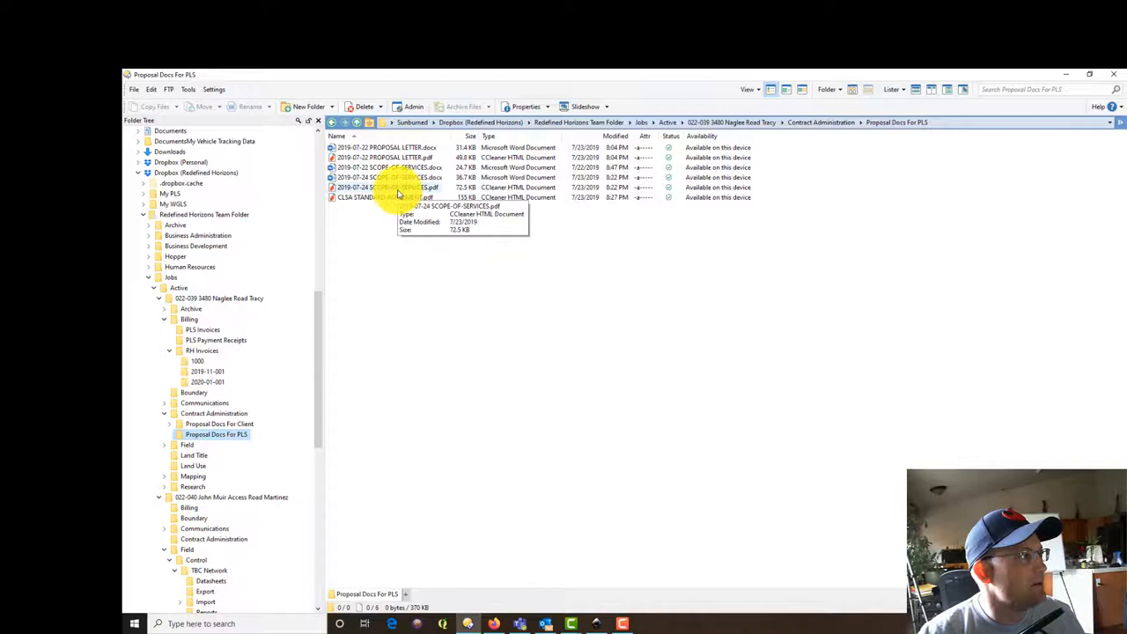
pyautogui.doubleClick(384, 187)
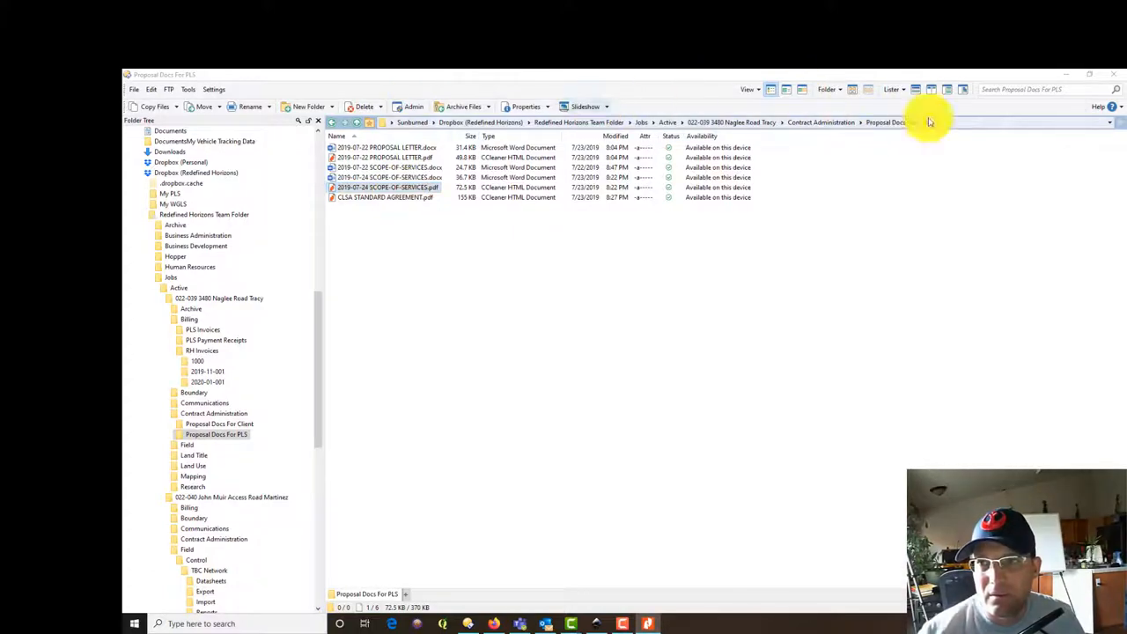
pyautogui.doubleClick(388, 187)
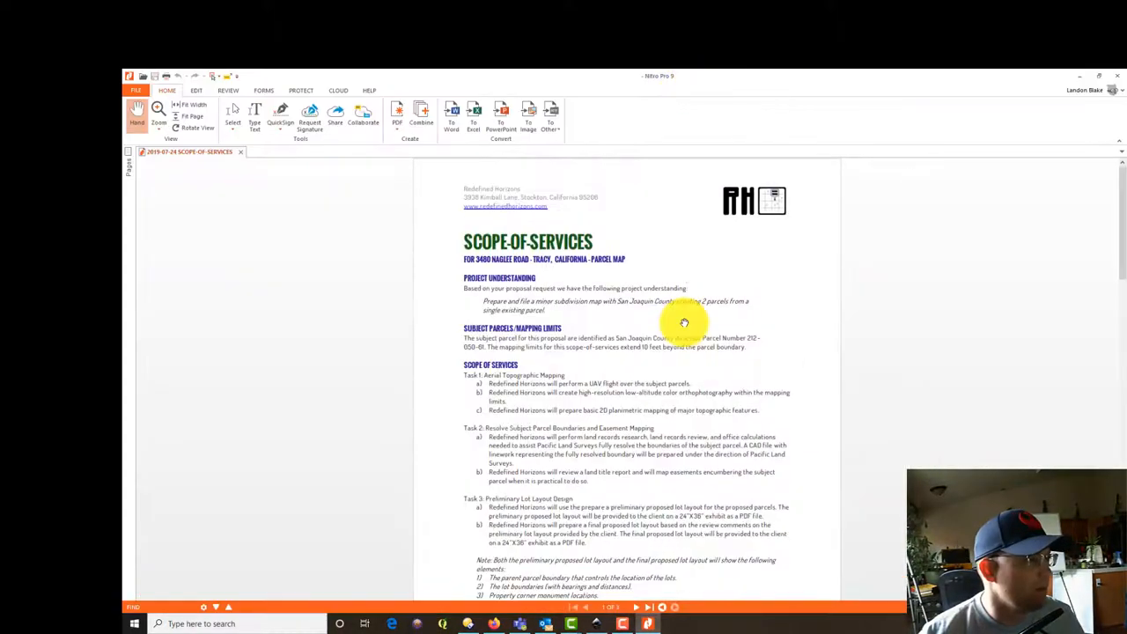
# Step: Scroll to the Fee Estimate table listing Tasks 1–5 with fees and total
pyautogui.scroll(-3)
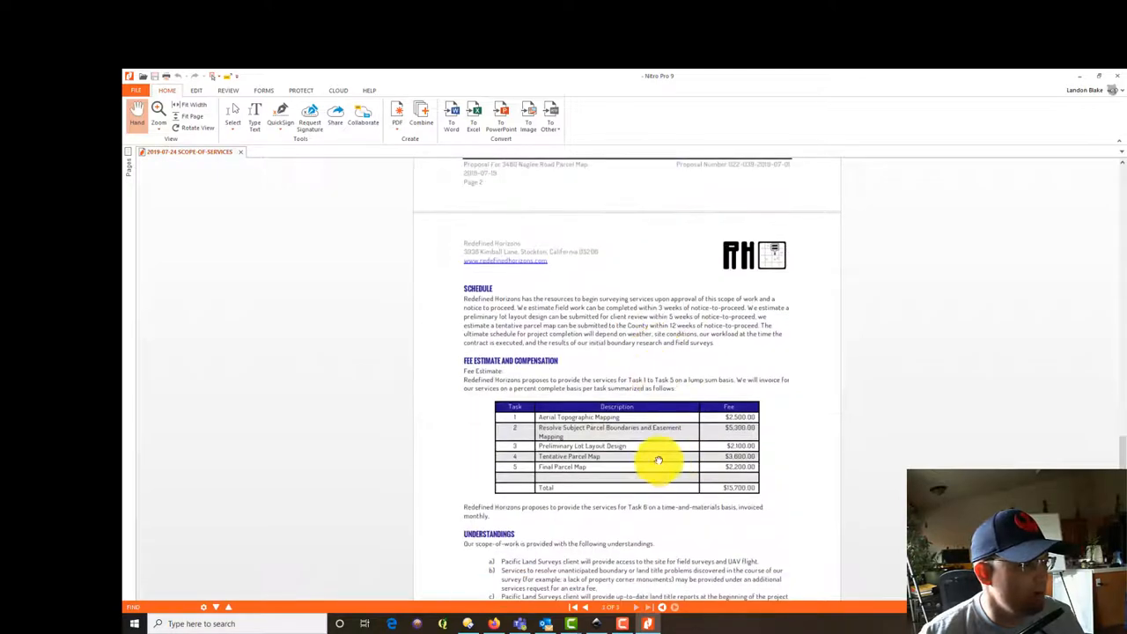
pyautogui.moveTo(604, 467)
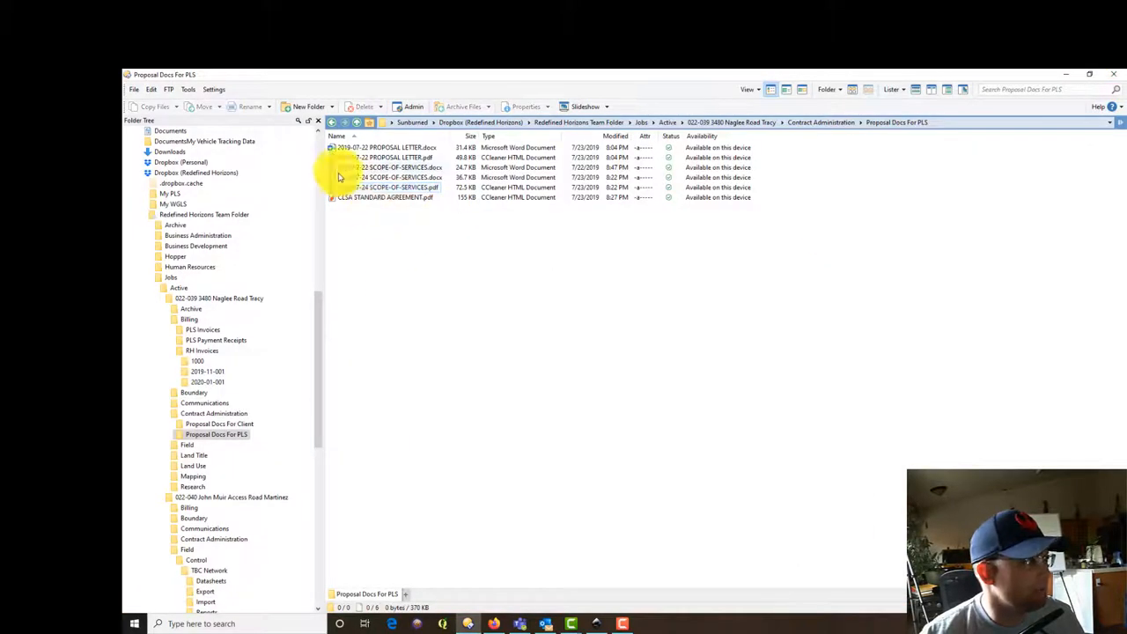
# Step: Open the scope of services PDF in the 2019-11-09 LLA Additional Services folder under Proposal Docs For Client
pyautogui.click(218, 423)
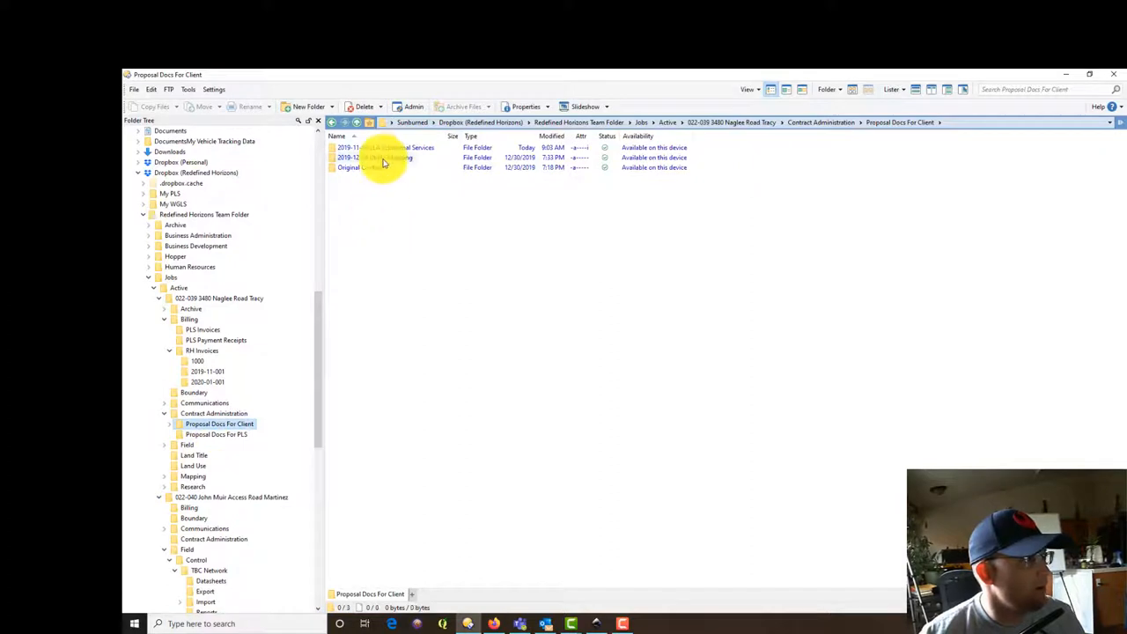
pyautogui.doubleClick(384, 148)
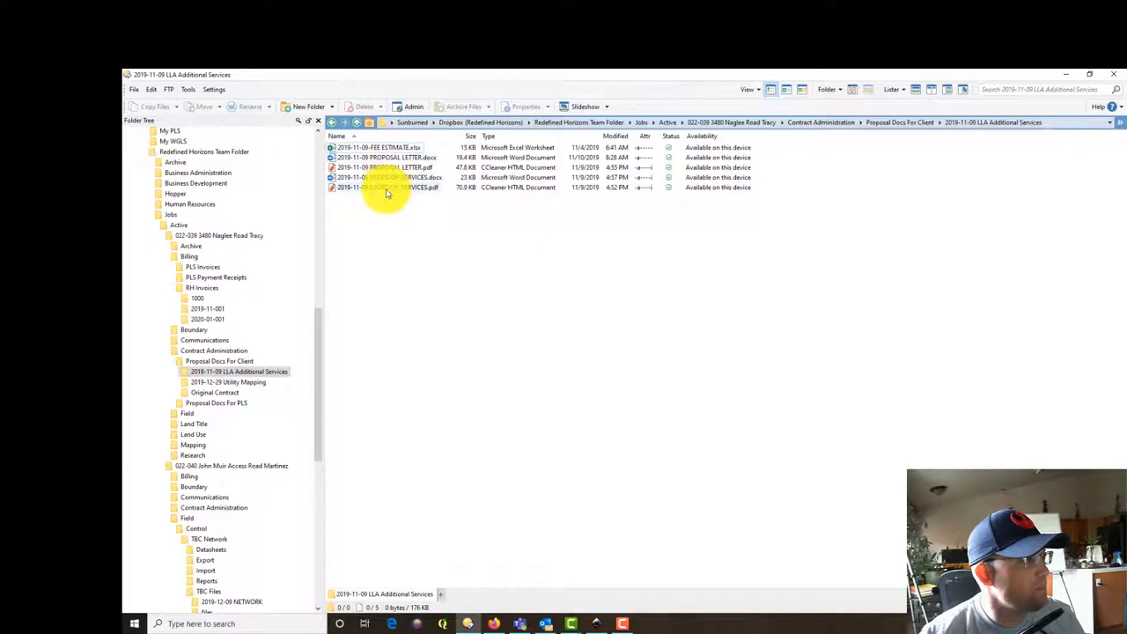
pyautogui.doubleClick(387, 187)
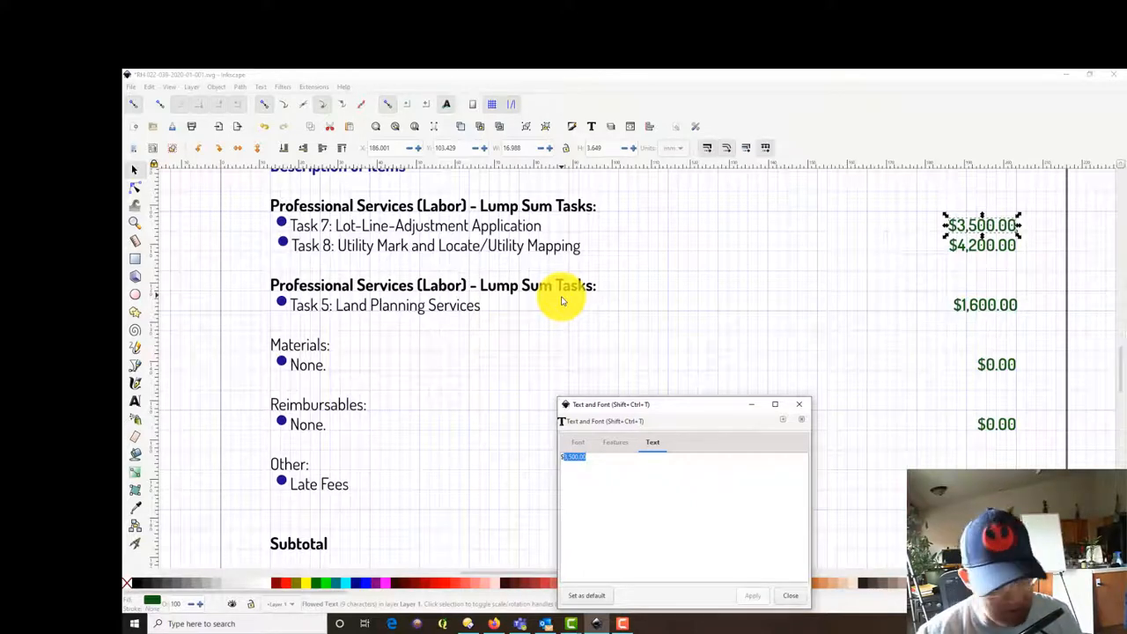
# Step: Replace the Task 7 amount with $6,000.00 and apply it
pyautogui.write('$6.00')
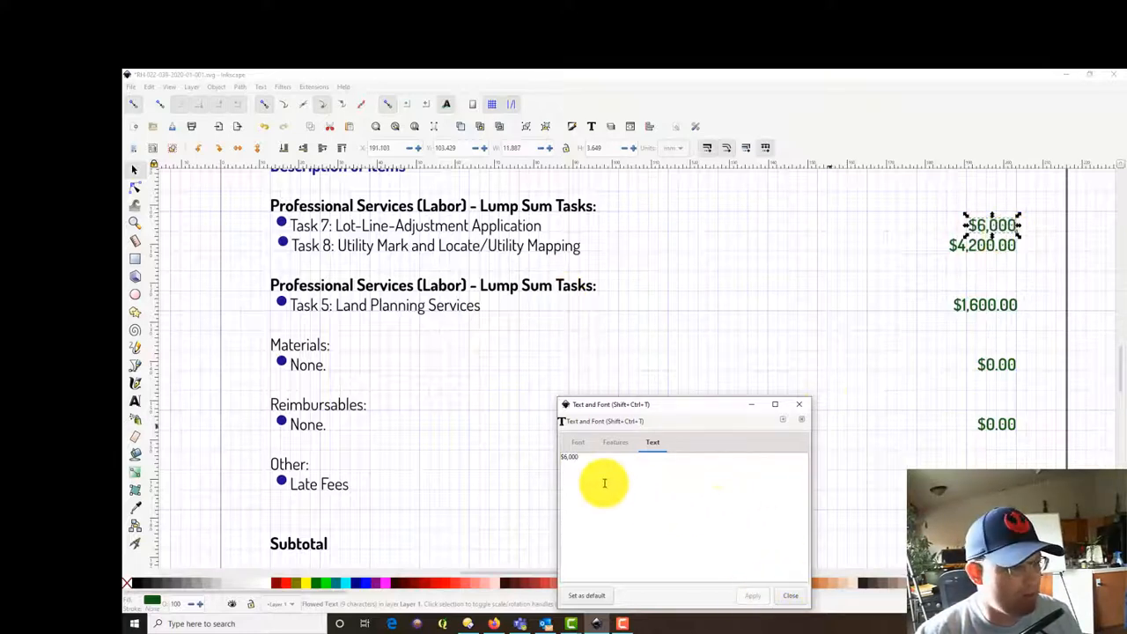
pyautogui.write('.00')
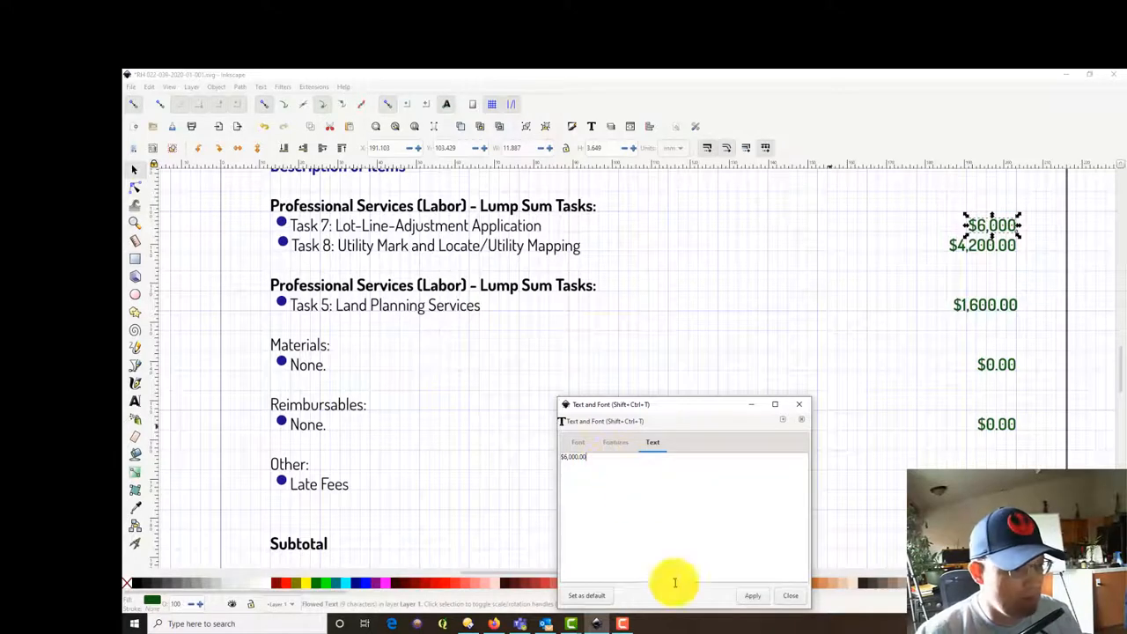
pyautogui.click(752, 595)
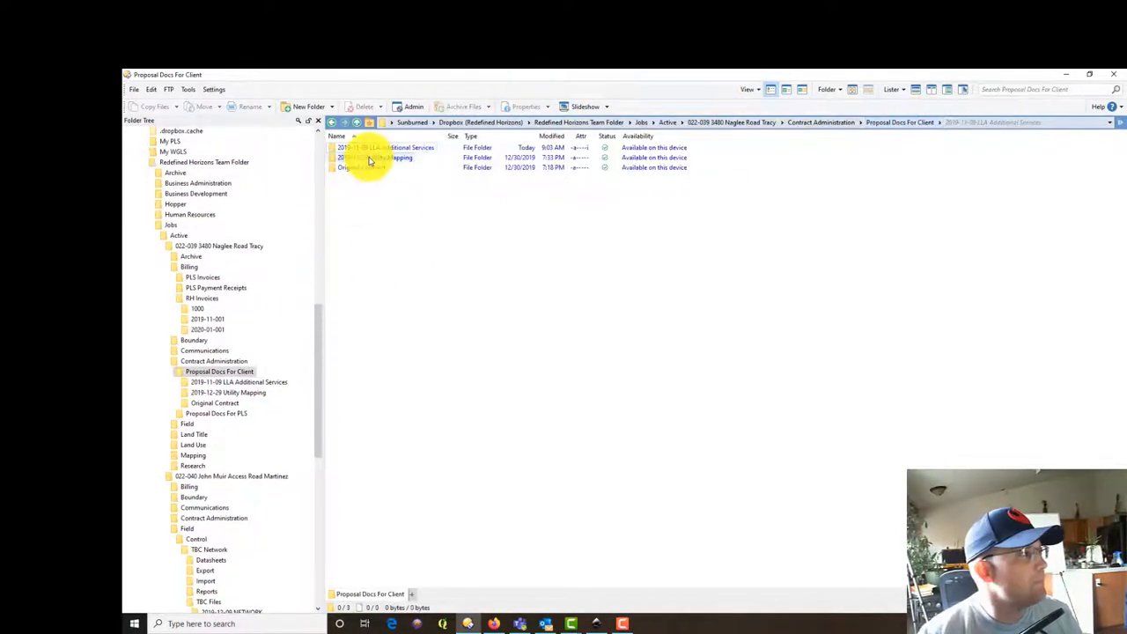
# Step: Open the scope of professional services PDF from the 2019-12-29 Utility Mapping folder
pyautogui.doubleClick(373, 167)
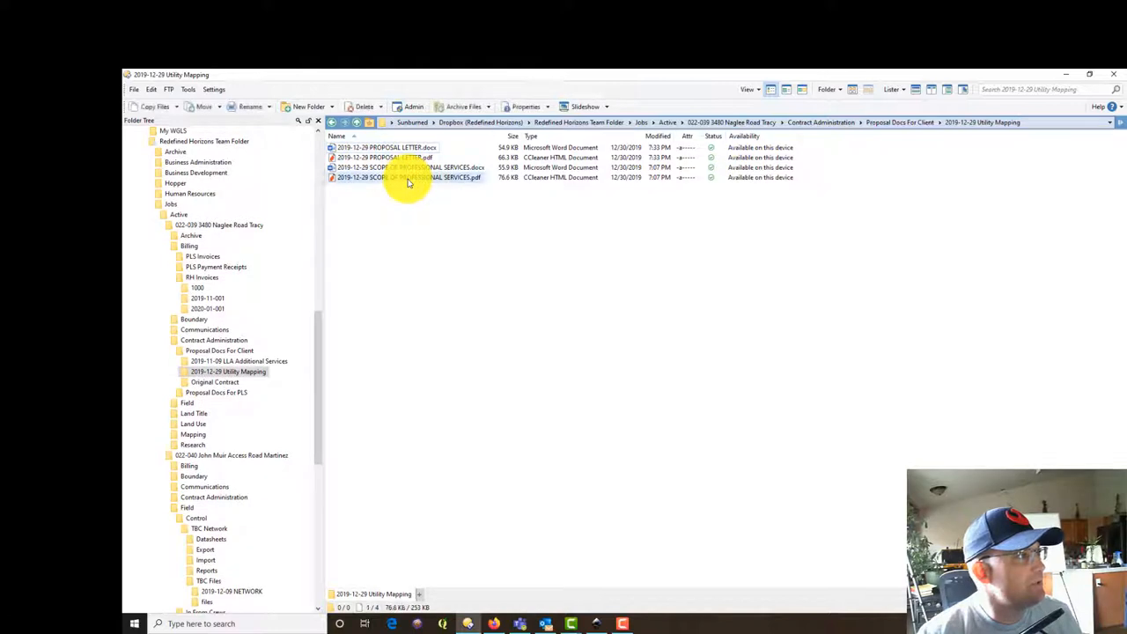
pyautogui.doubleClick(408, 177)
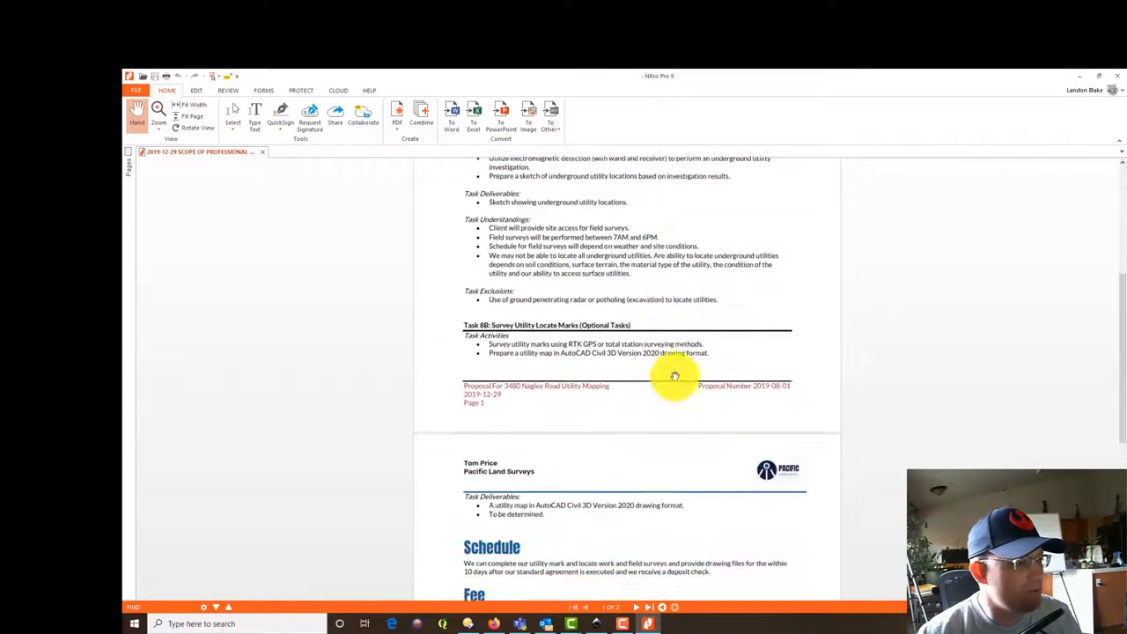
# Step: Scroll to the Fee section showing Task 8A $7,000 and Task 8B $3,500
pyautogui.scroll(-3)
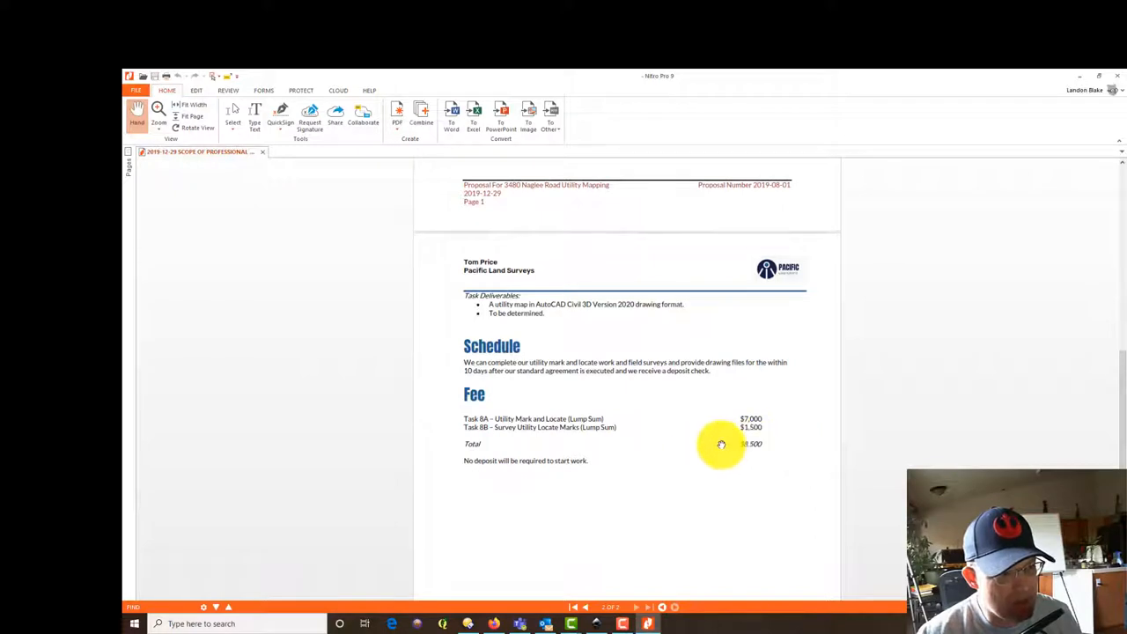
pyautogui.moveTo(713, 420)
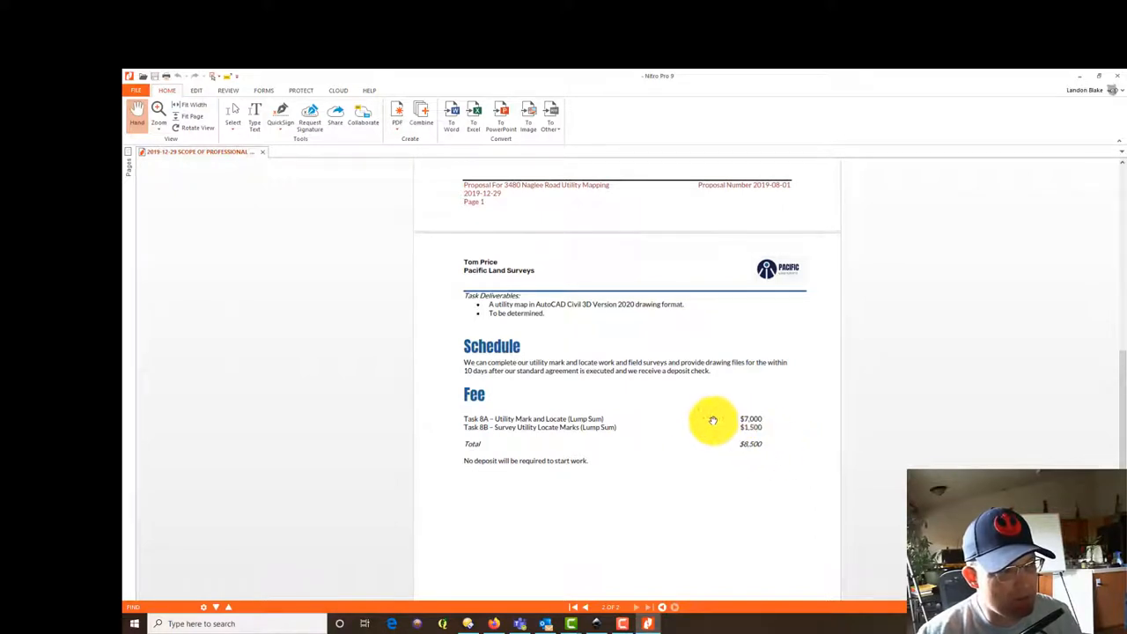
pyautogui.moveTo(764, 430)
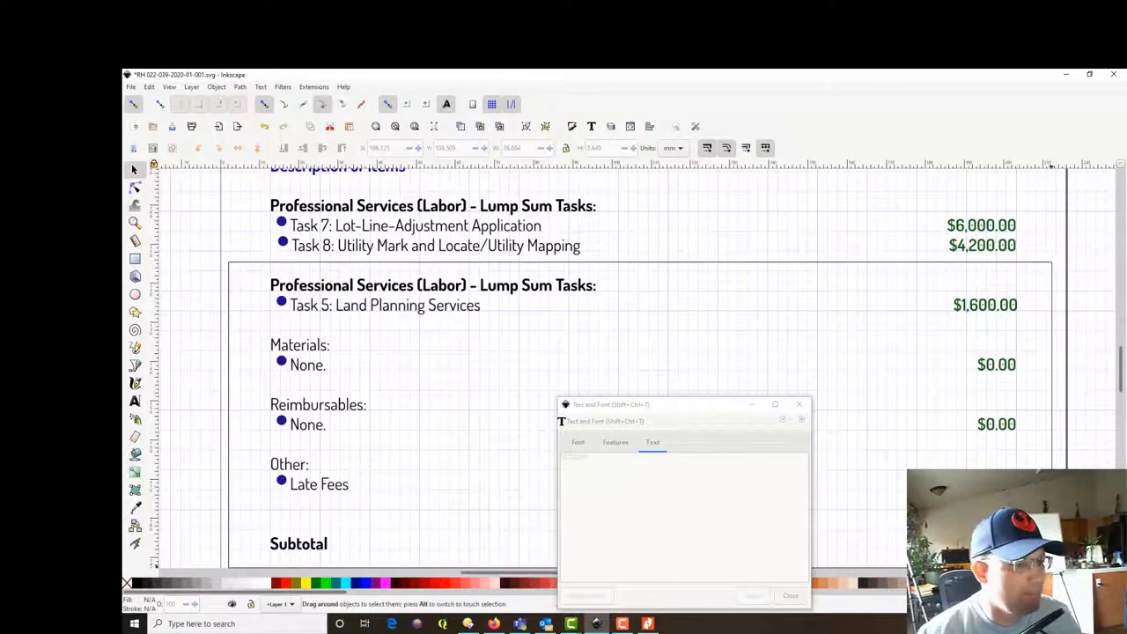
# Step: Apply the edited Task 8A Utility Mark and Locate/Utility Mapping and Task 8B Utility Mark Survey text
pyautogui.scroll(-3)
pyautogui.write('Task 8B: Utility Mark Survey')
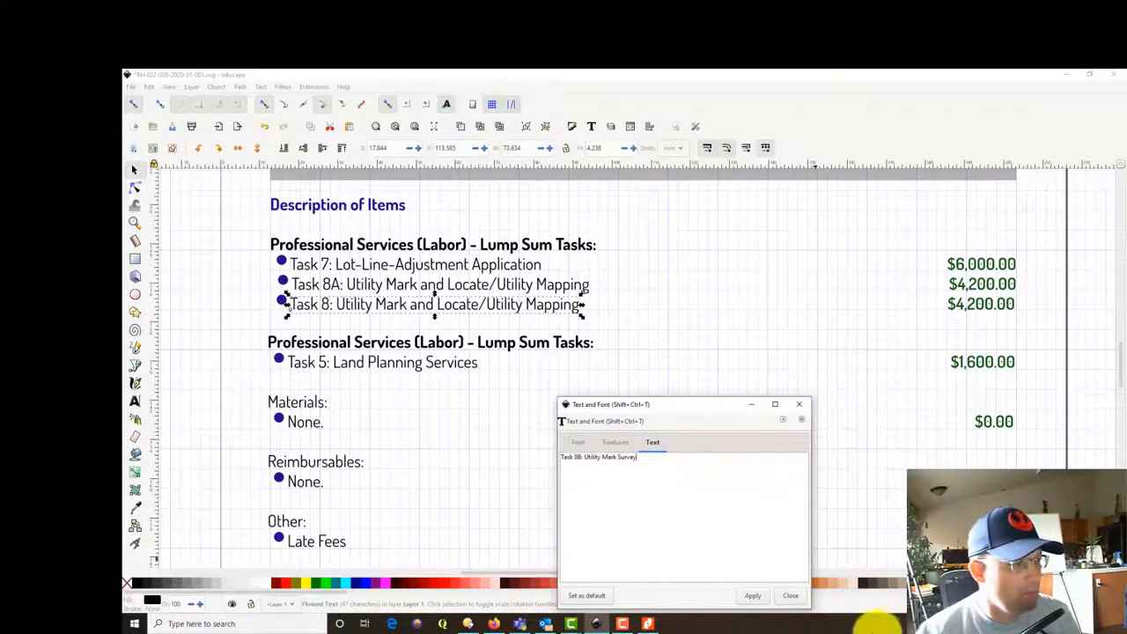
pyautogui.click(752, 596)
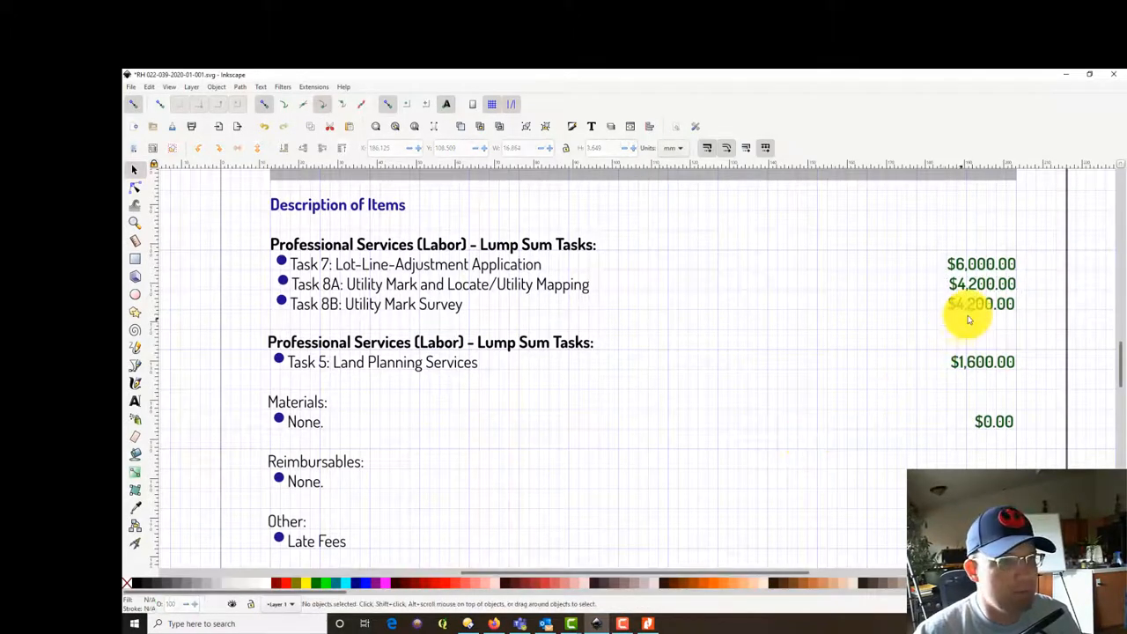
# Step: Select the duplicated $4,200.00 amount and edit it toward $7,000.00 for Task 8A
pyautogui.click(982, 284)
pyautogui.write('$1,200.00')
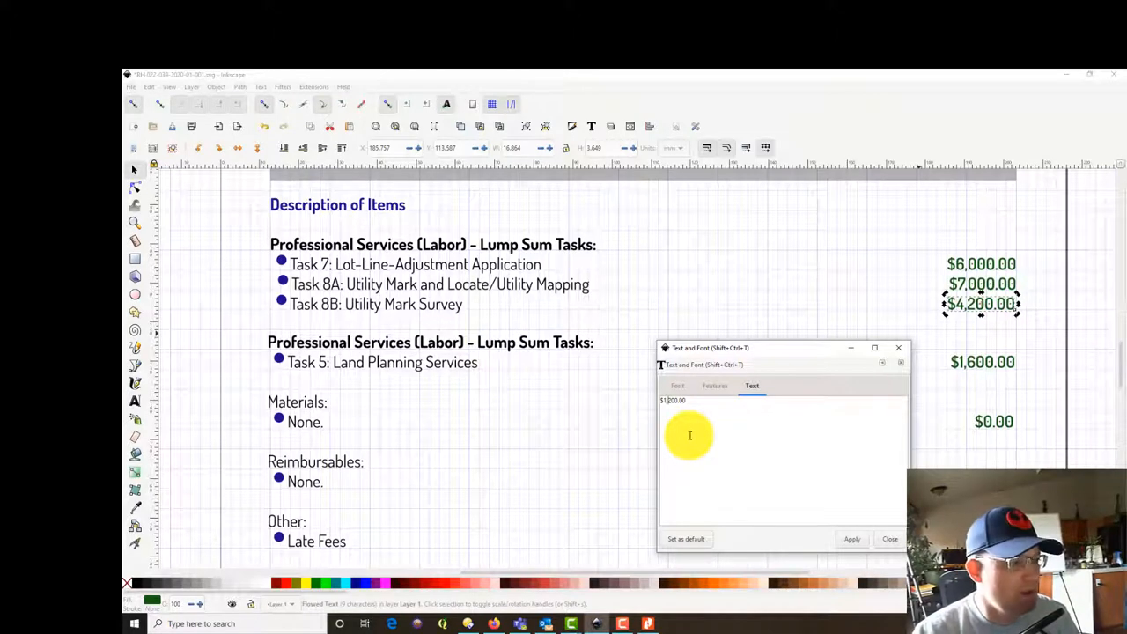
pyautogui.click(889, 539)
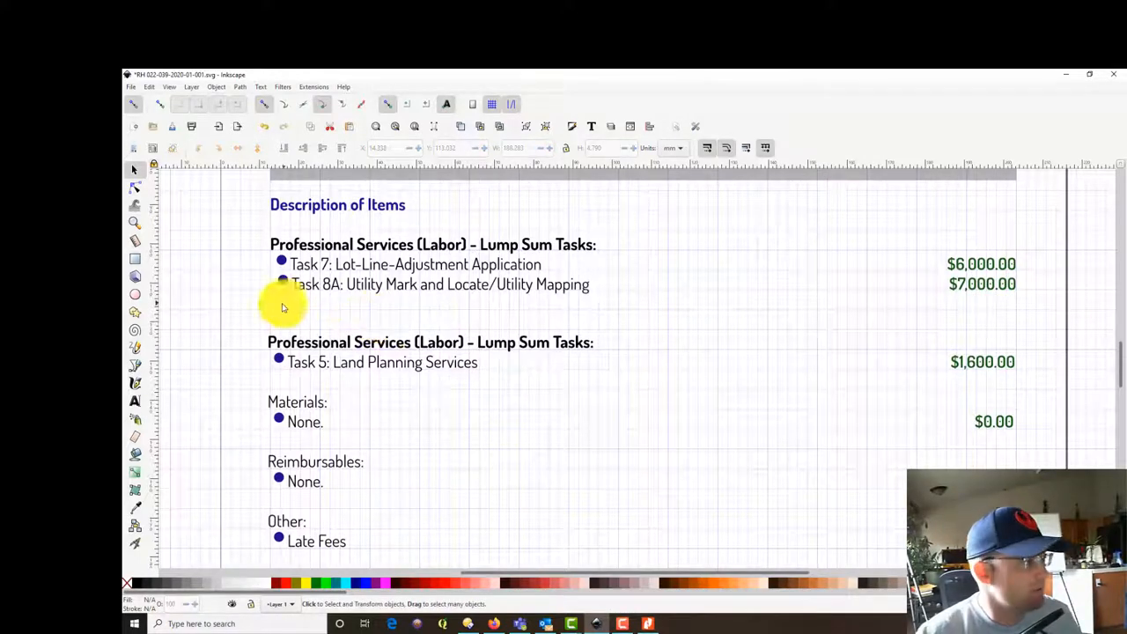
# Step: Drag the lower invoice sections up to close the Task 8B gap, then switch to the web browser
pyautogui.moveTo(283, 306); pyautogui.dragTo(1028, 475)
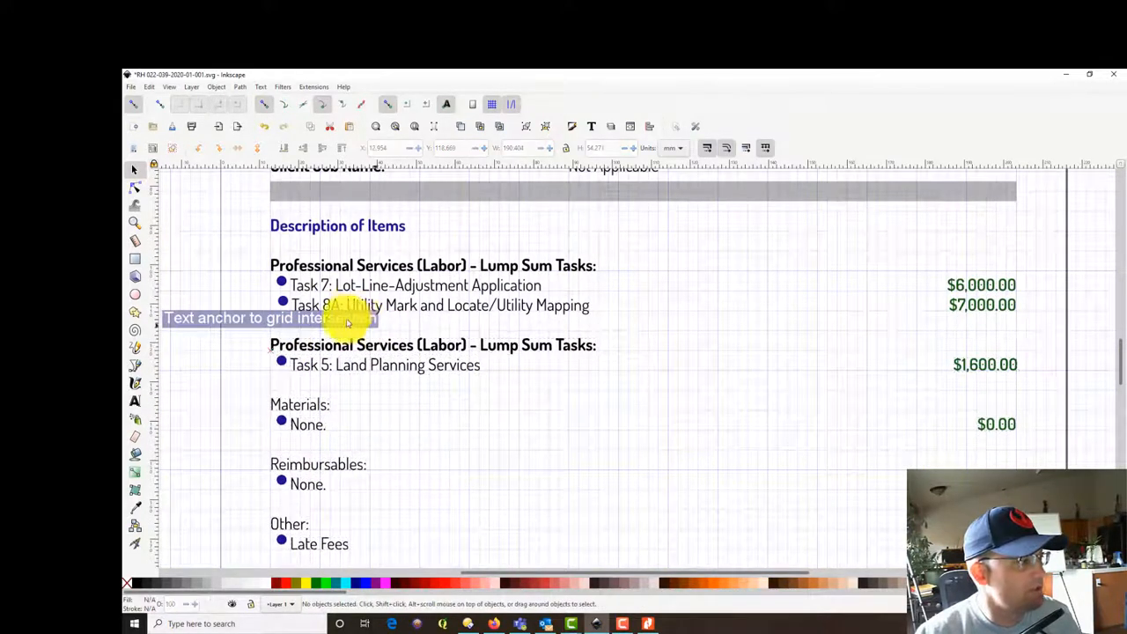
pyautogui.moveTo(891, 317)
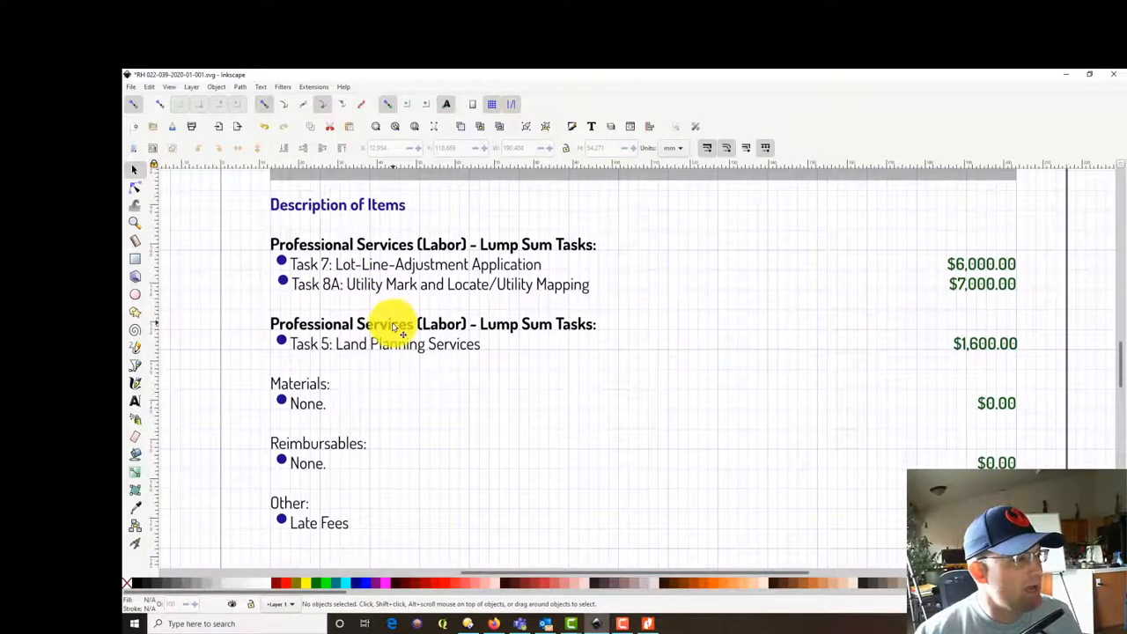
pyautogui.scroll(-3)
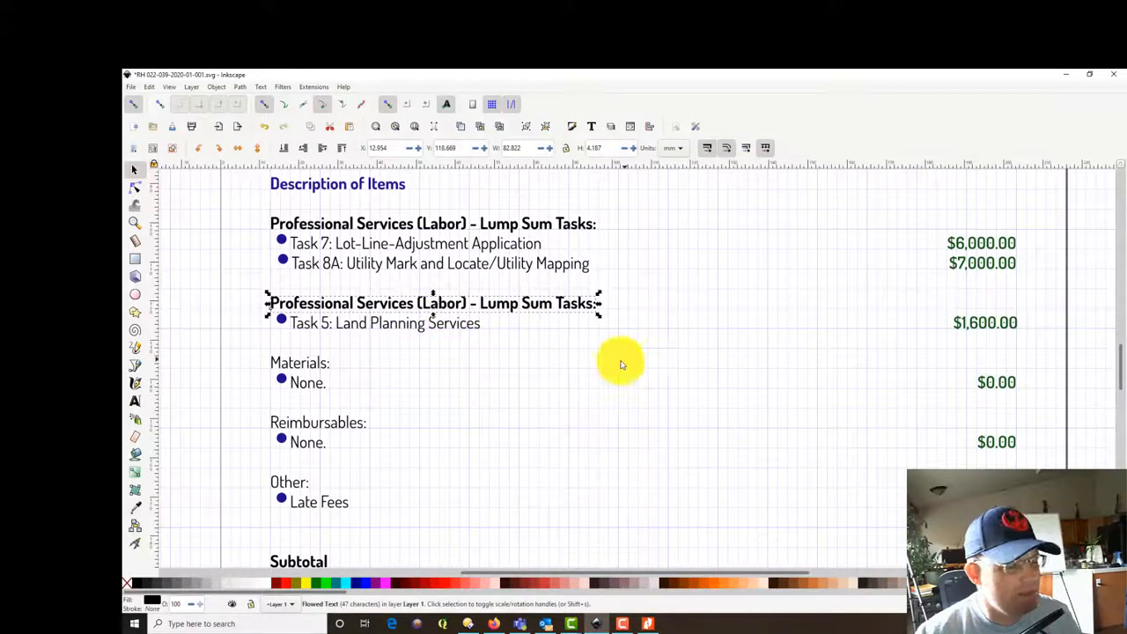
pyautogui.moveTo(619, 132)
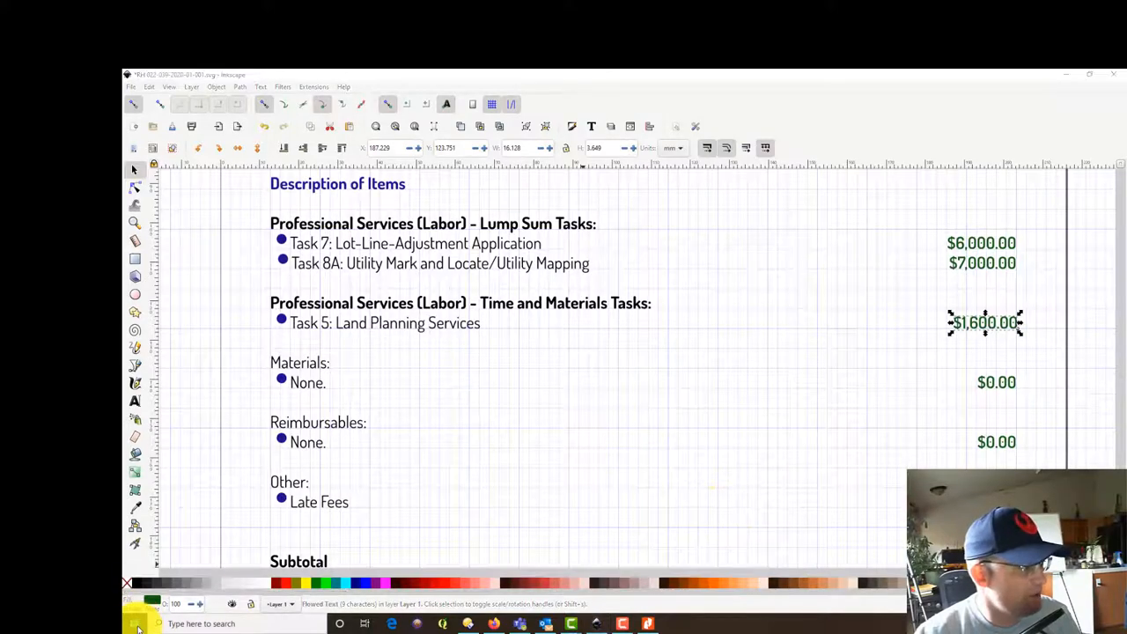
pyautogui.click(133, 623)
pyautogui.write('tick')
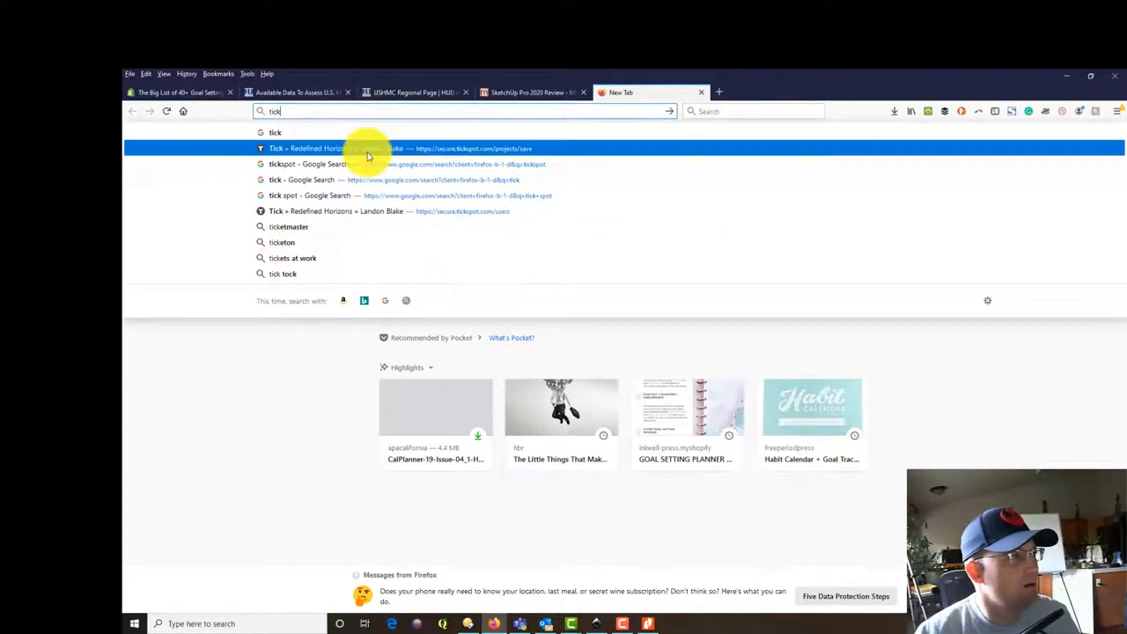
pyautogui.click(368, 148)
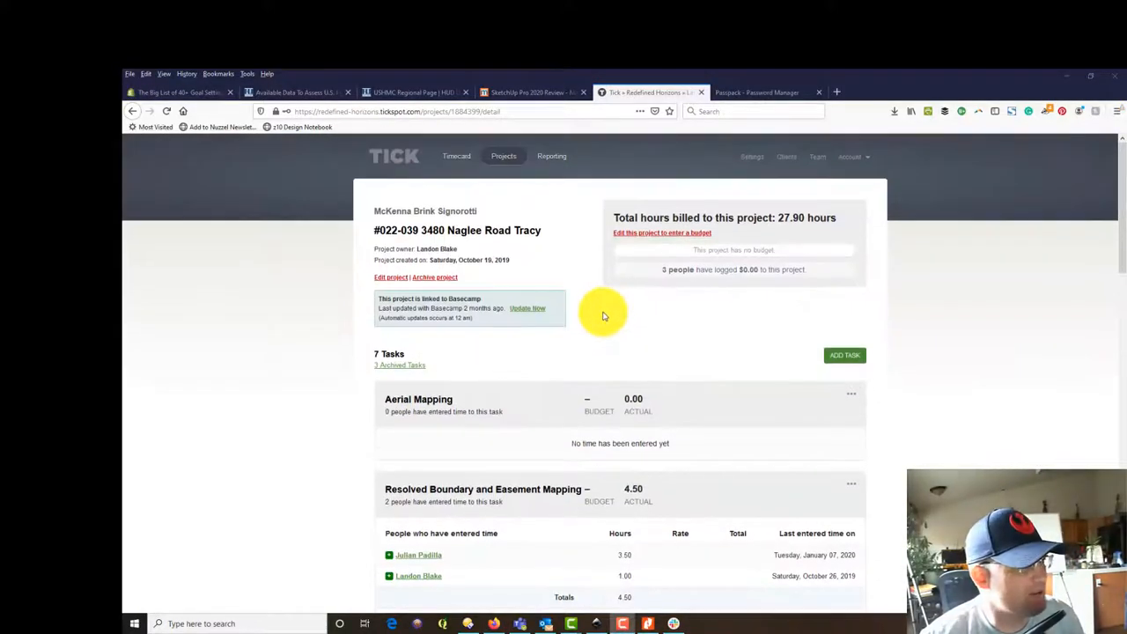
pyautogui.scroll(-3)
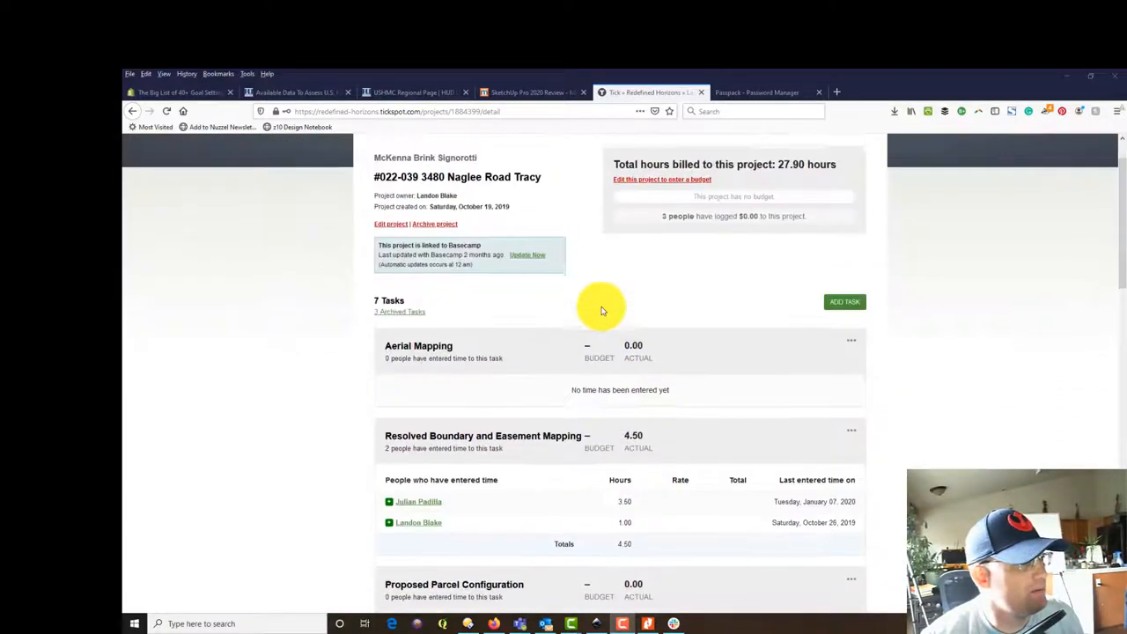
pyautogui.scroll(-3)
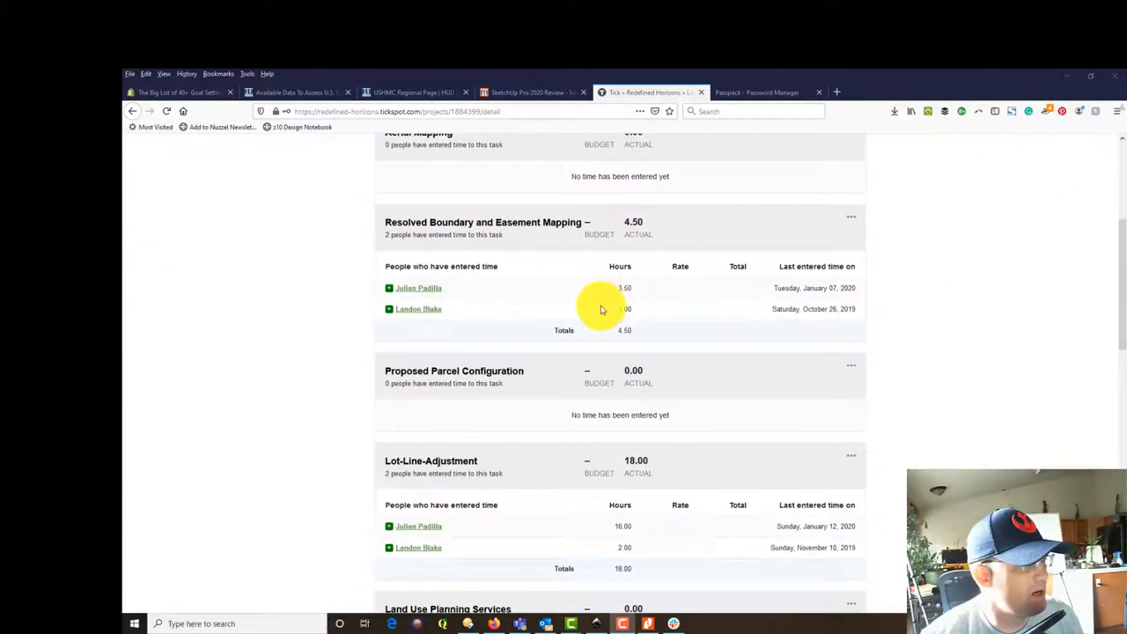
pyautogui.scroll(-3)
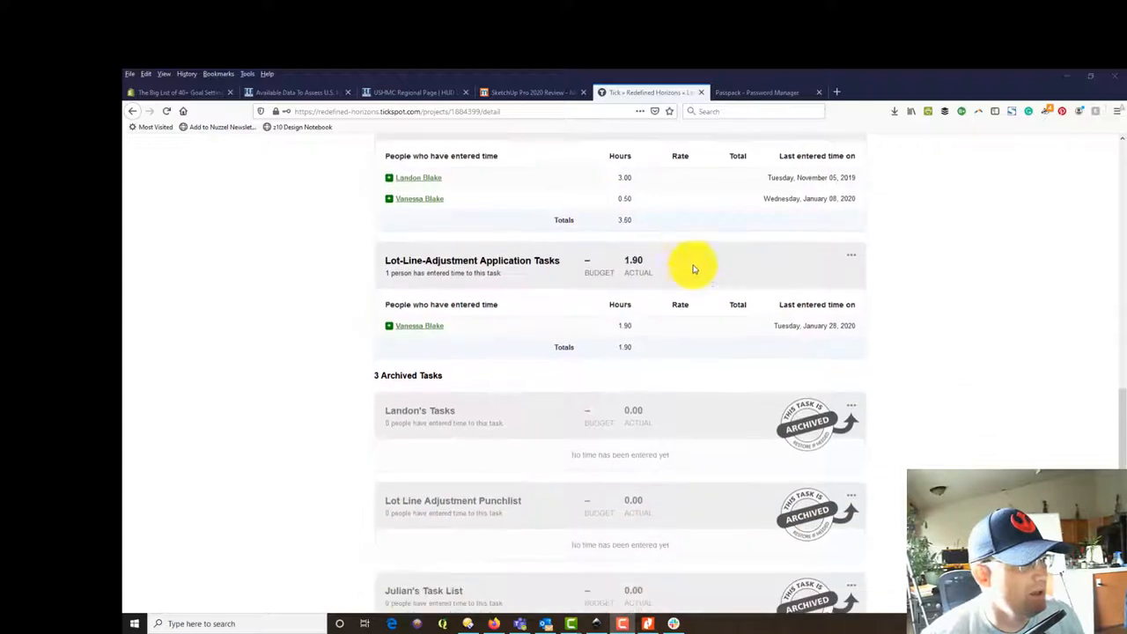
pyautogui.scroll(-3)
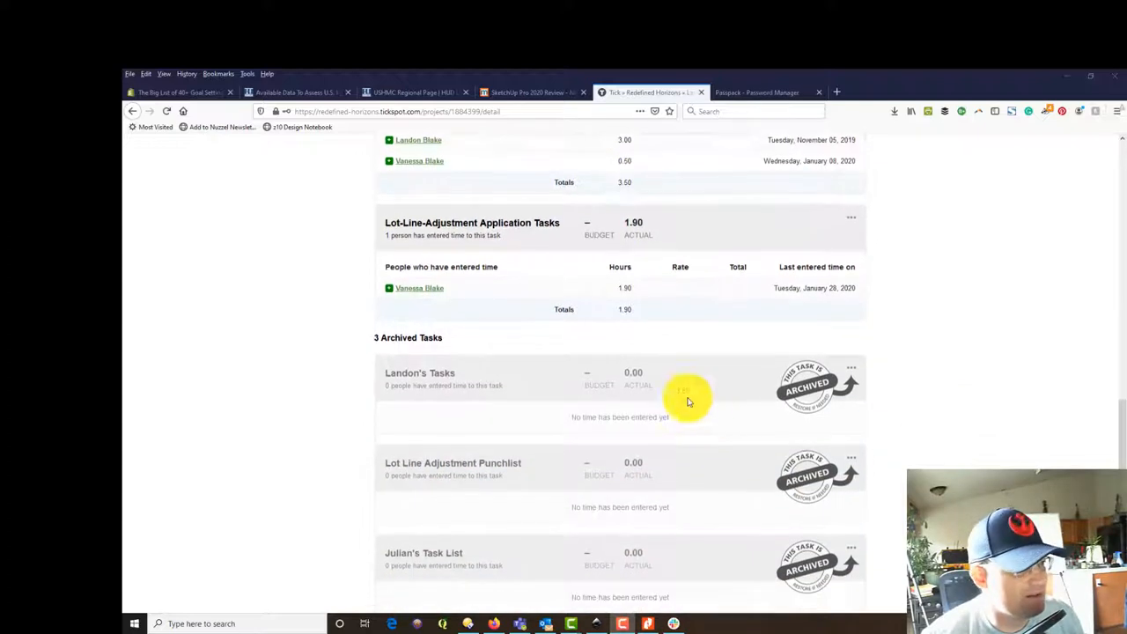
pyautogui.scroll(-3)
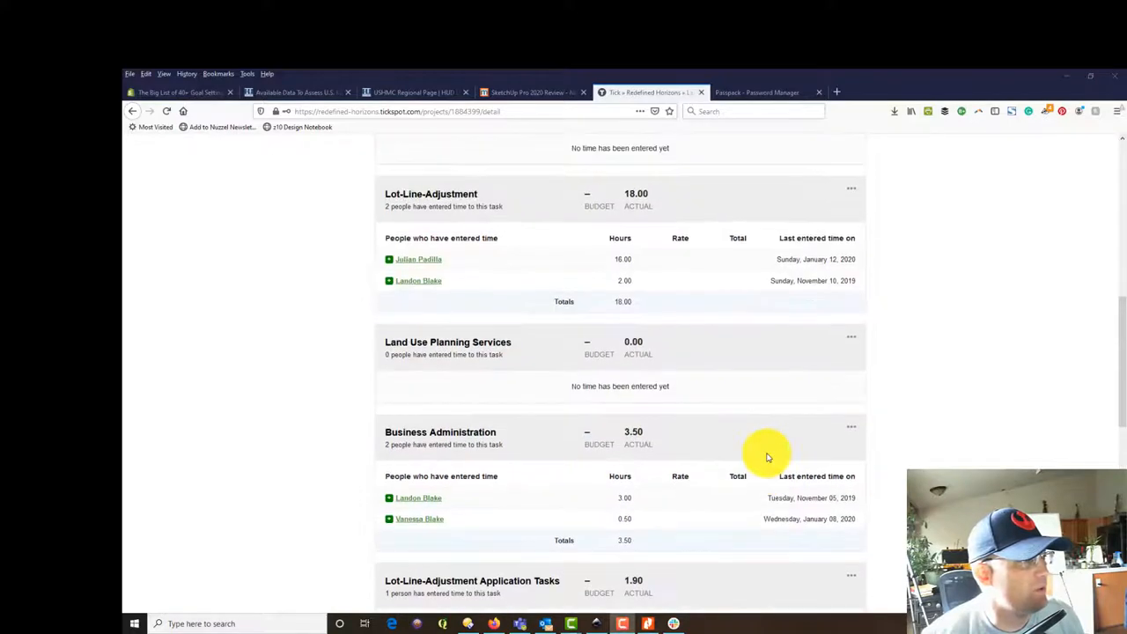
pyautogui.scroll(3)
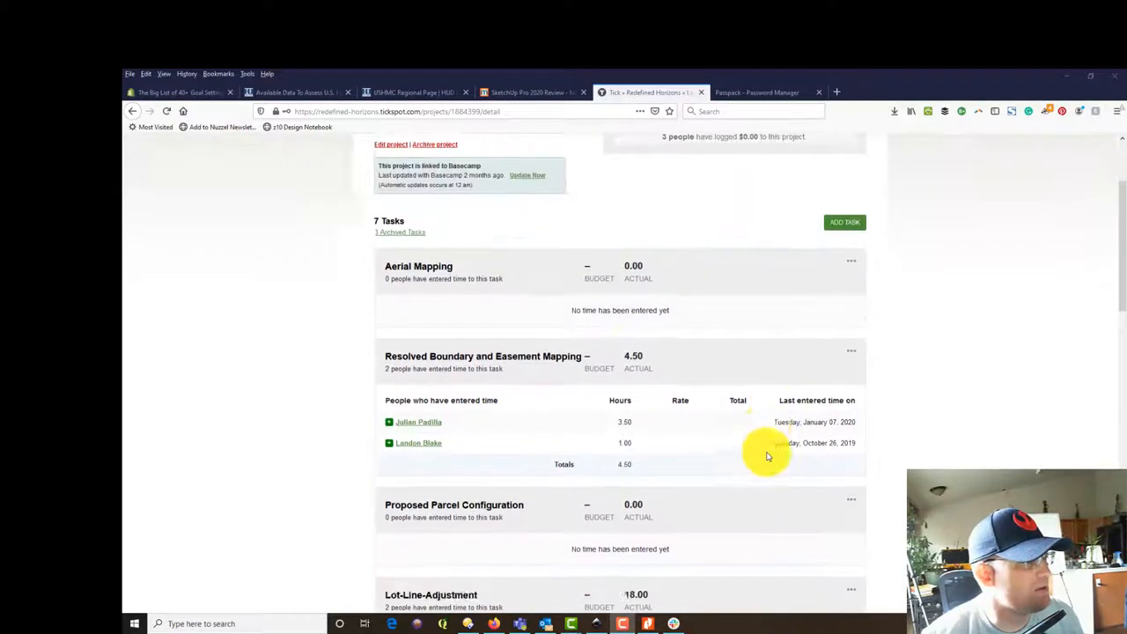
pyautogui.scroll(-3)
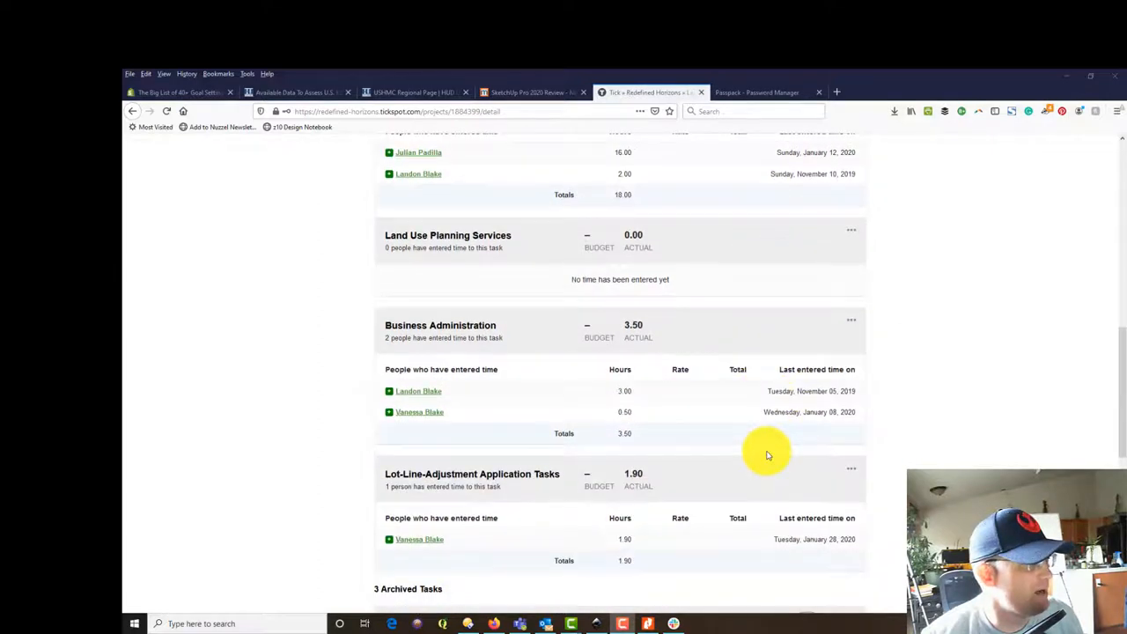
pyautogui.scroll(-3)
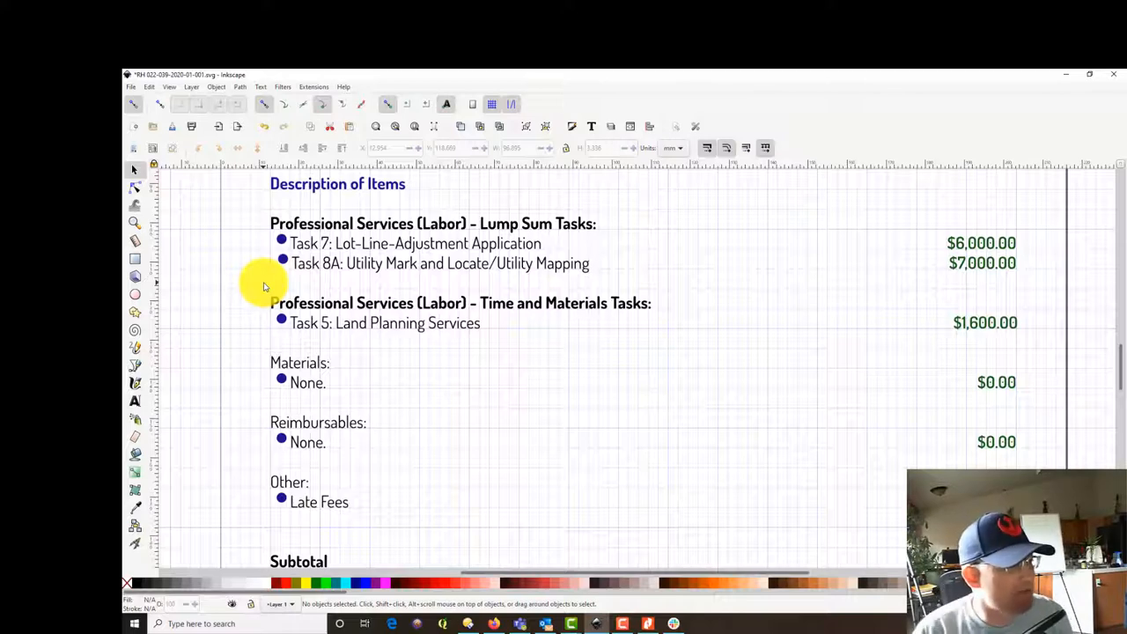
pyautogui.moveTo(306, 328)
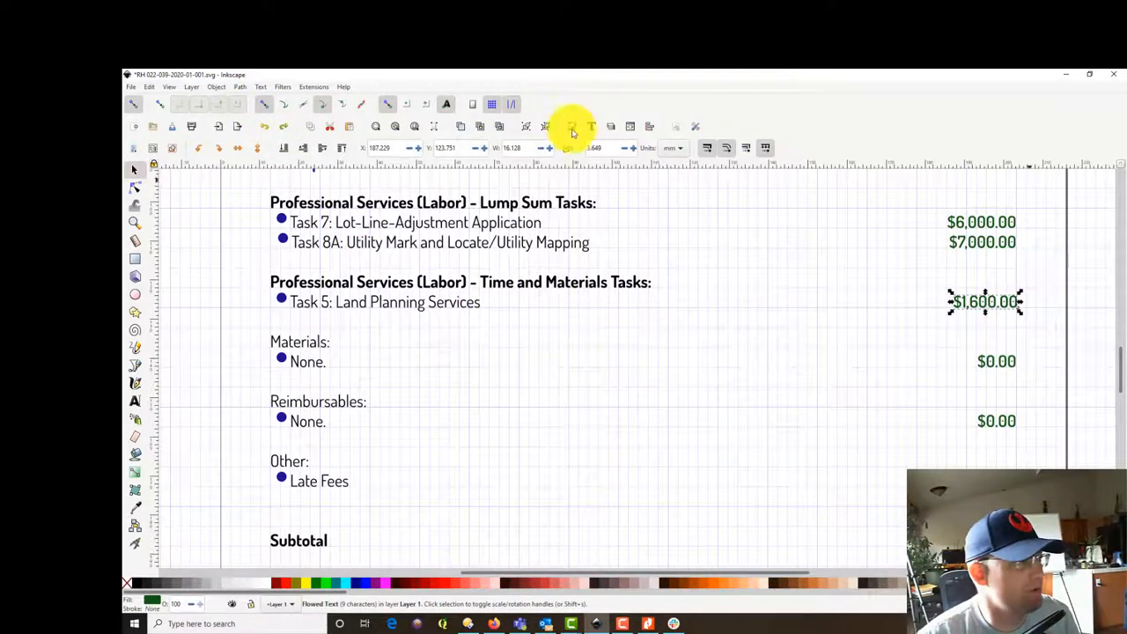
# Step: Change the Task 5 Land Planning Services fee from $1,600.00 to 0.00
pyautogui.click(571, 126)
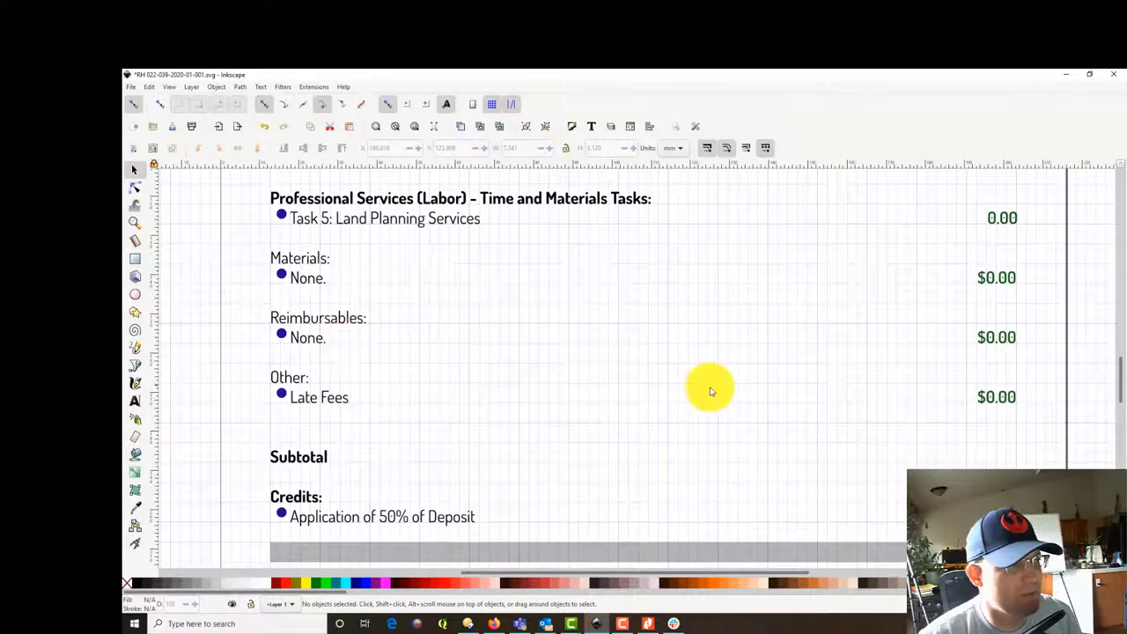
# Step: Revise the subtotal to $13,000.00 and select the deposit credit amount below it
pyautogui.scroll(-3)
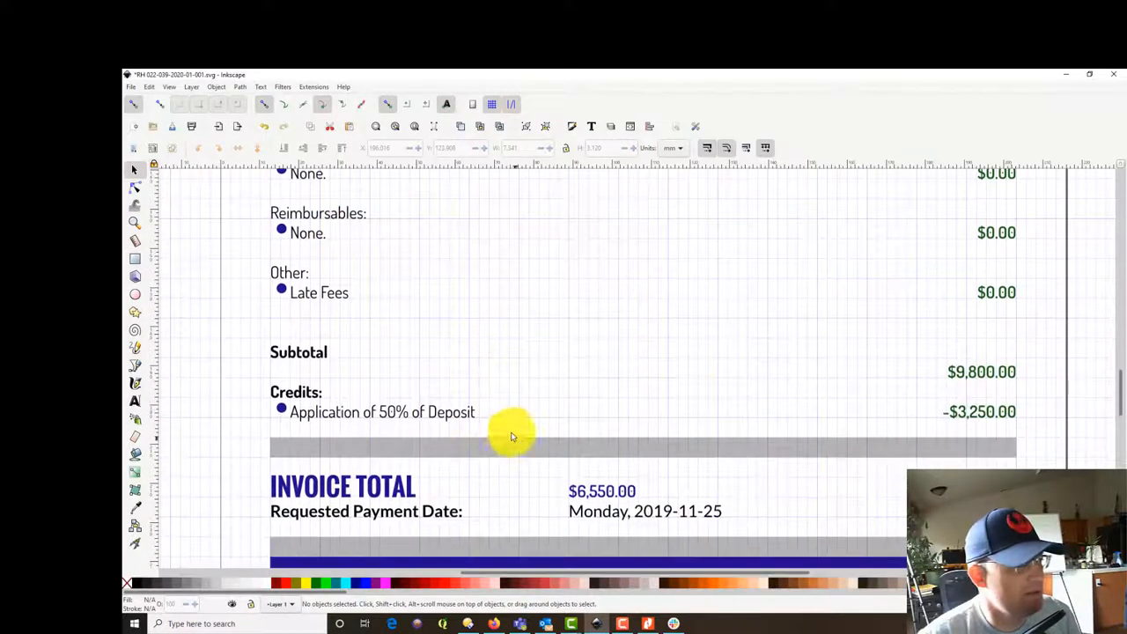
pyautogui.click(382, 412)
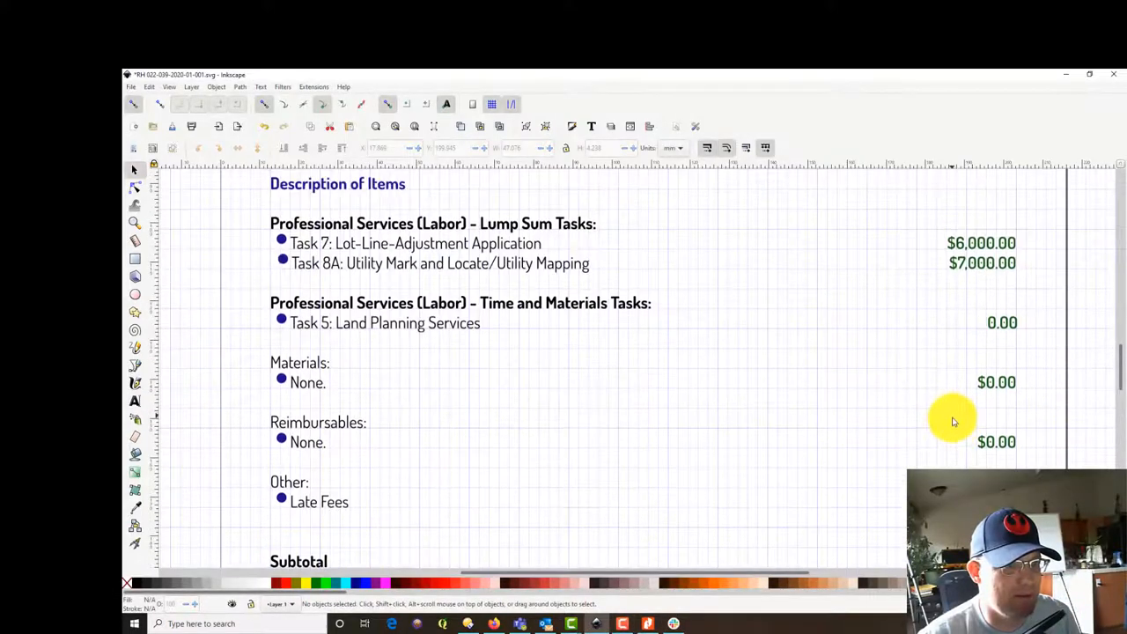
pyautogui.scroll(-3)
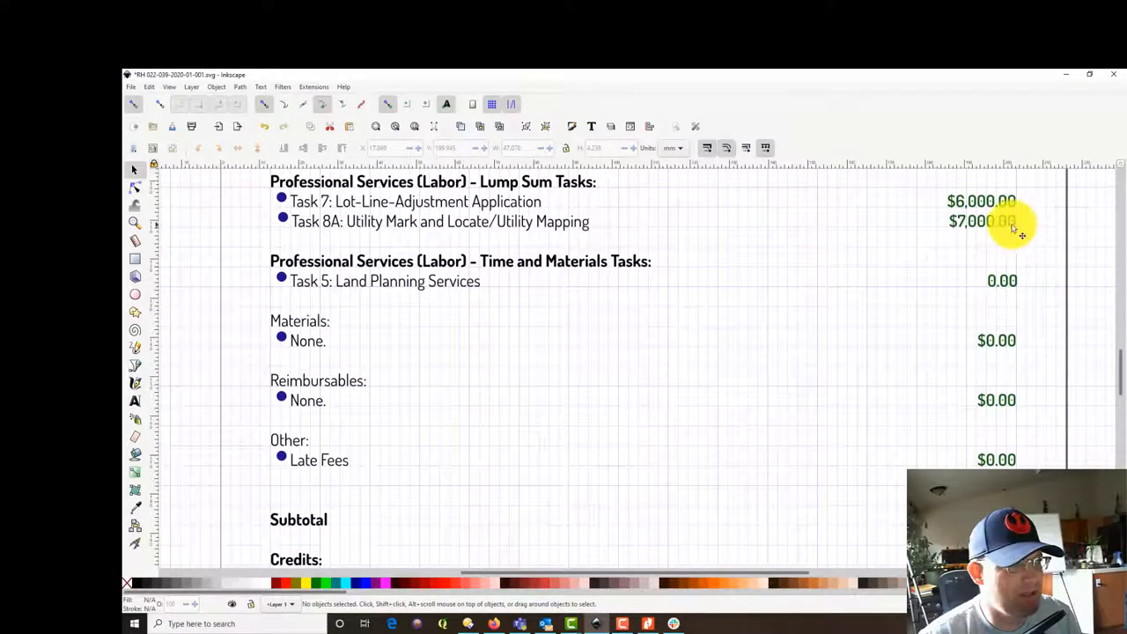
pyautogui.scroll(-3)
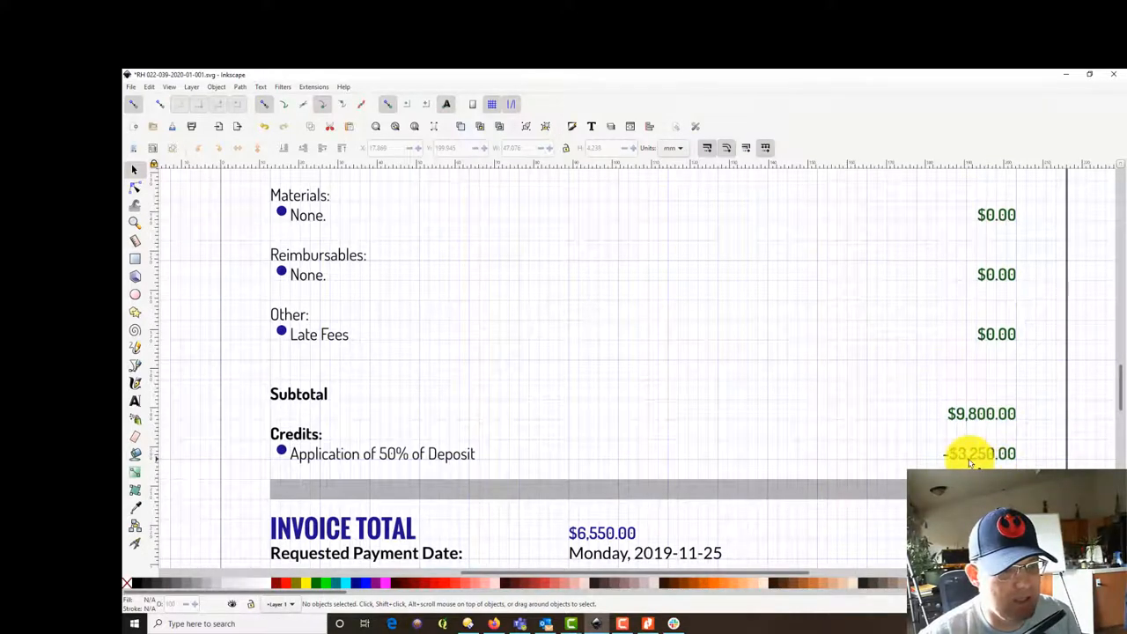
pyautogui.click(980, 414)
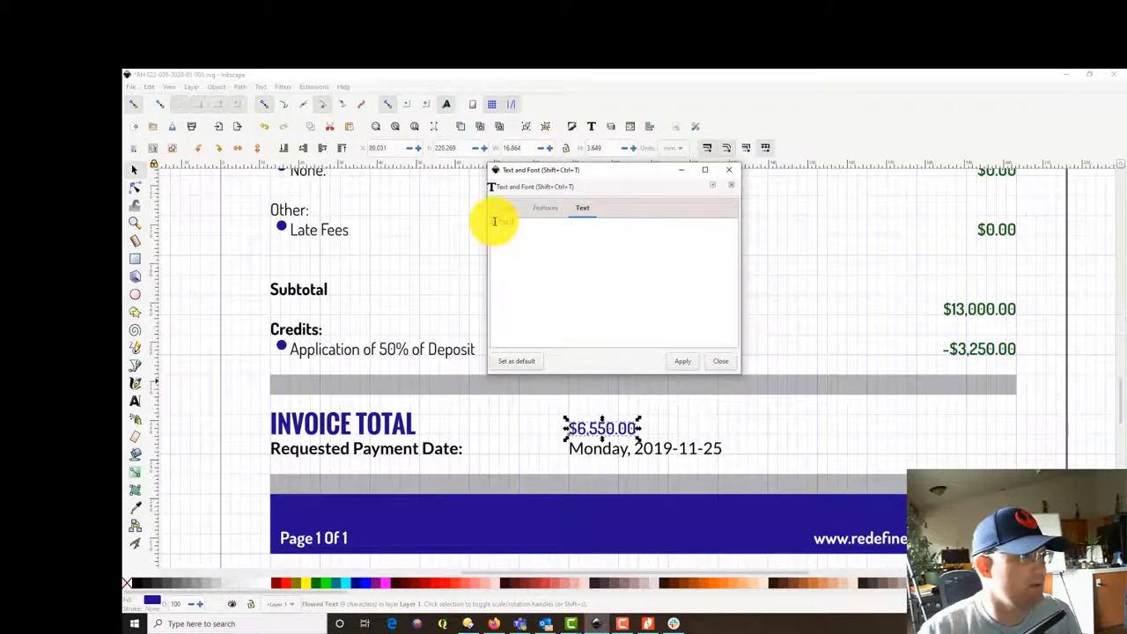
# Step: Edit the INVOICE TOTAL amount and requested payment date via Text and Font
pyautogui.click(683, 361)
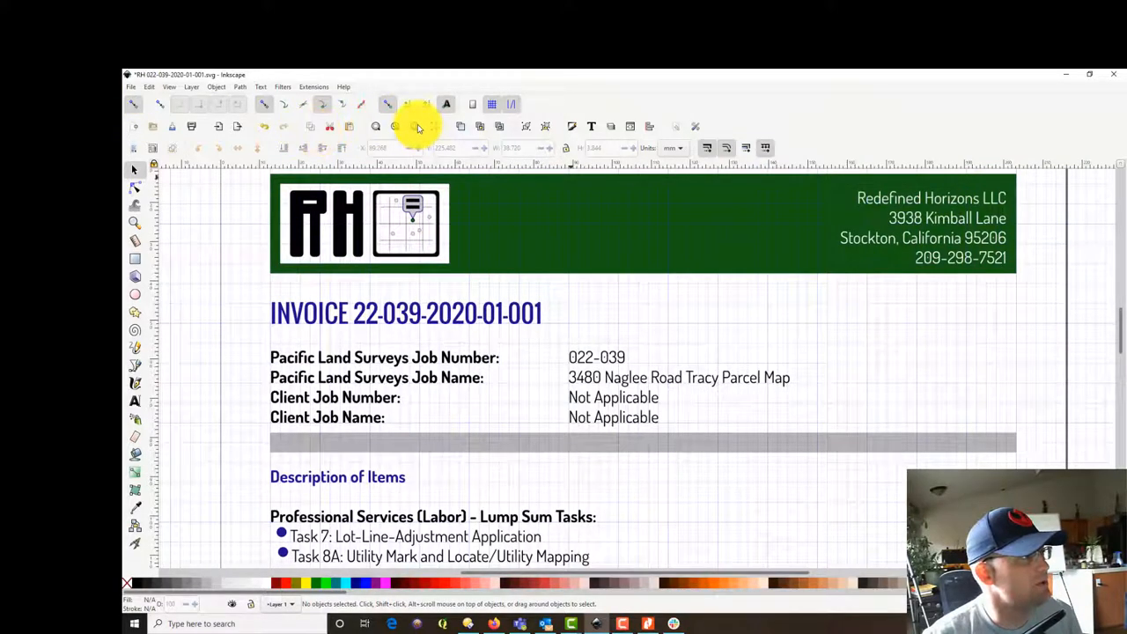
# Step: Save a copy of the January invoice as PDF, accepting the default PDF options
pyautogui.click(131, 87)
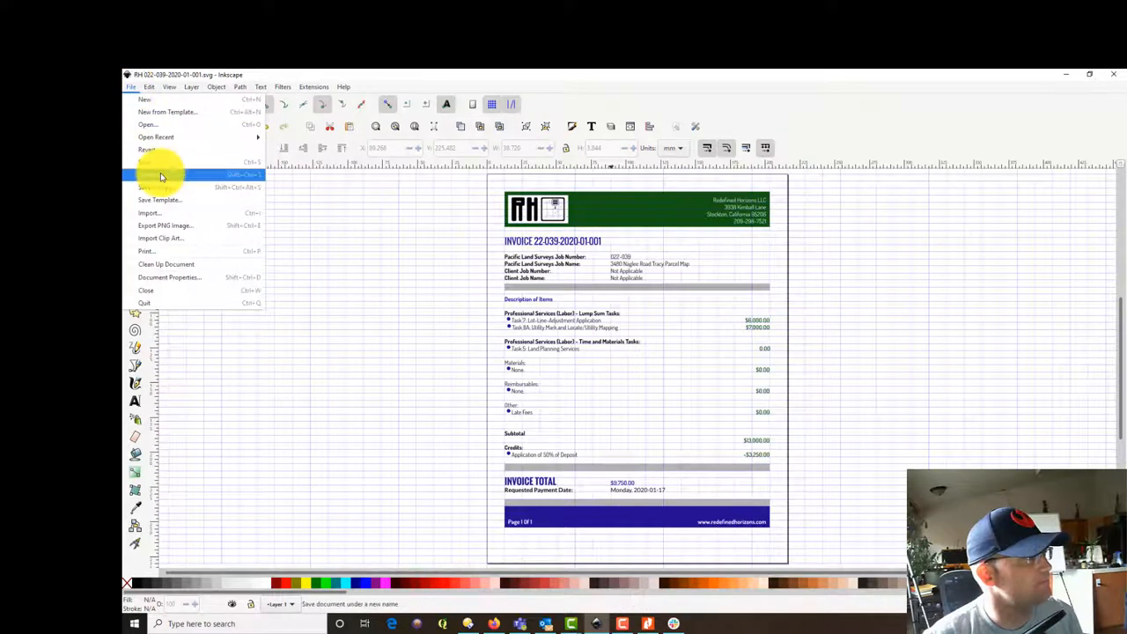
pyautogui.click(162, 176)
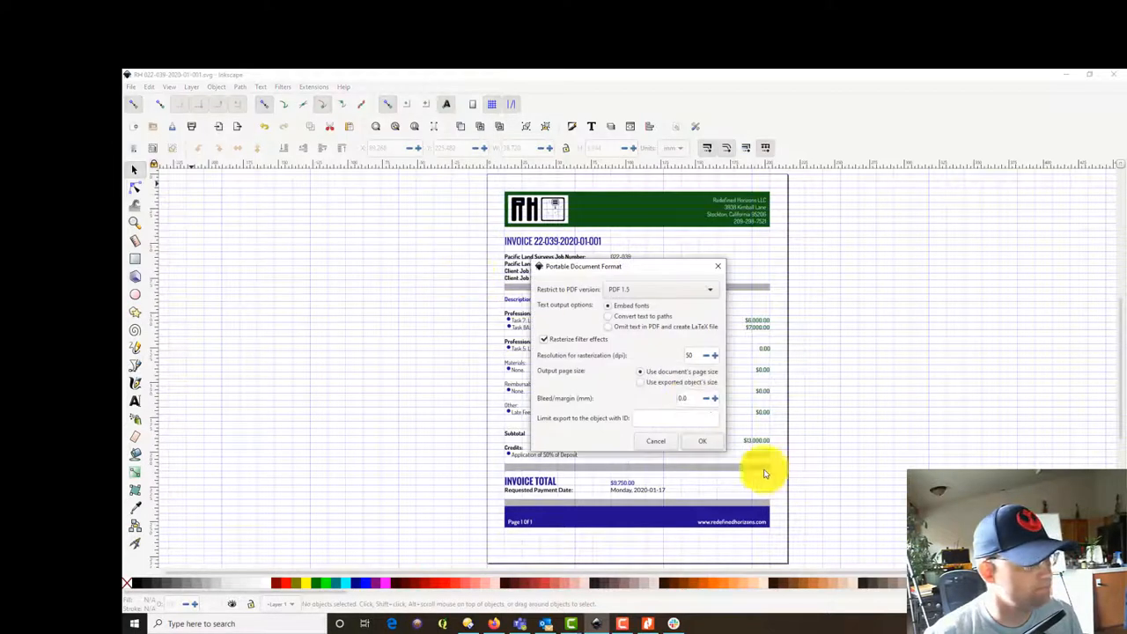
pyautogui.click(701, 440)
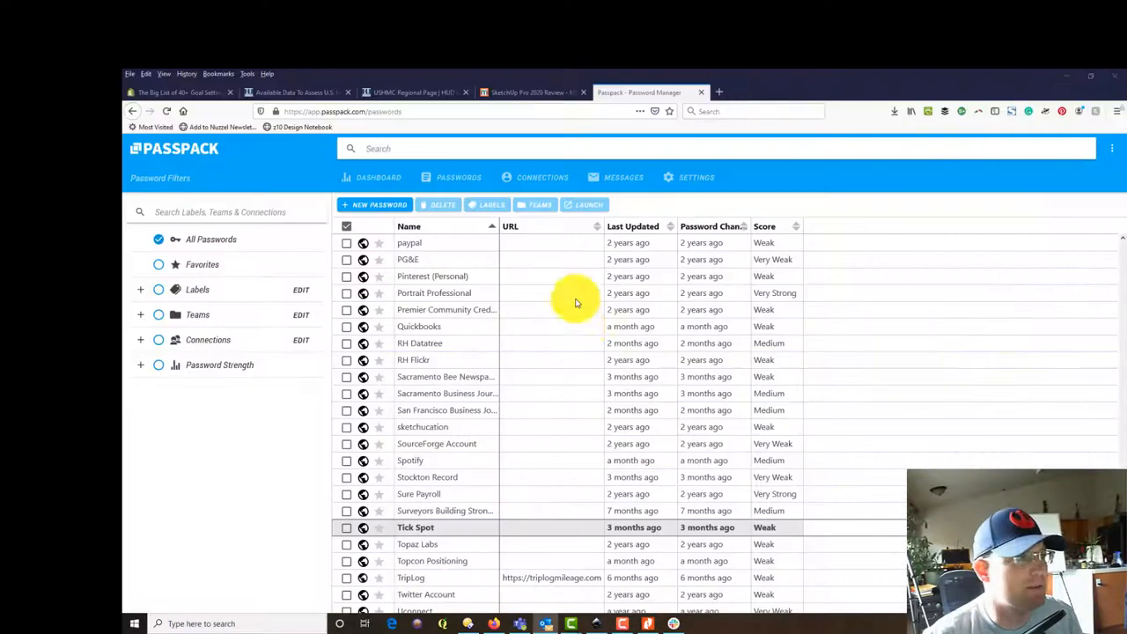
# Step: Switch to the Passpack tab listing All Passwords
pyautogui.click(528, 92)
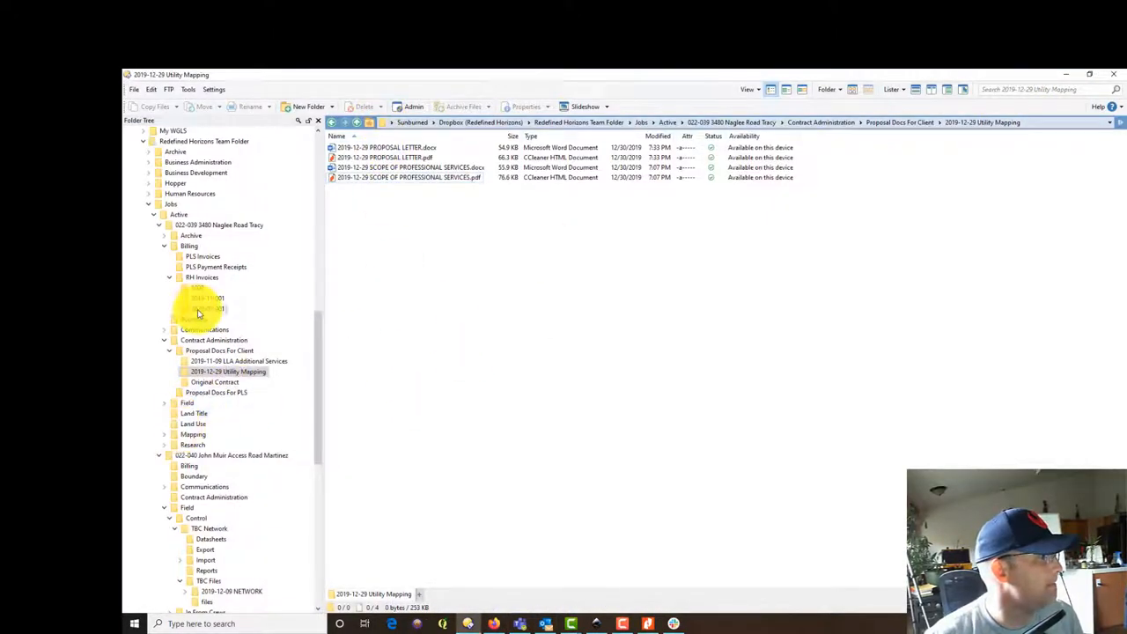
# Step: Delete the TM DETAILS SVG from 2020-01-001, sending it to the Recycle Bin
pyautogui.click(208, 308)
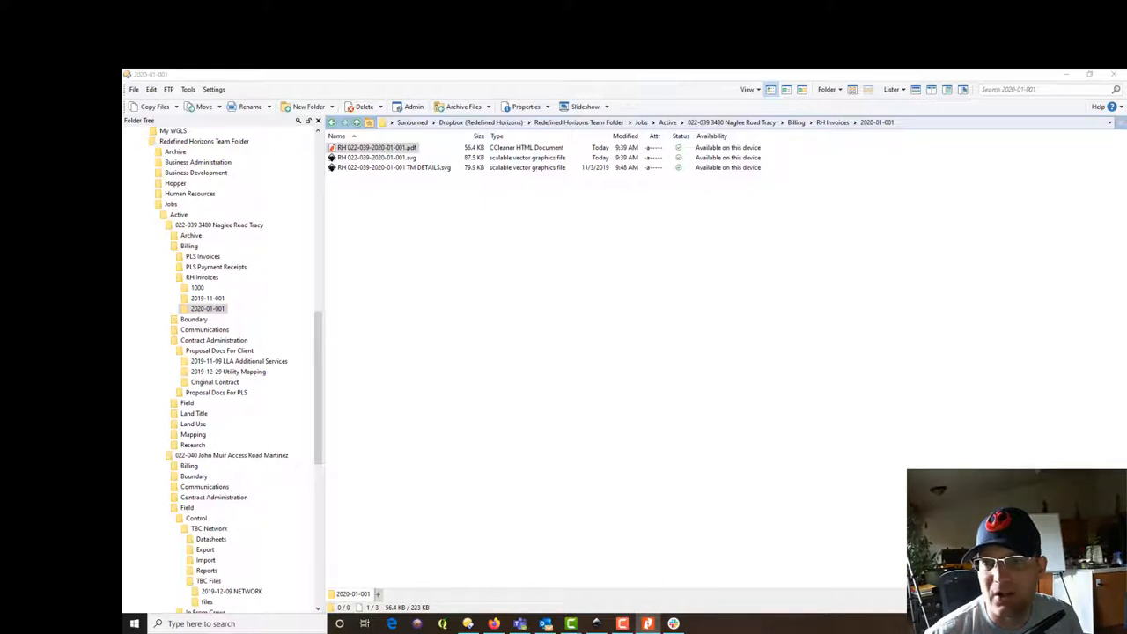
pyautogui.moveTo(542, 187)
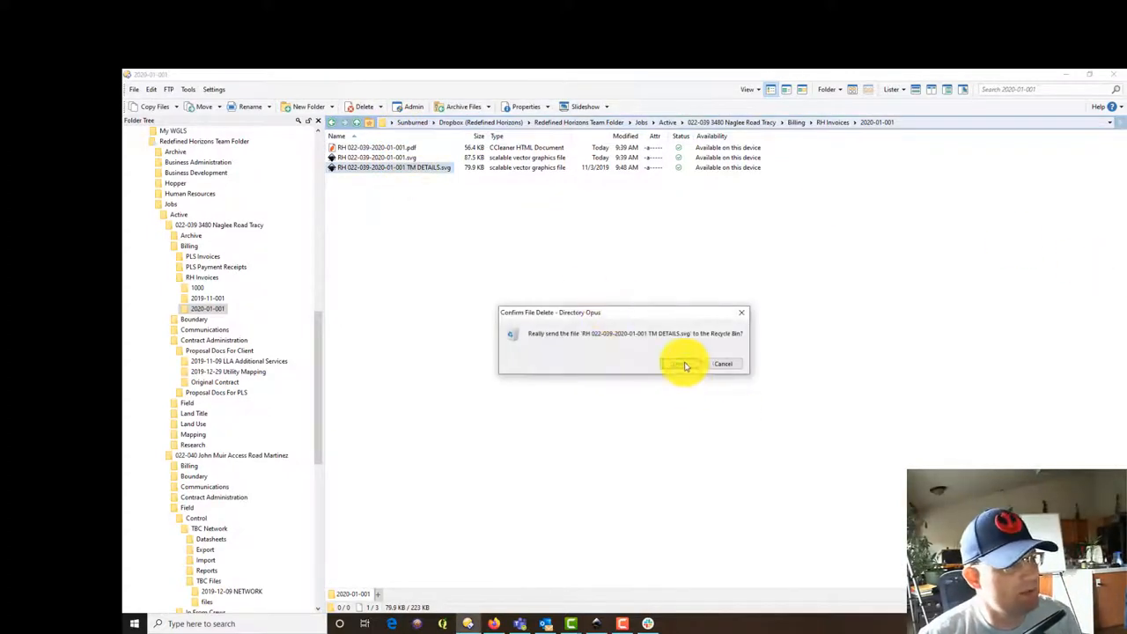
pyautogui.click(684, 362)
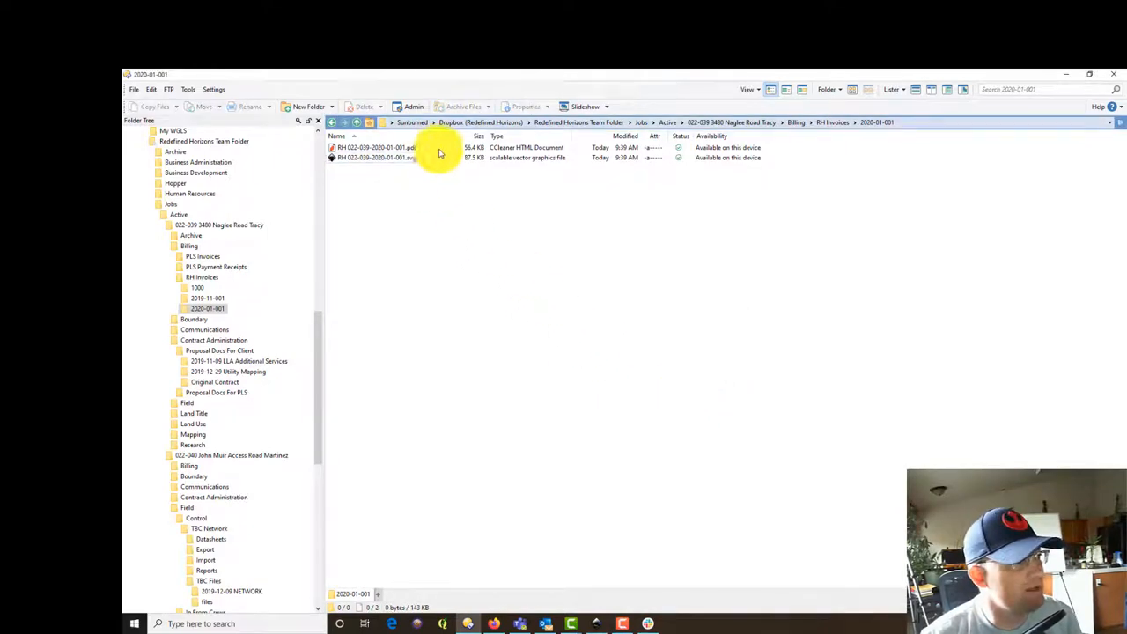
pyautogui.moveTo(616, 363)
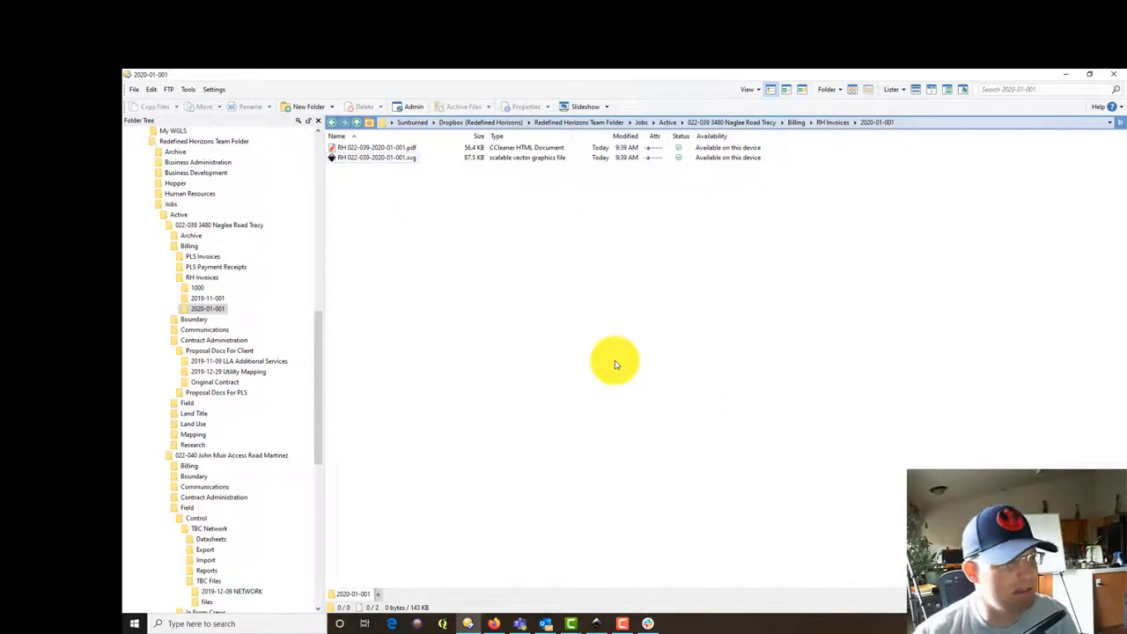
pyautogui.moveTo(507, 194)
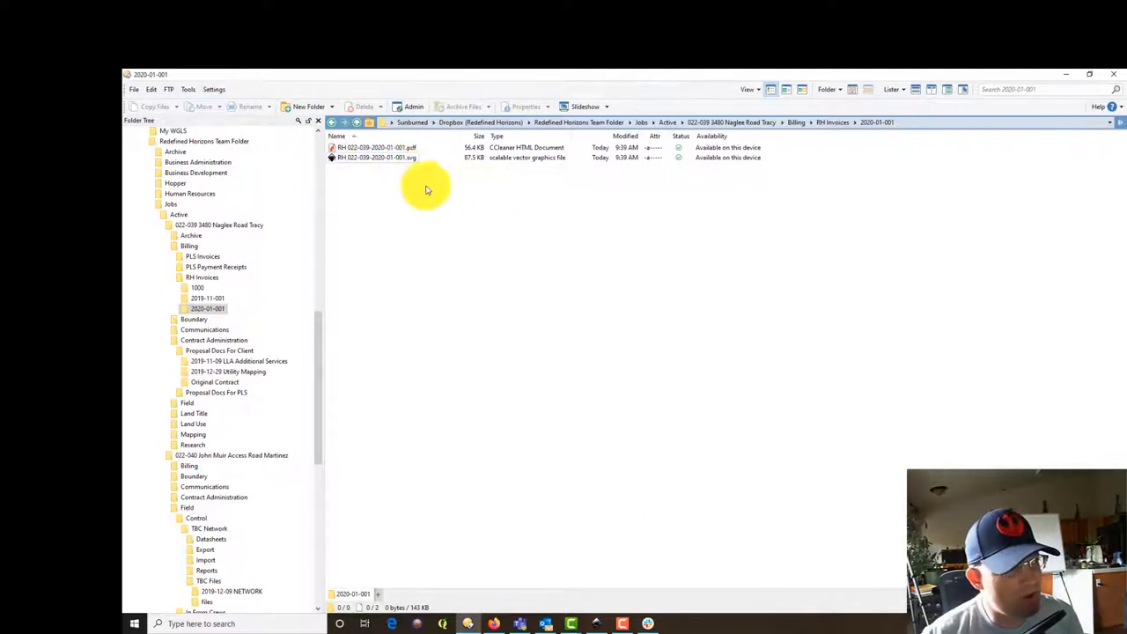
pyautogui.moveTo(377, 158)
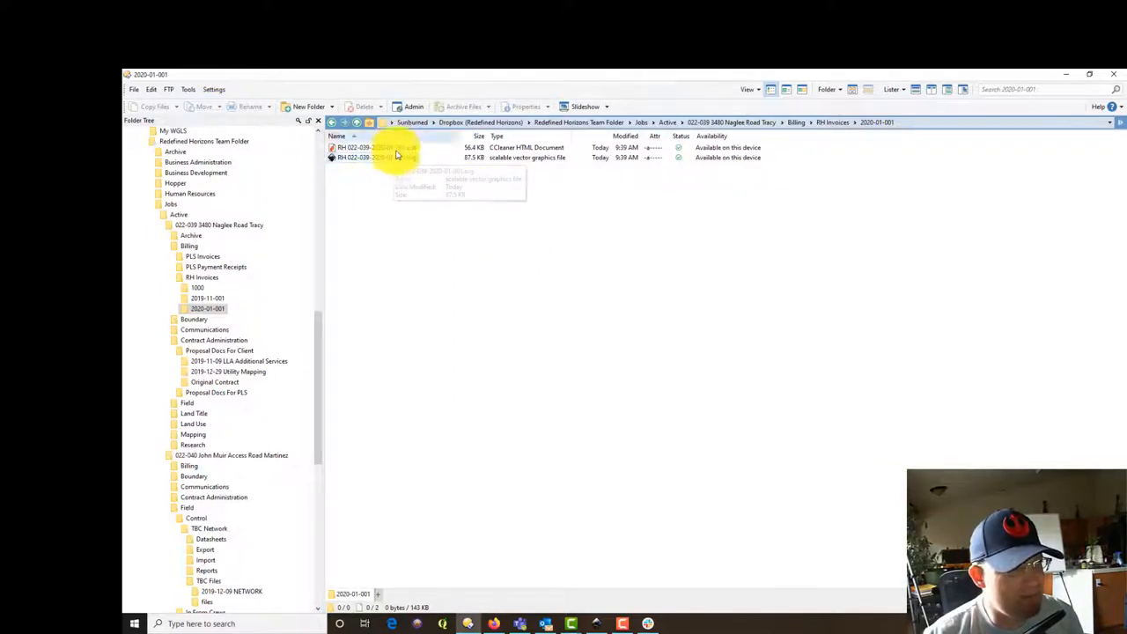